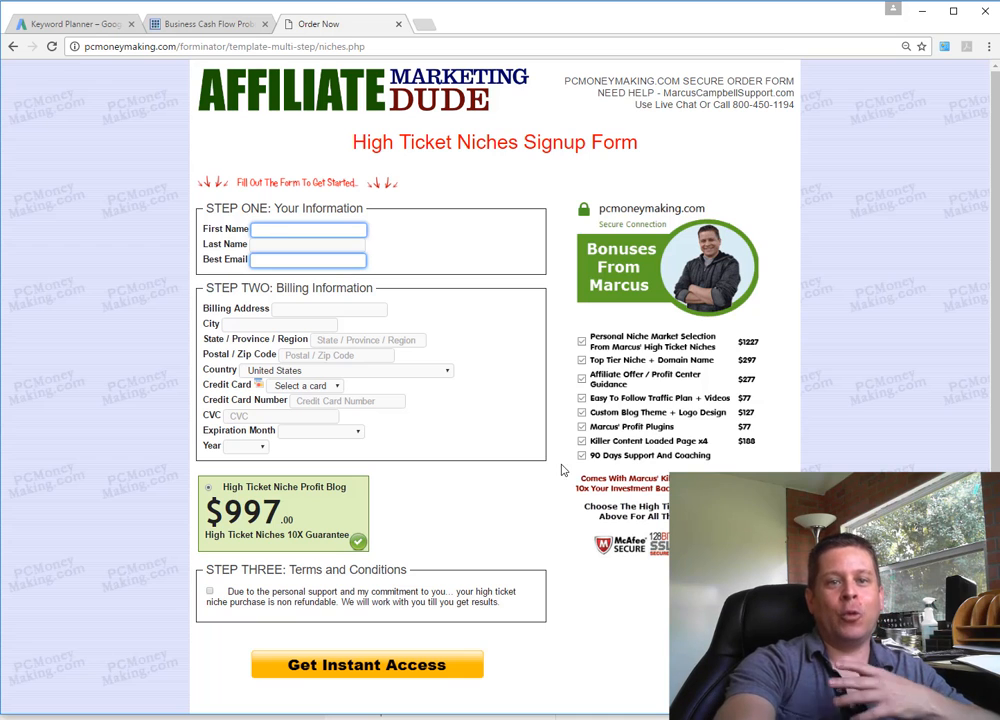
{"action": "mouse_move", "coordinate": [185, 23]}
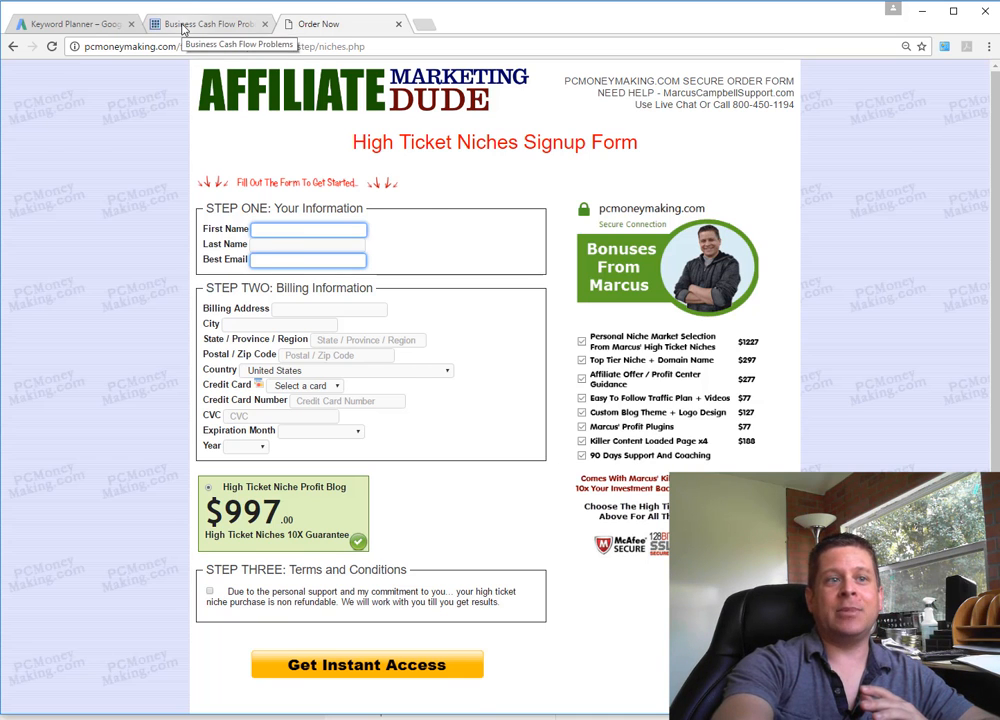
View the Business Cash Flow Problems site tab, then switch back to Keyword Planner.
{"action": "left_click", "coordinate": [207, 23]}
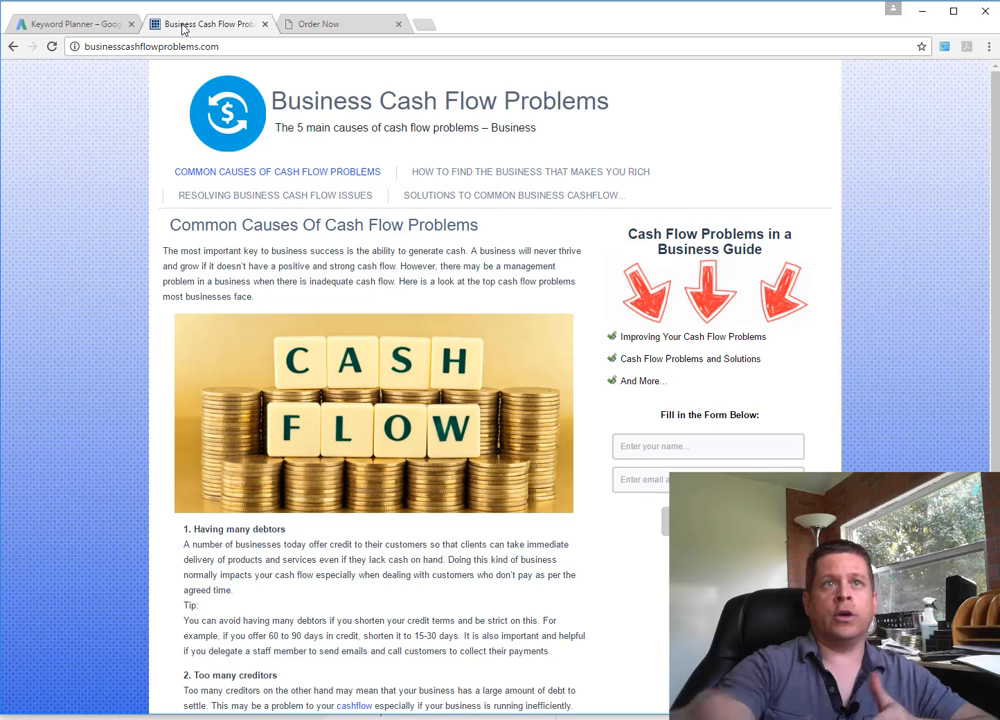
{"action": "mouse_move", "coordinate": [545, 171]}
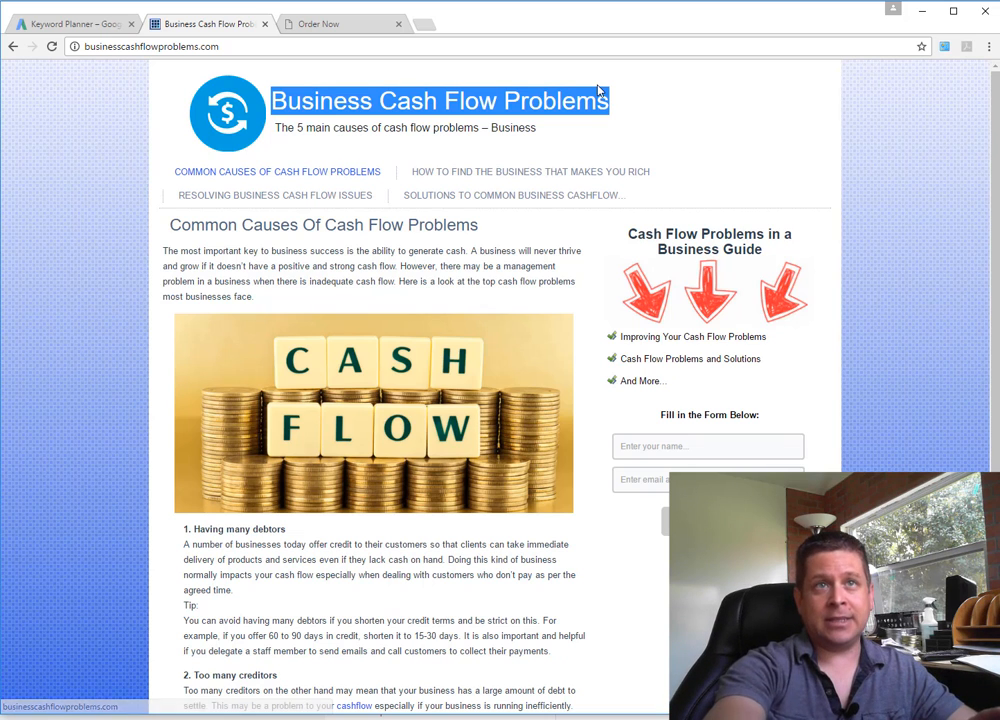
{"action": "left_click", "coordinate": [70, 23]}
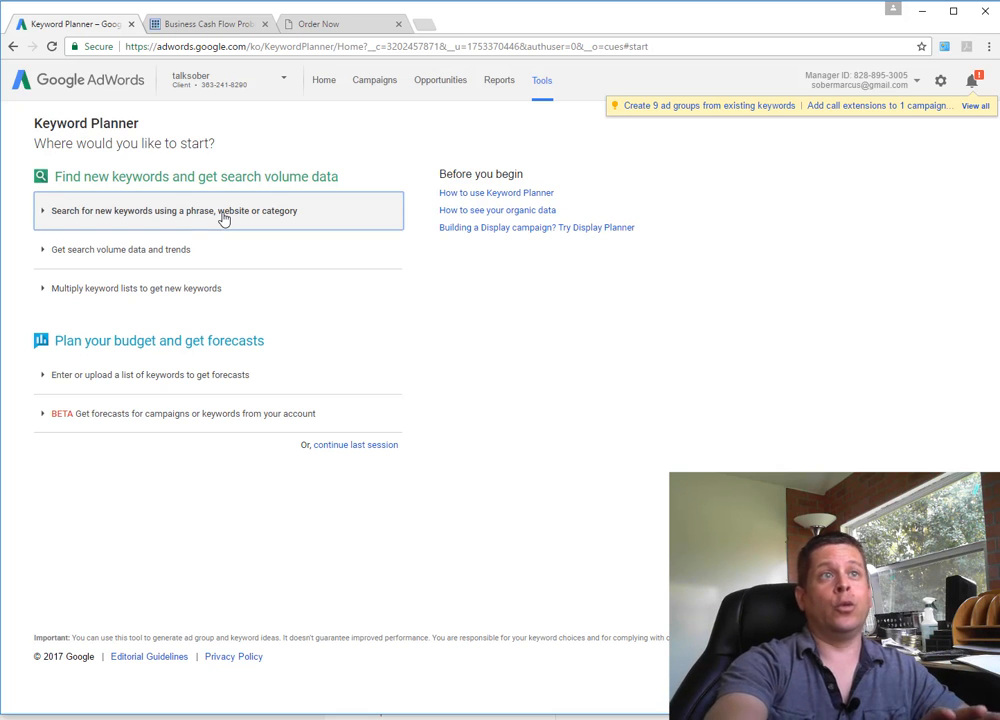
Get keyword ideas for the phrase 'Business Cash Flow Problems'.
{"action": "left_click", "coordinate": [185, 210]}
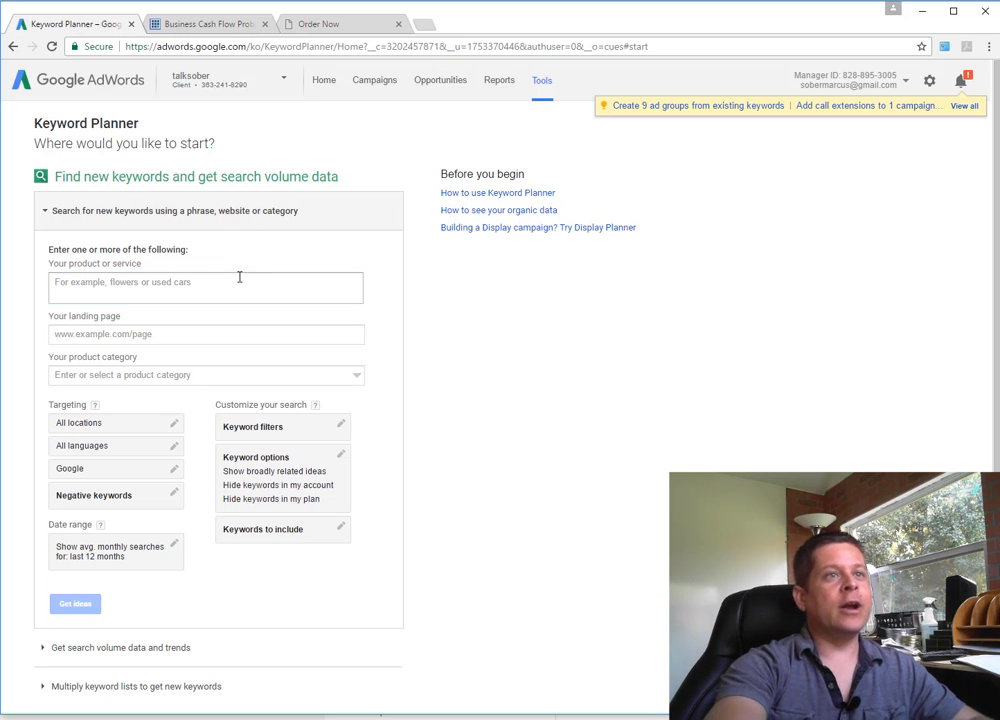
{"action": "type", "text": "Business Cash Flow Problems"}
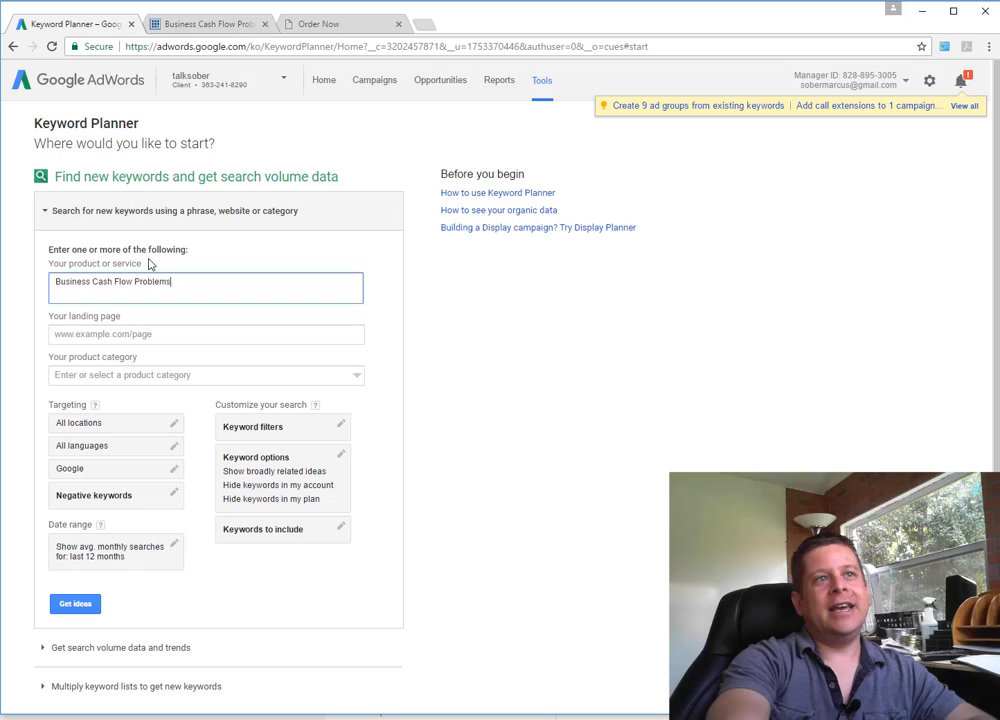
{"action": "mouse_move", "coordinate": [143, 573]}
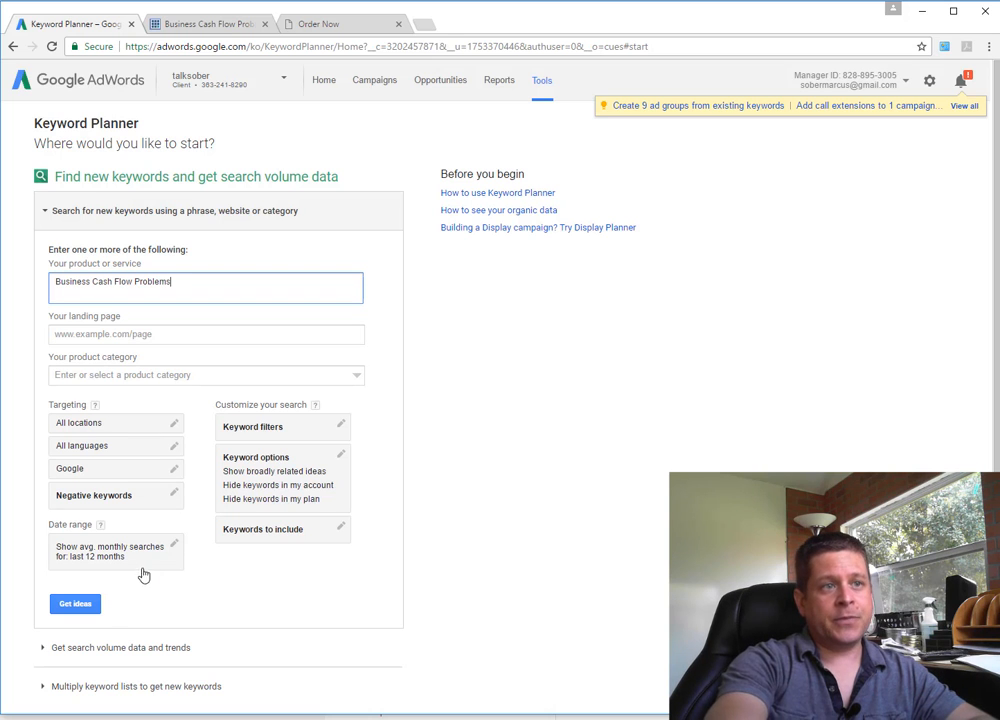
{"action": "left_click", "coordinate": [74, 603]}
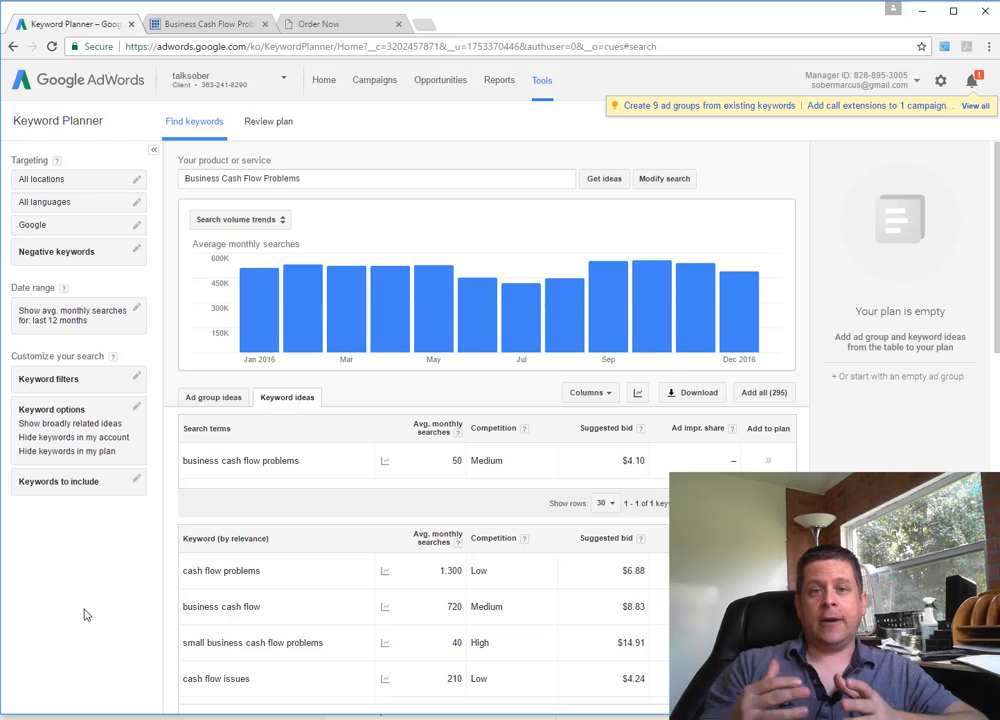
{"action": "mouse_move", "coordinate": [190, 78]}
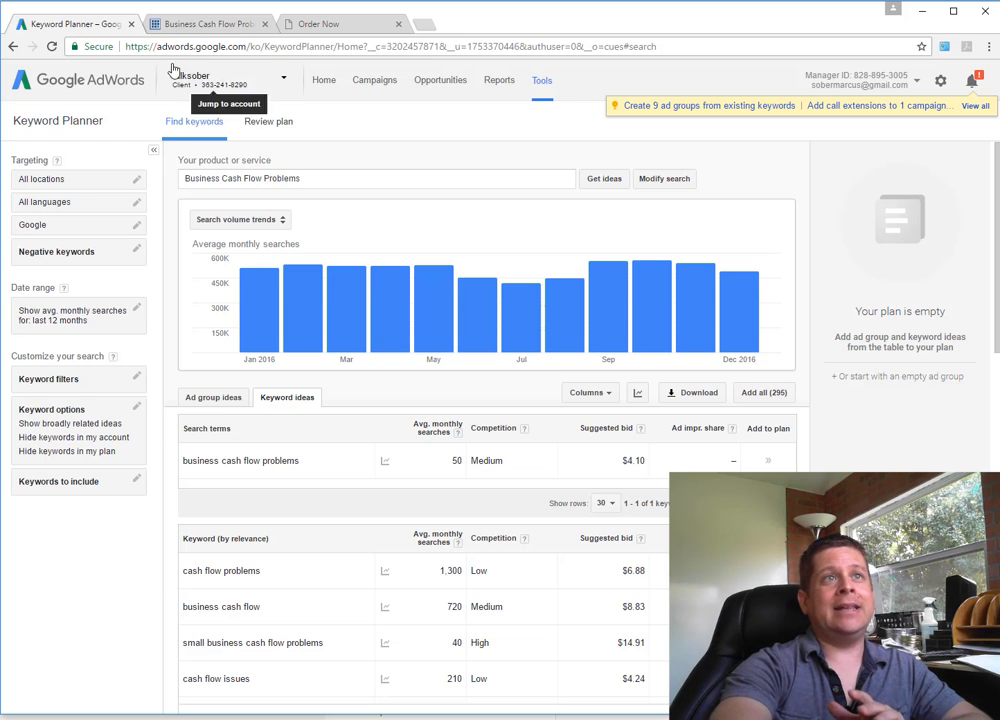
Compare the Business Cash Flow Problems site title, then return to the keyword ideas.
{"action": "left_click", "coordinate": [207, 23]}
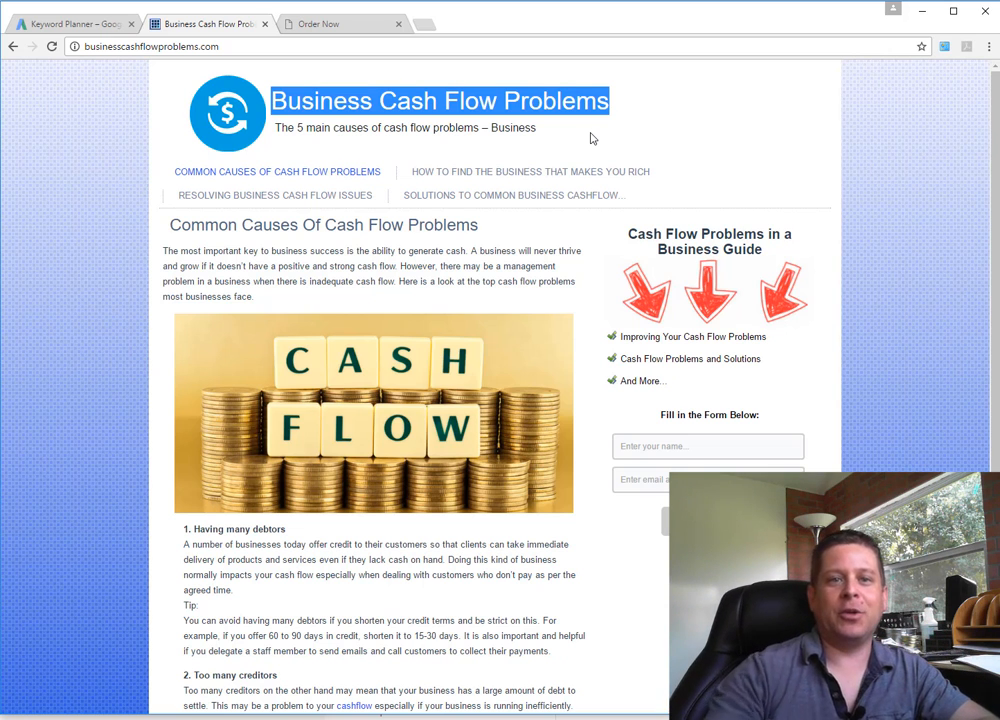
{"action": "left_click", "coordinate": [70, 23]}
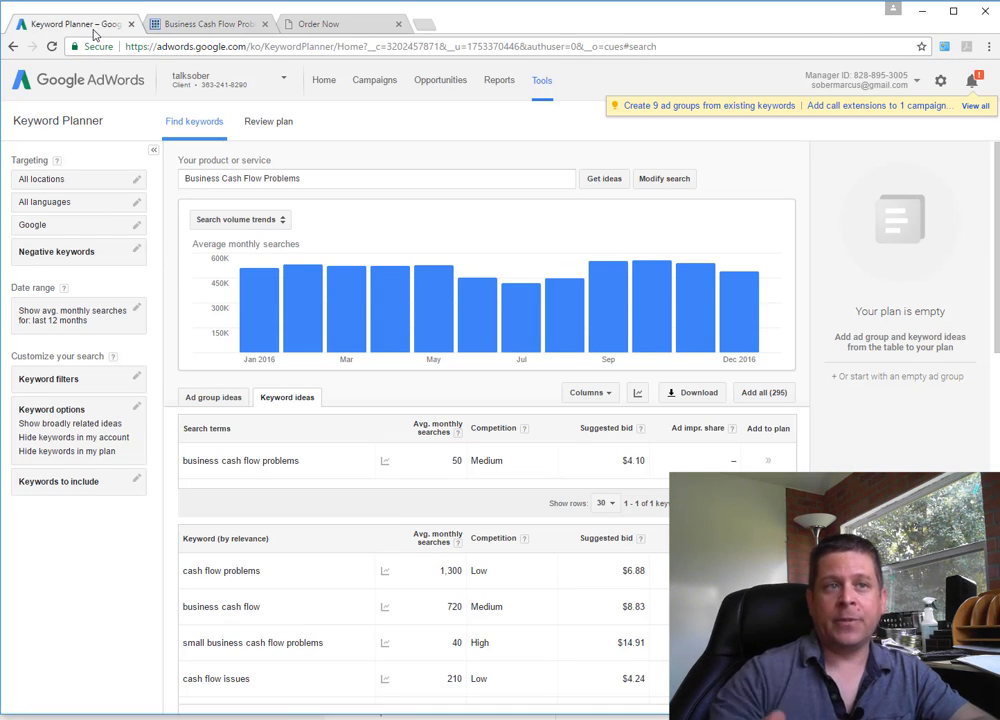
{"action": "mouse_move", "coordinate": [240, 492]}
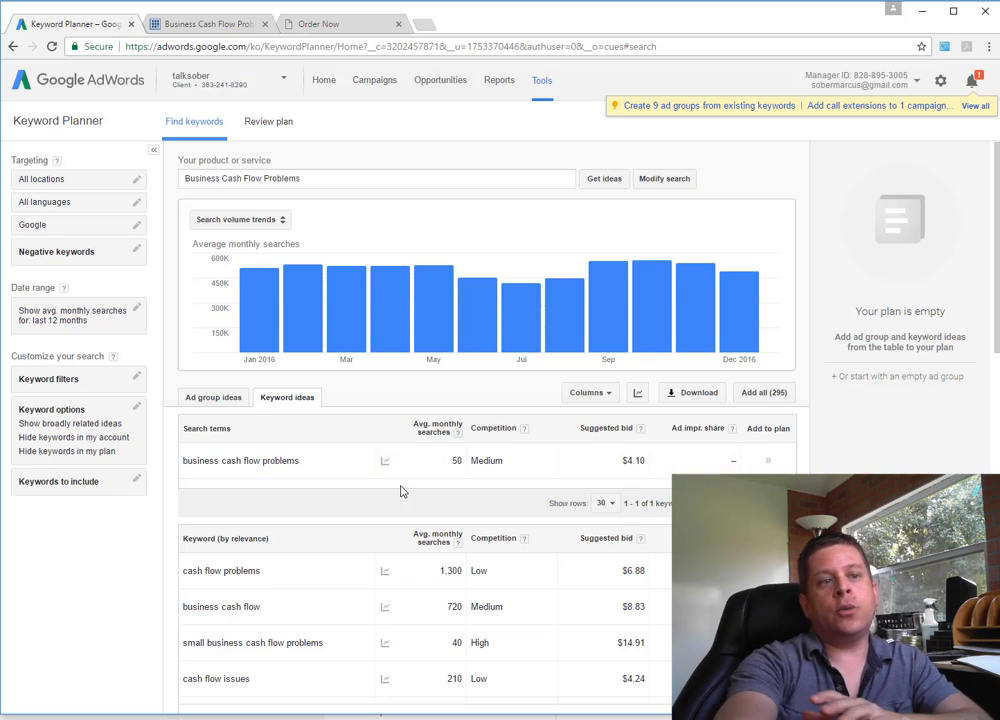
Select the keyword 'cash flow problems' (1,300 searches, low competition) in the ideas table.
{"action": "scroll", "scroll_direction": "down", "scroll_amount": 3}
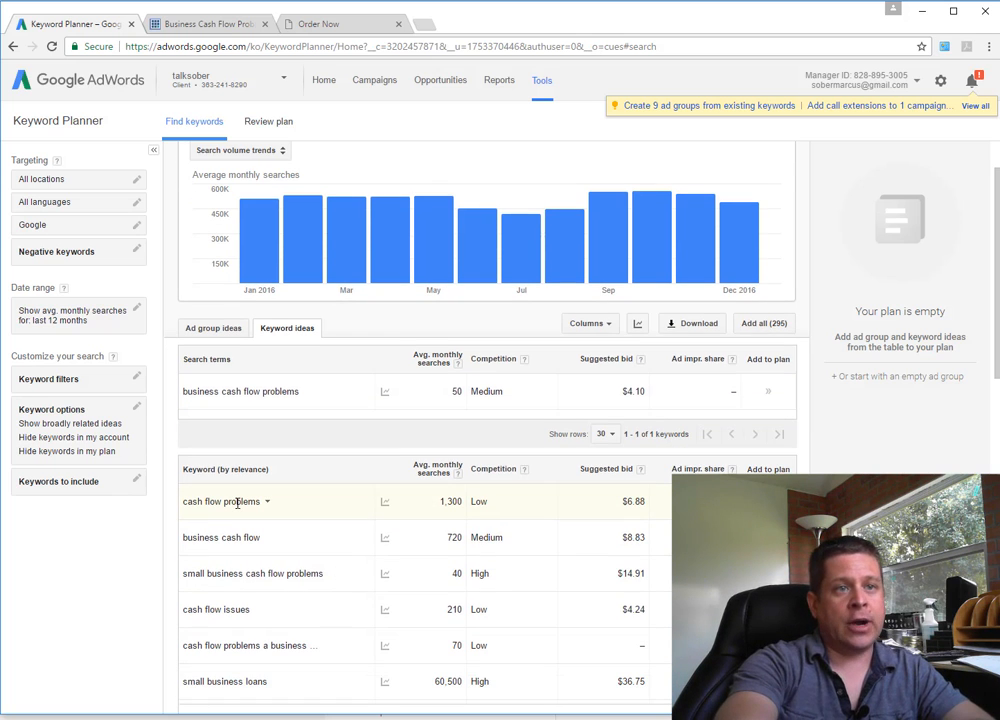
{"action": "mouse_move", "coordinate": [283, 573]}
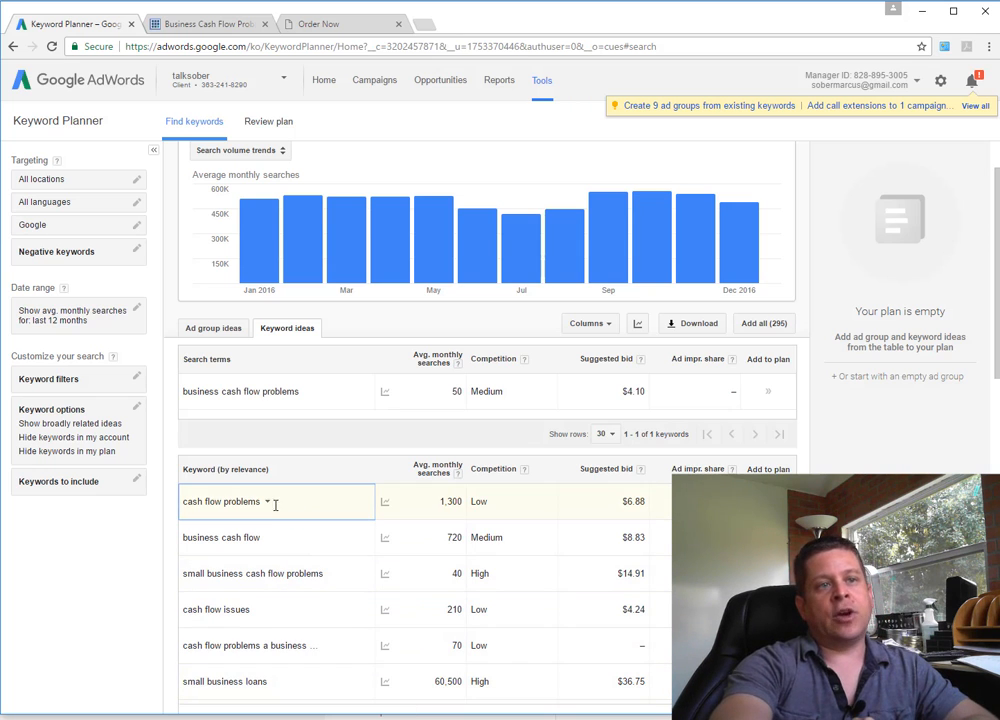
{"action": "double_click", "coordinate": [221, 501]}
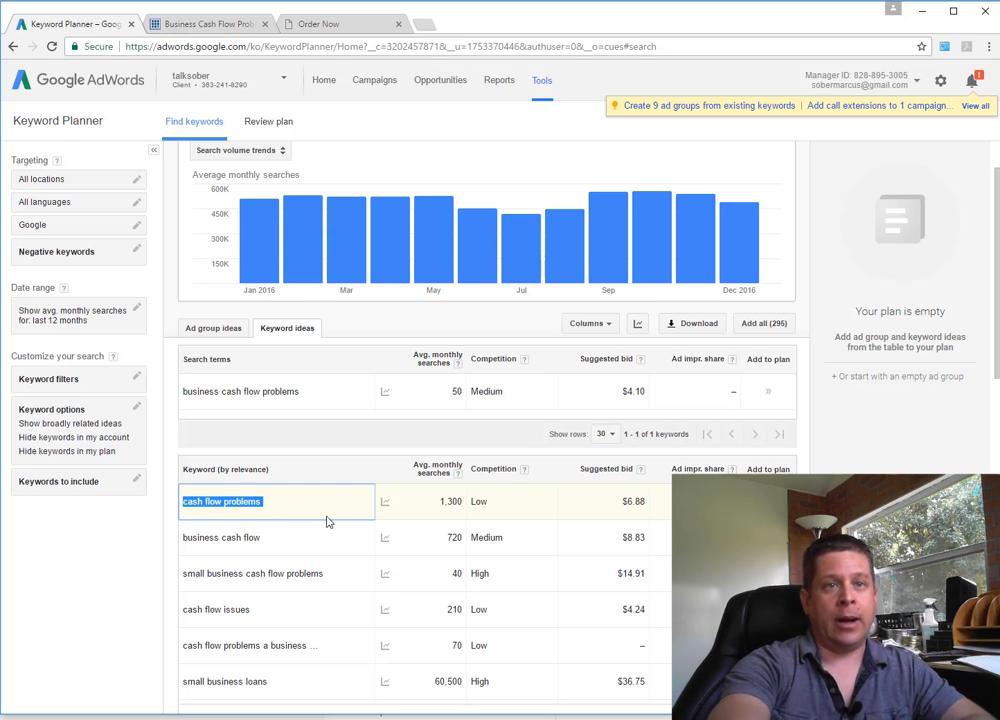
{"action": "mouse_move", "coordinate": [385, 501]}
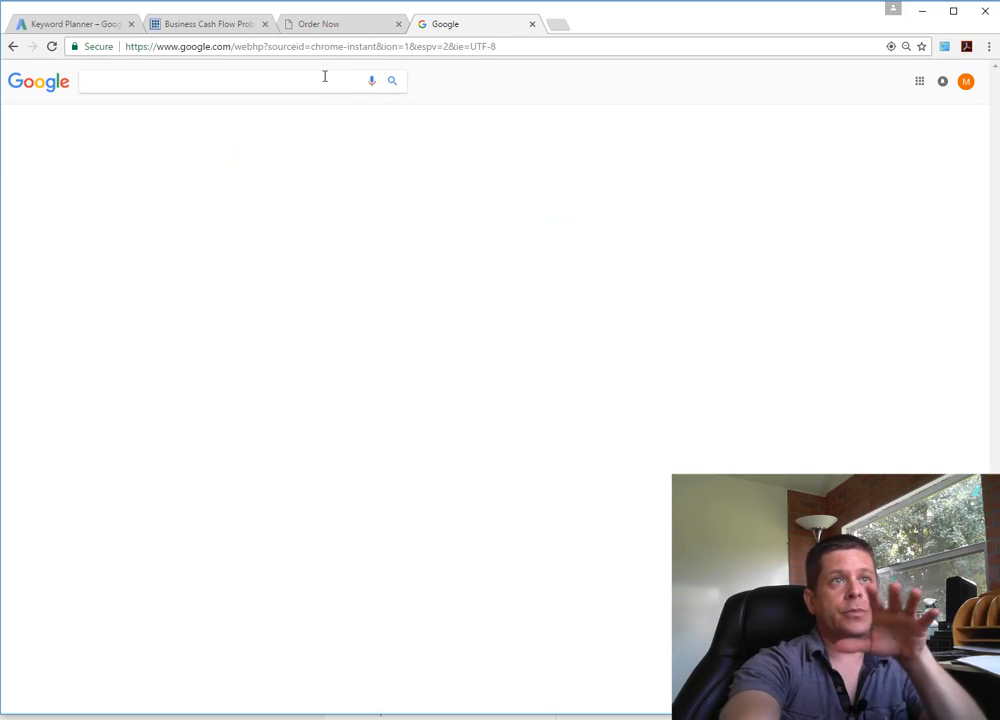
Google 'cash flow problems' and page through to results page 3.
{"action": "type", "text": "cash flow problems"}
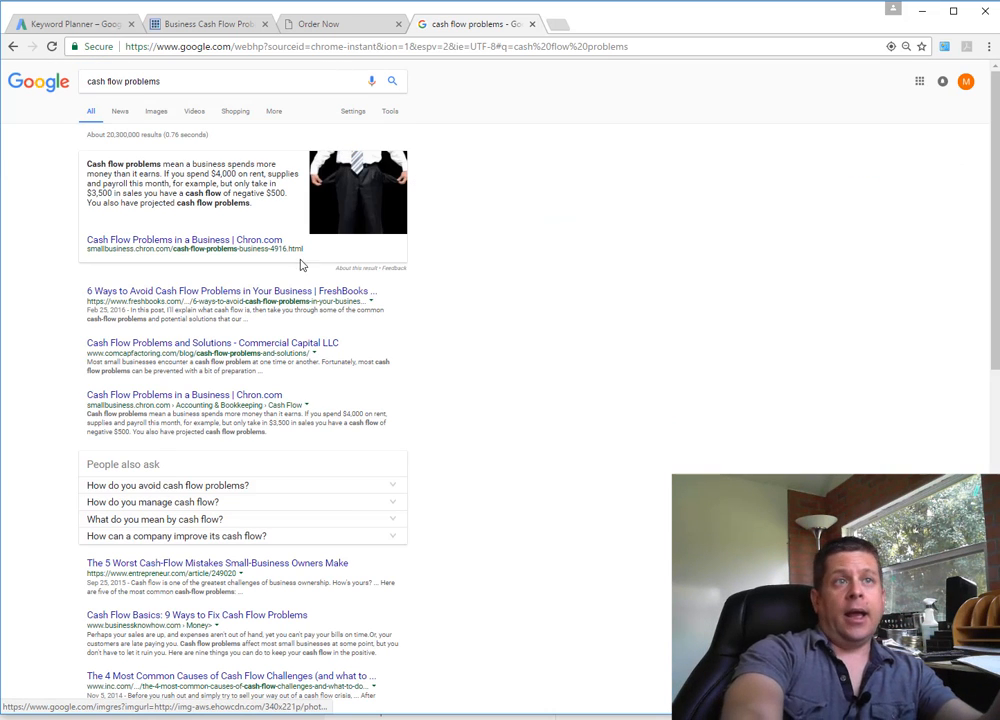
{"action": "mouse_move", "coordinate": [158, 227]}
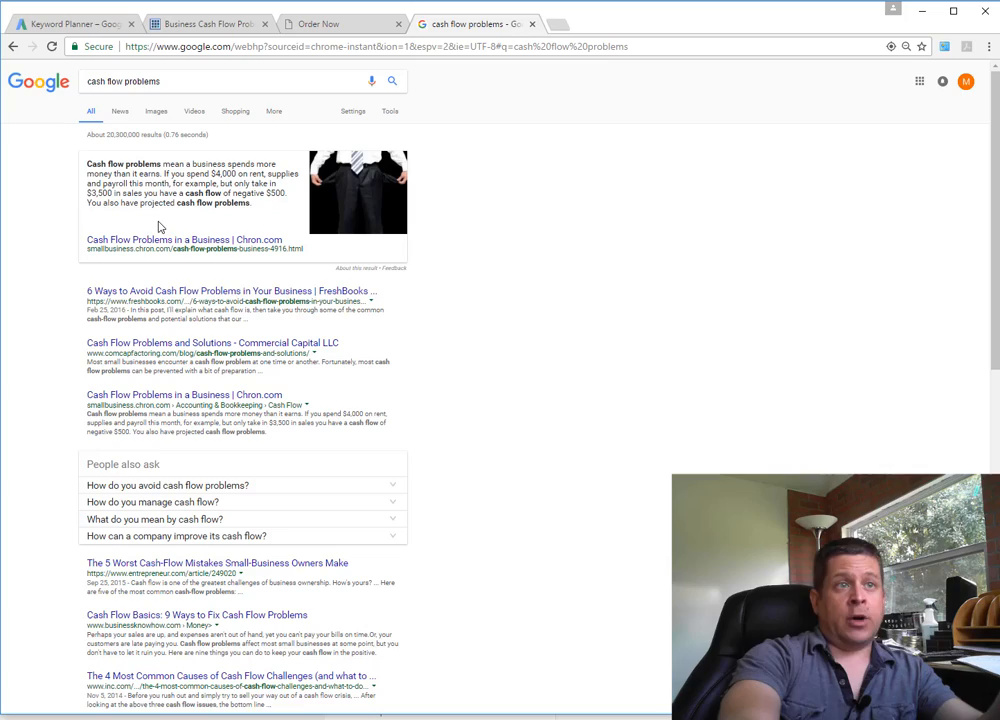
{"action": "scroll", "scroll_direction": "down", "scroll_amount": 3}
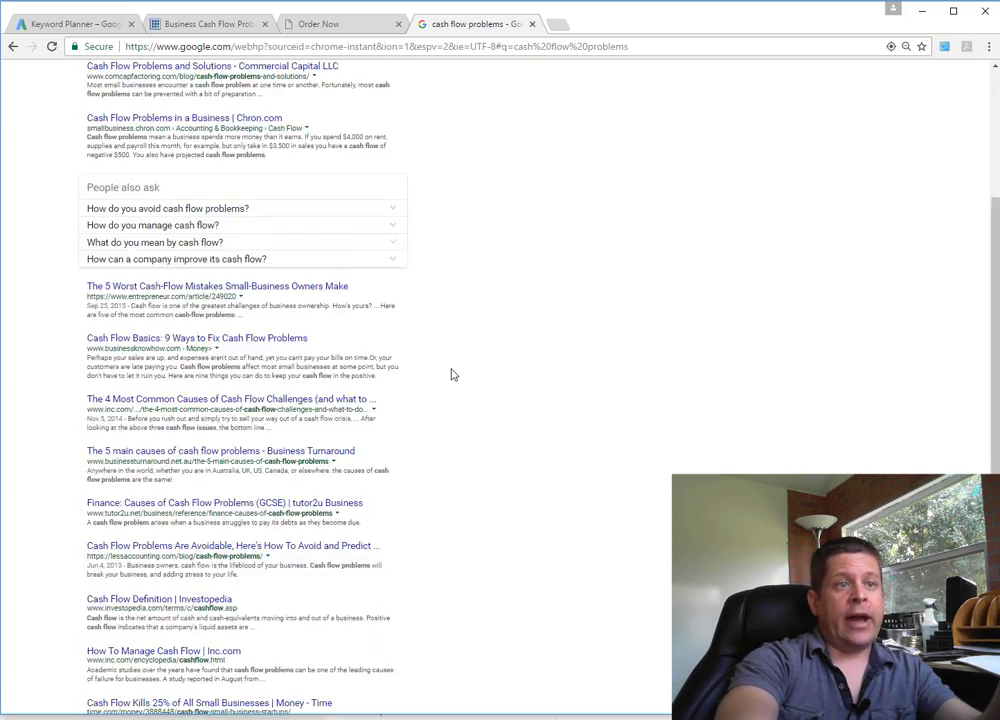
{"action": "scroll", "scroll_direction": "down", "scroll_amount": 3}
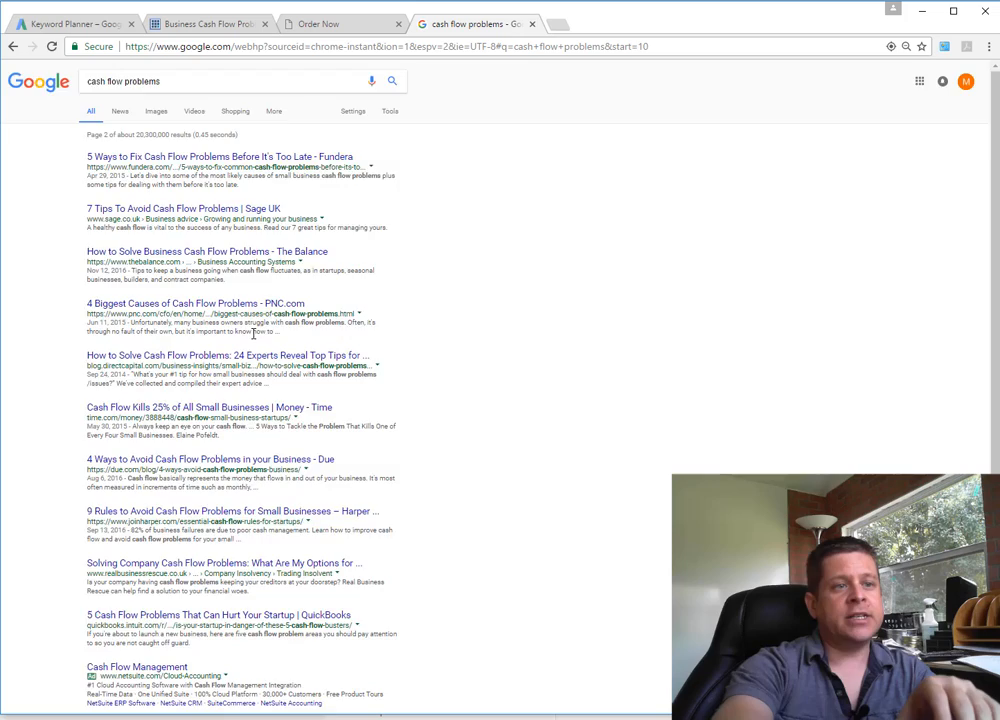
{"action": "scroll", "scroll_direction": "down", "scroll_amount": 3}
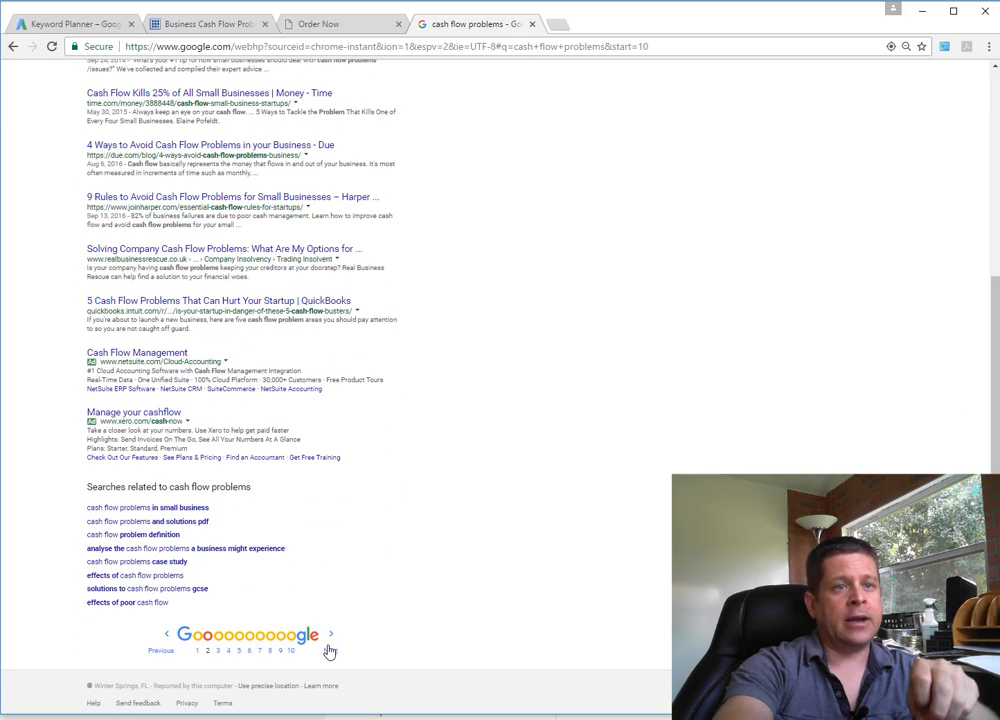
{"action": "left_click", "coordinate": [330, 634]}
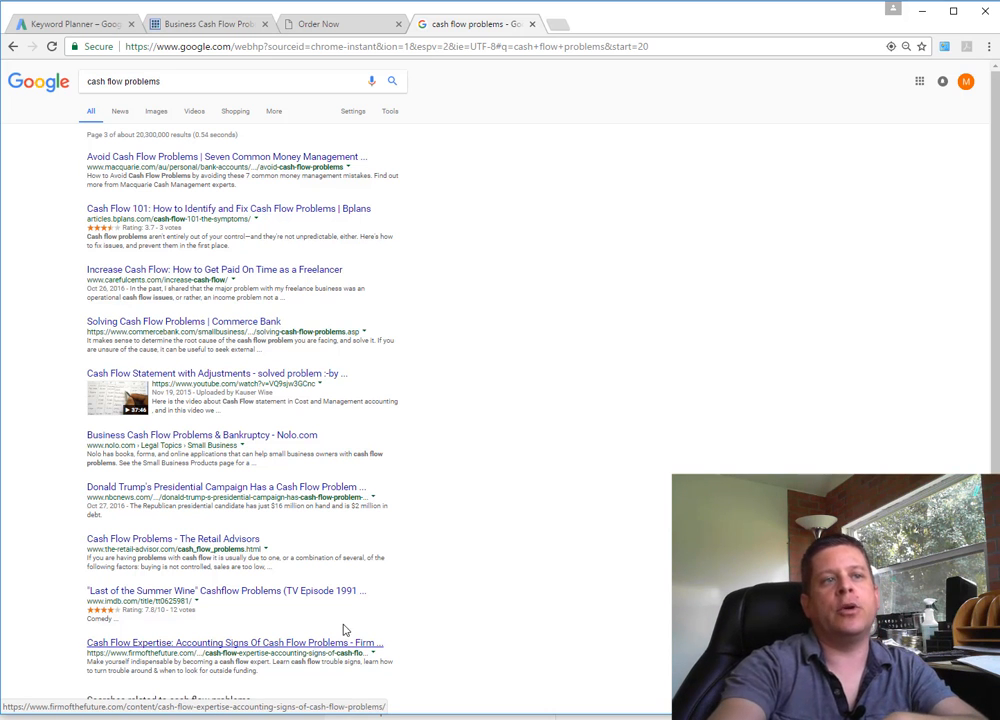
{"action": "scroll", "scroll_direction": "down", "scroll_amount": 3}
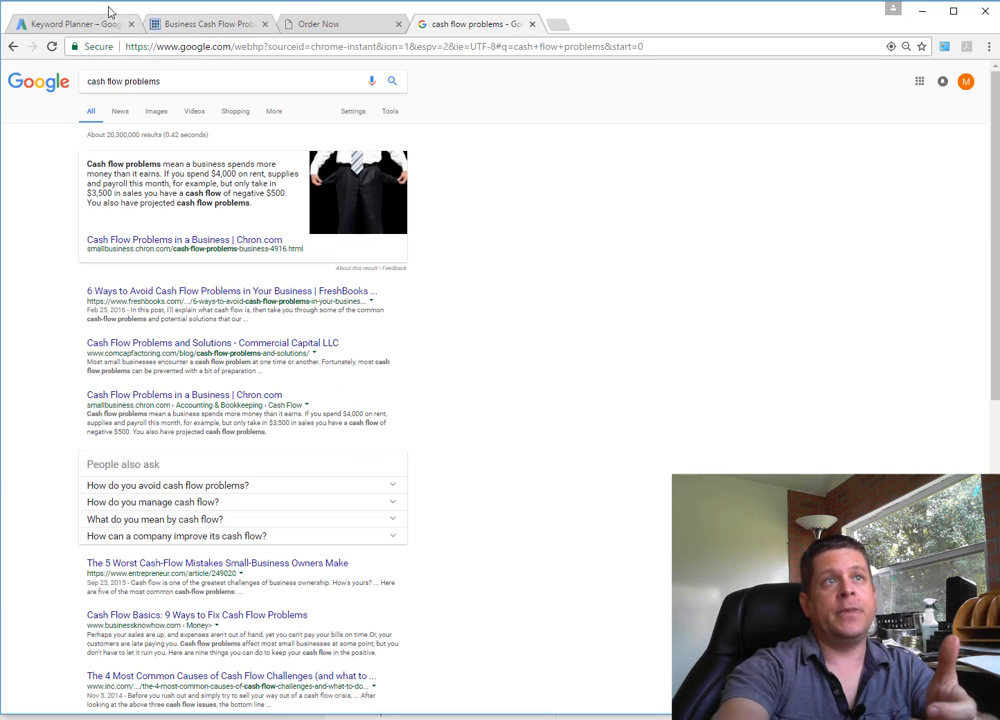
{"action": "left_click", "coordinate": [70, 23]}
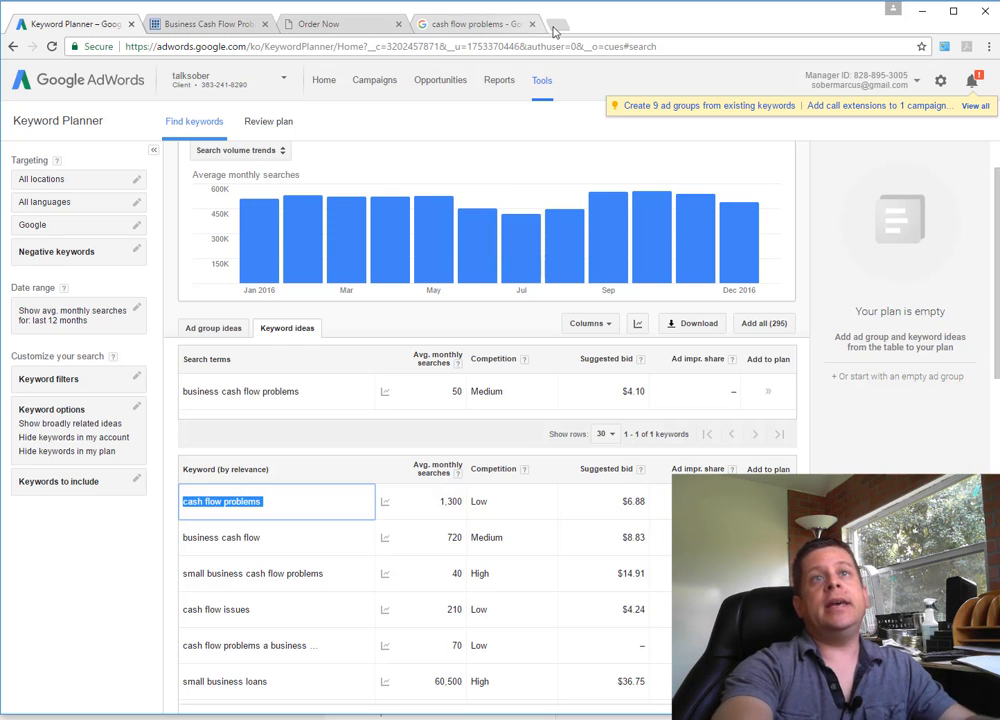
{"action": "left_click", "coordinate": [475, 23]}
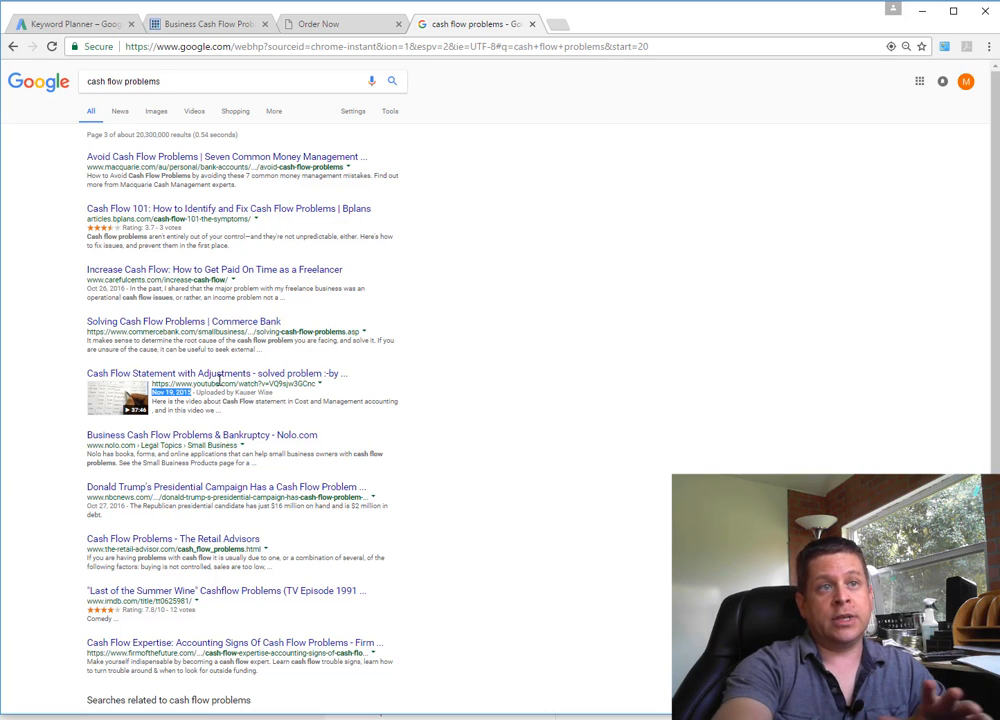
Open the 'Cash Flow Statement with Adjustments' video, then head to msn.com.
{"action": "left_click", "coordinate": [213, 373]}
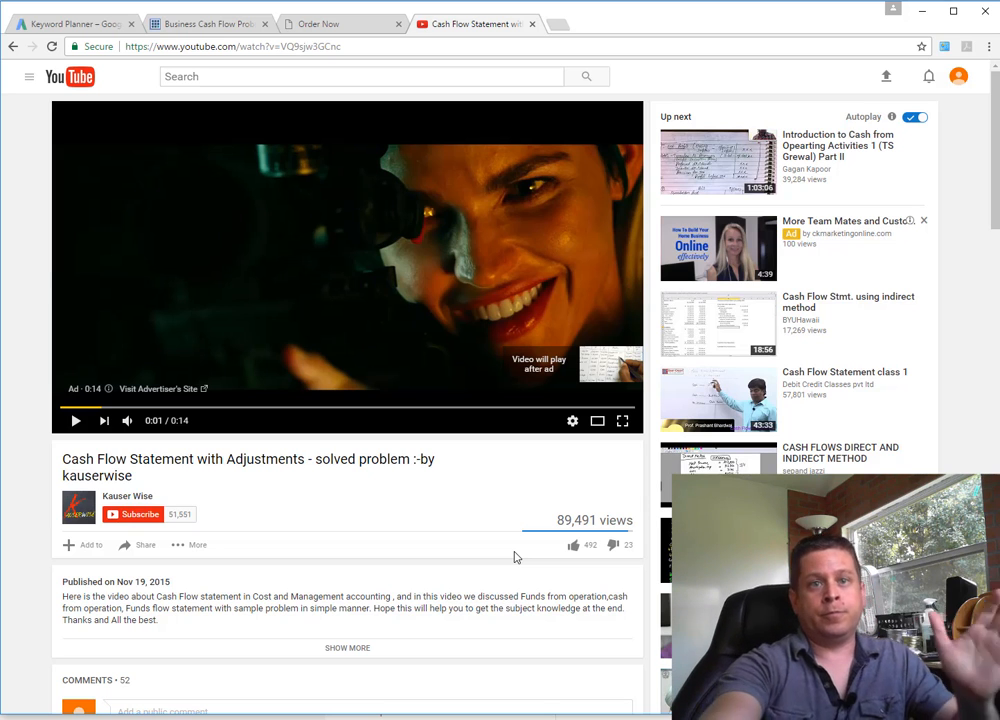
{"action": "left_click", "coordinate": [235, 46]}
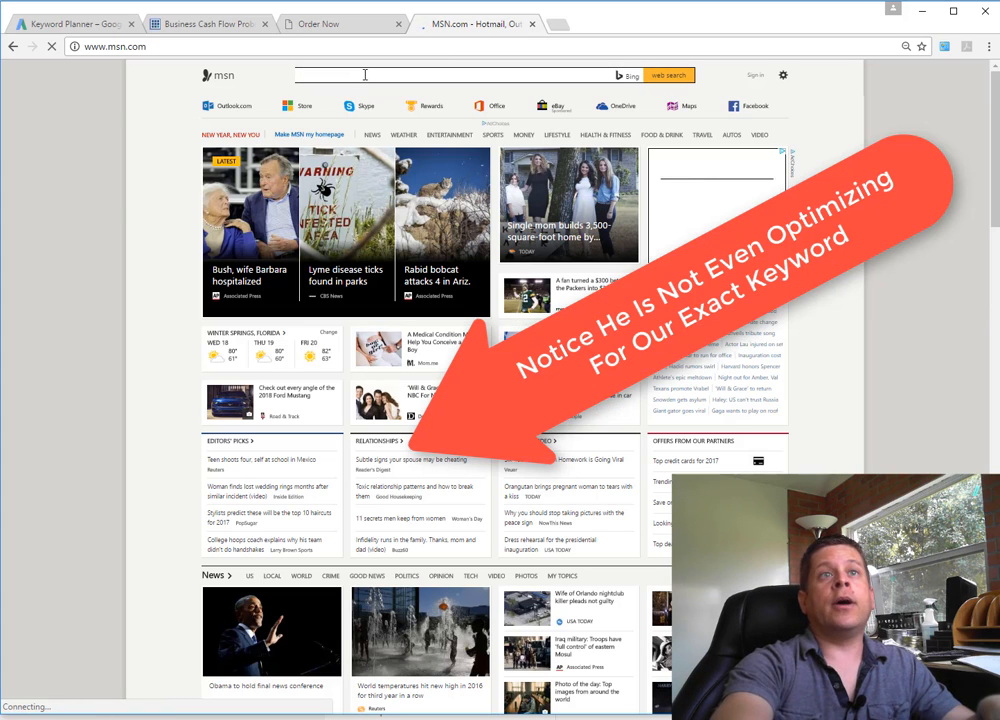
Search Bing for 'cash flow problems', browse page 2, then return to Keyword Planner.
{"action": "type", "text": "cash flow problems"}
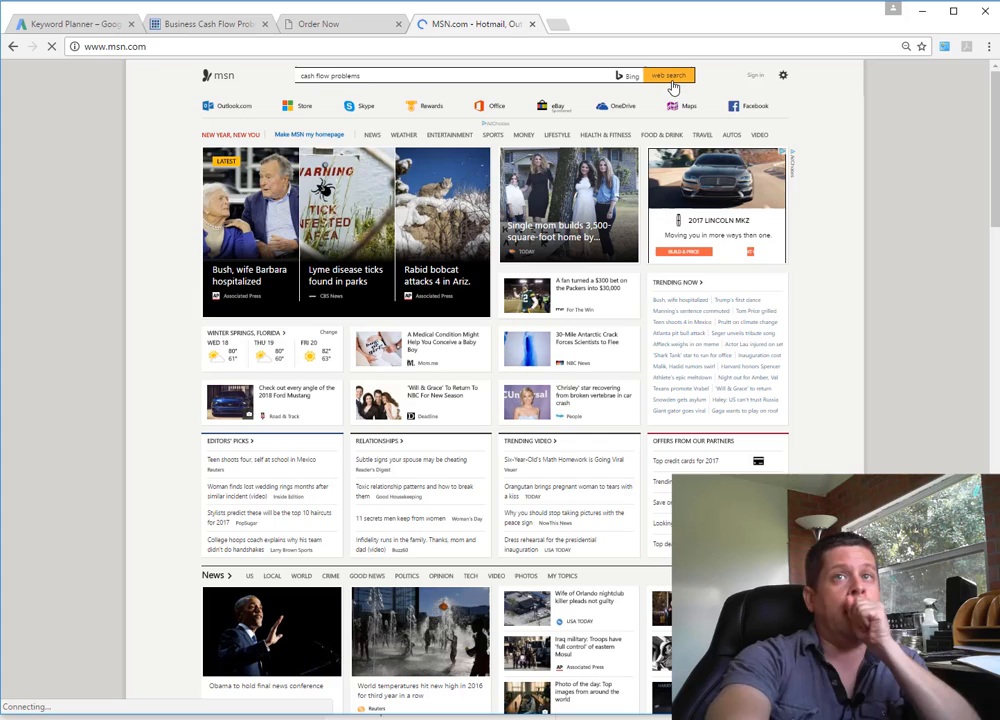
{"action": "left_click", "coordinate": [669, 75]}
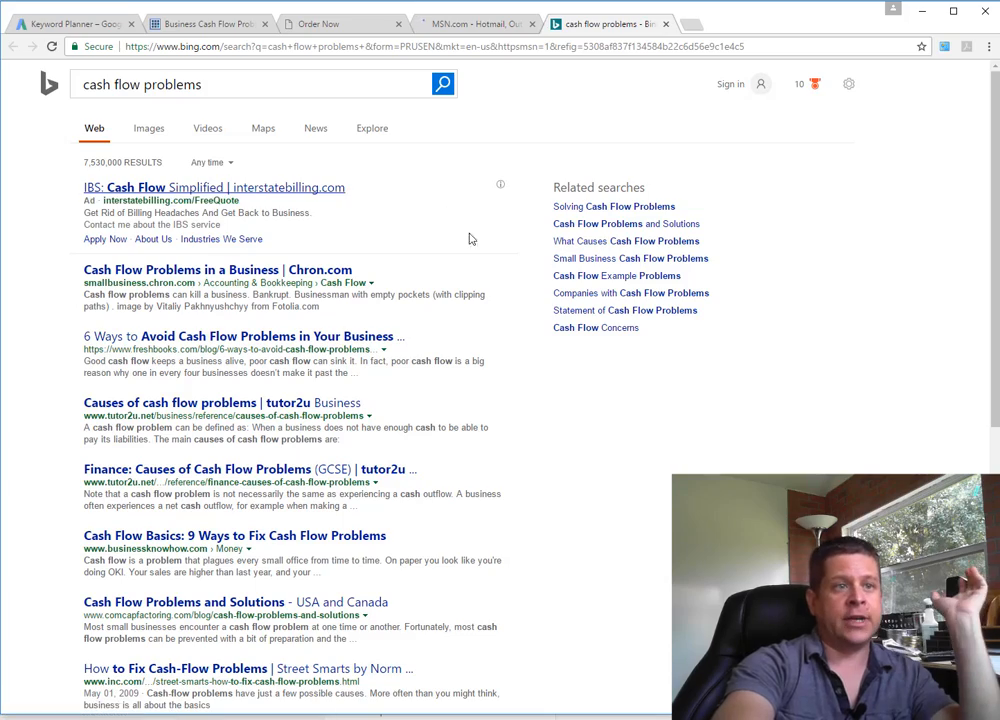
{"action": "scroll", "scroll_direction": "down", "scroll_amount": 3}
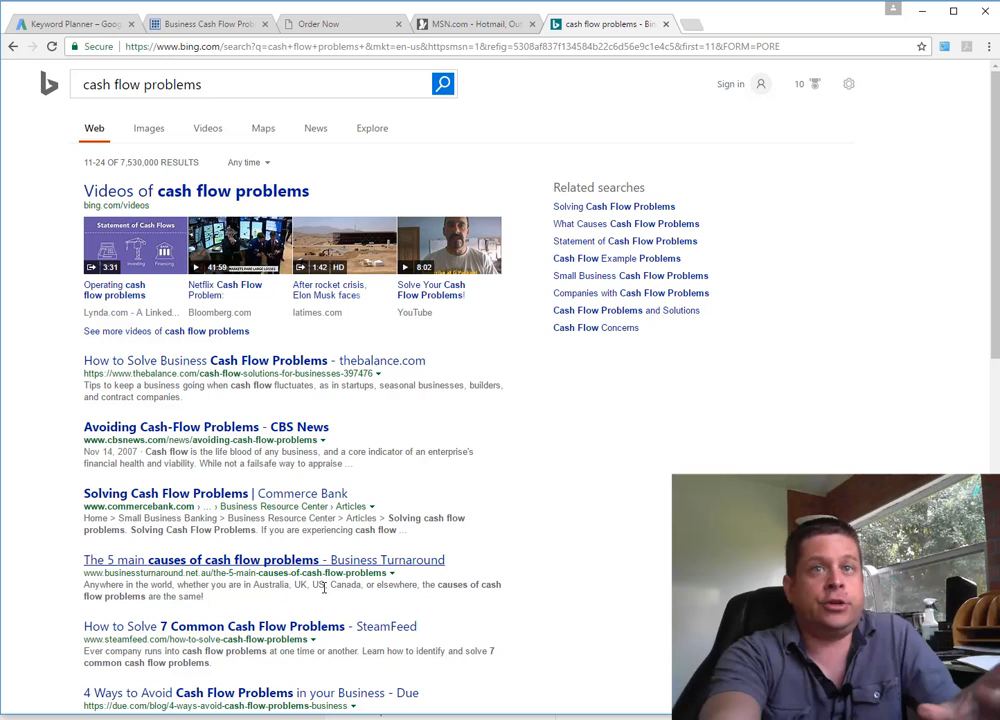
{"action": "left_click", "coordinate": [70, 23]}
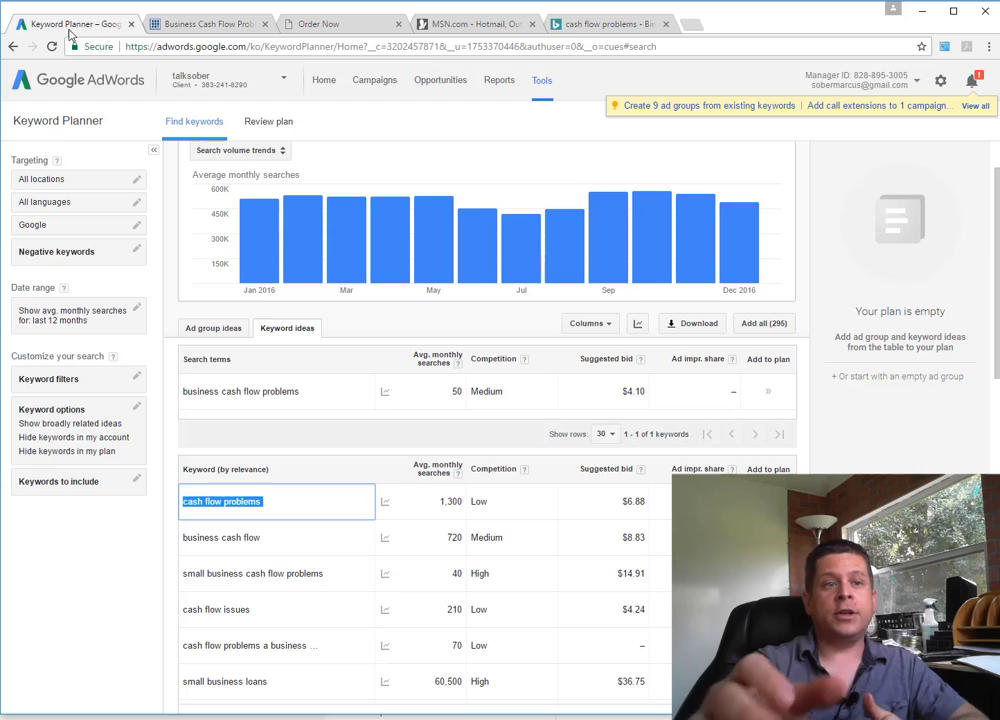
{"action": "mouse_move", "coordinate": [568, 597]}
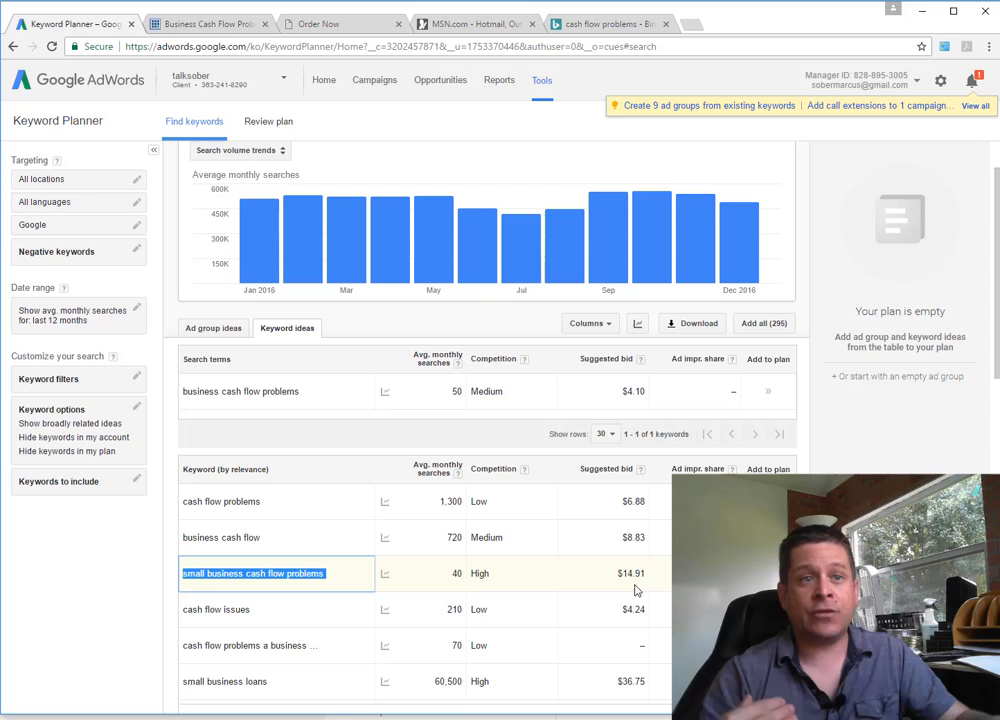
Scan Bing ads for 'small business cash flow problems', then enter google.com.
{"action": "left_click", "coordinate": [608, 23]}
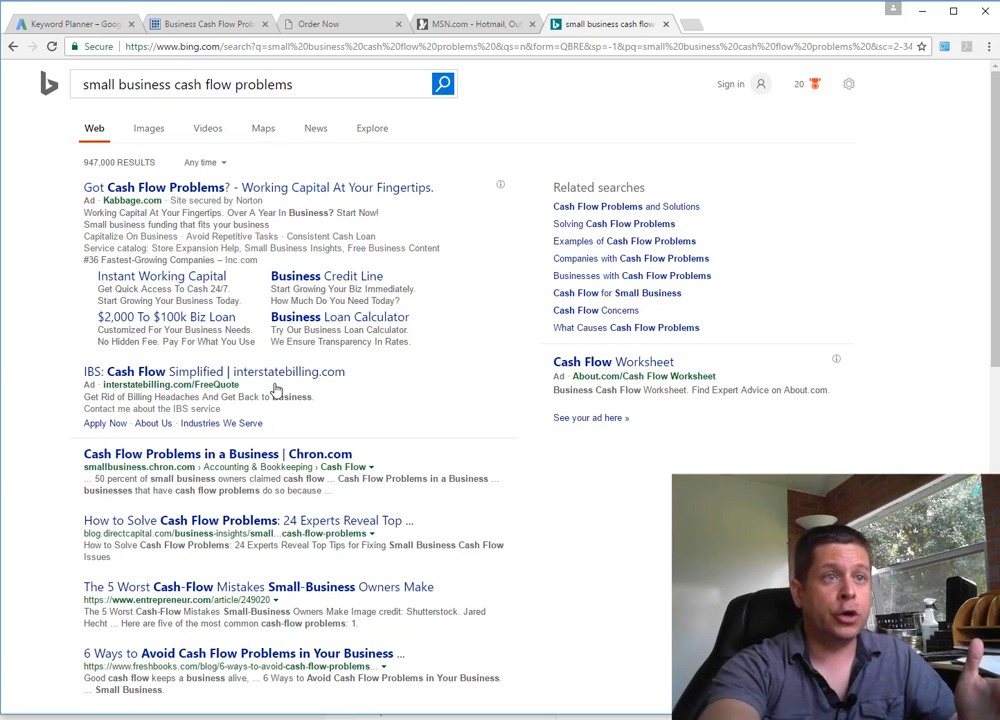
{"action": "scroll", "scroll_direction": "down", "scroll_amount": 3}
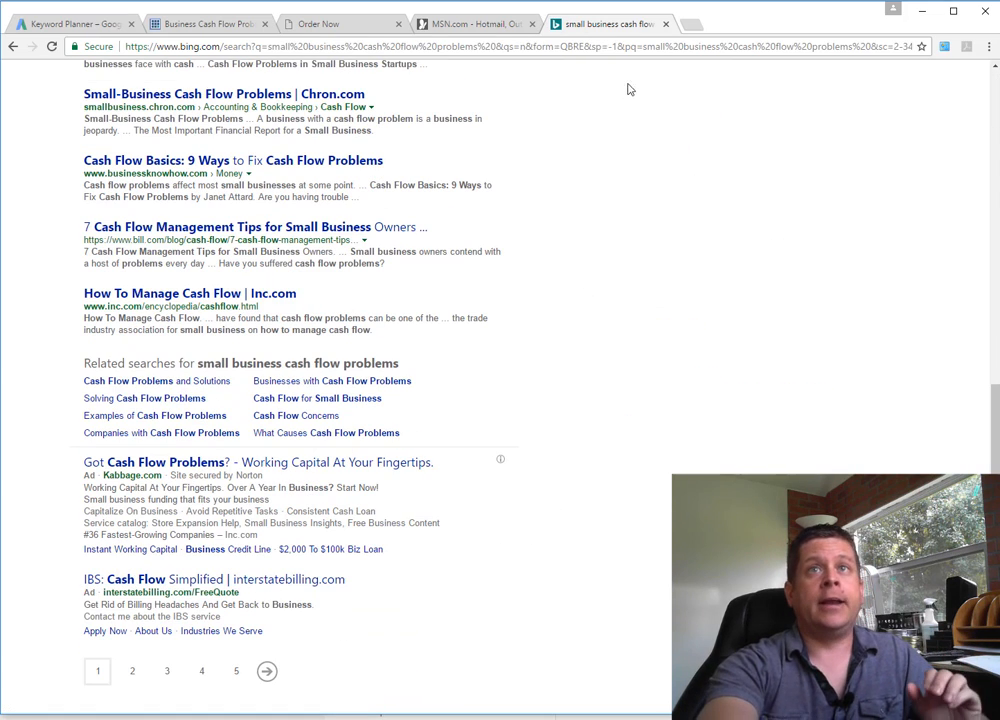
{"action": "type", "text": "google.com/ko/KeywordPlanner/Home?__c=3202457871&__u=1753370446&authuser=0&__o=cues#search"}
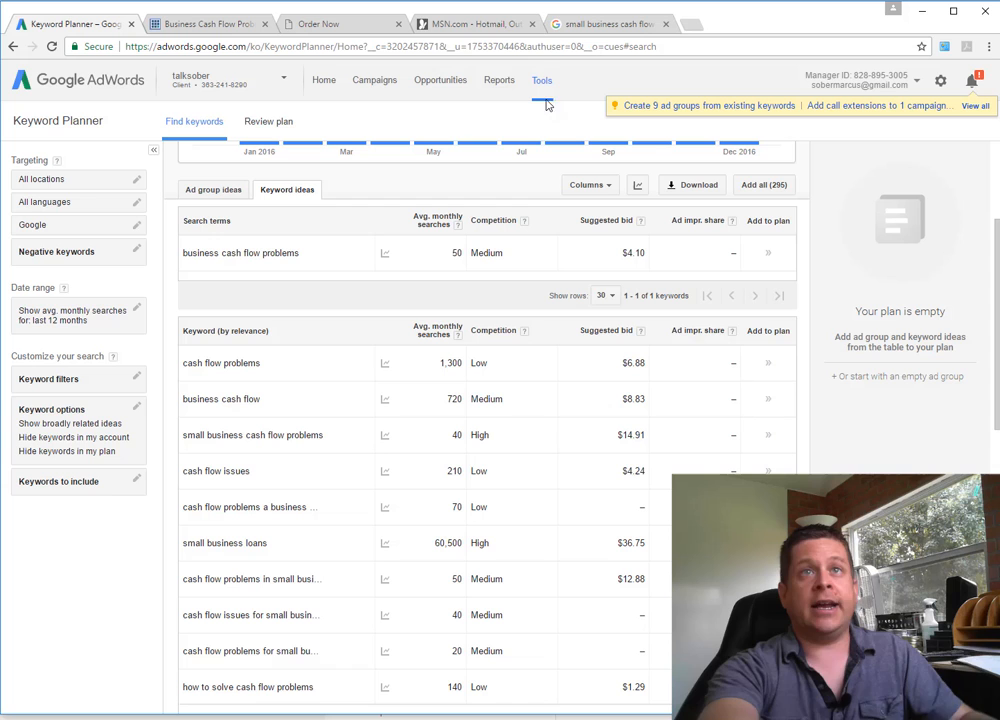
Search Google for 'small business loans', view page 2, then return to Keyword Planner.
{"action": "left_click", "coordinate": [610, 23]}
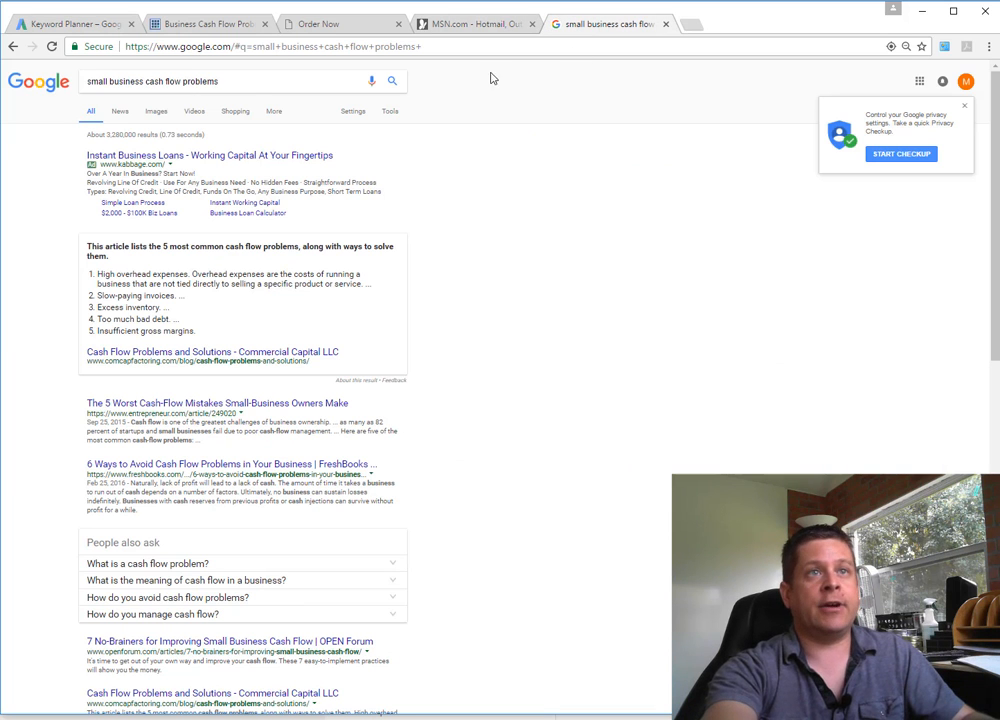
{"action": "type", "text": "small business loans"}
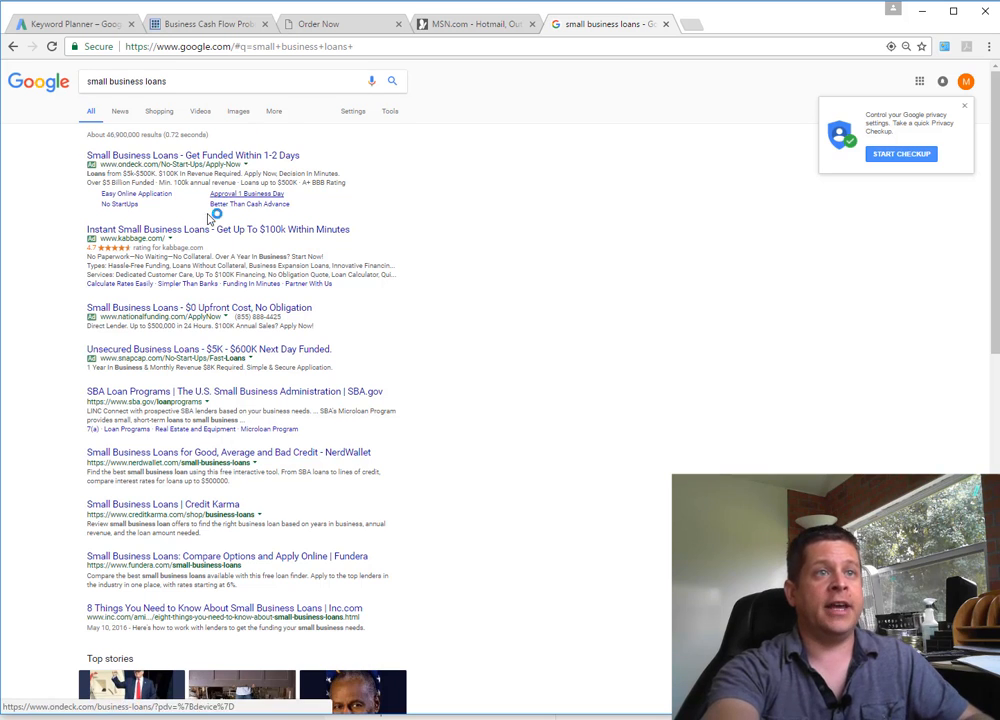
{"action": "scroll", "scroll_direction": "down", "scroll_amount": 3}
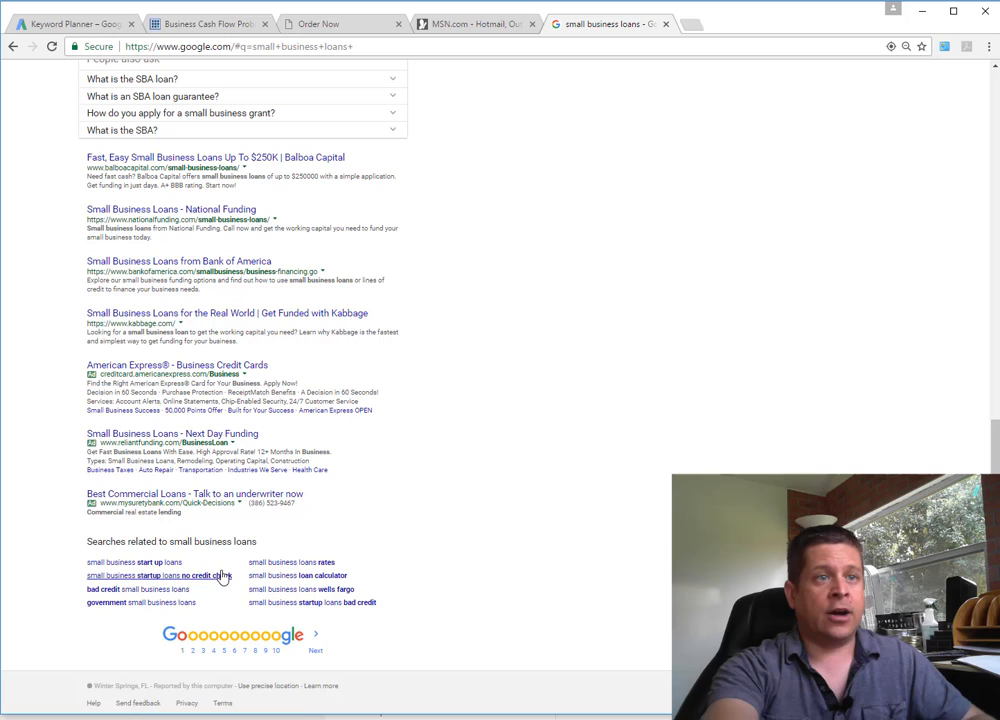
{"action": "left_click", "coordinate": [315, 651]}
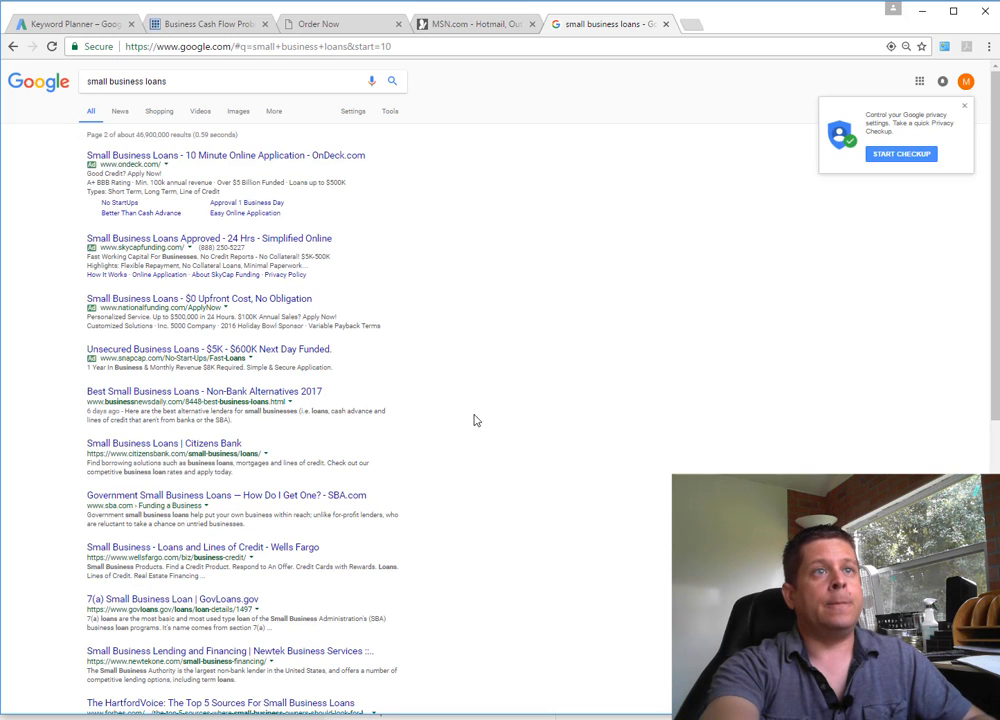
{"action": "mouse_move", "coordinate": [384, 467]}
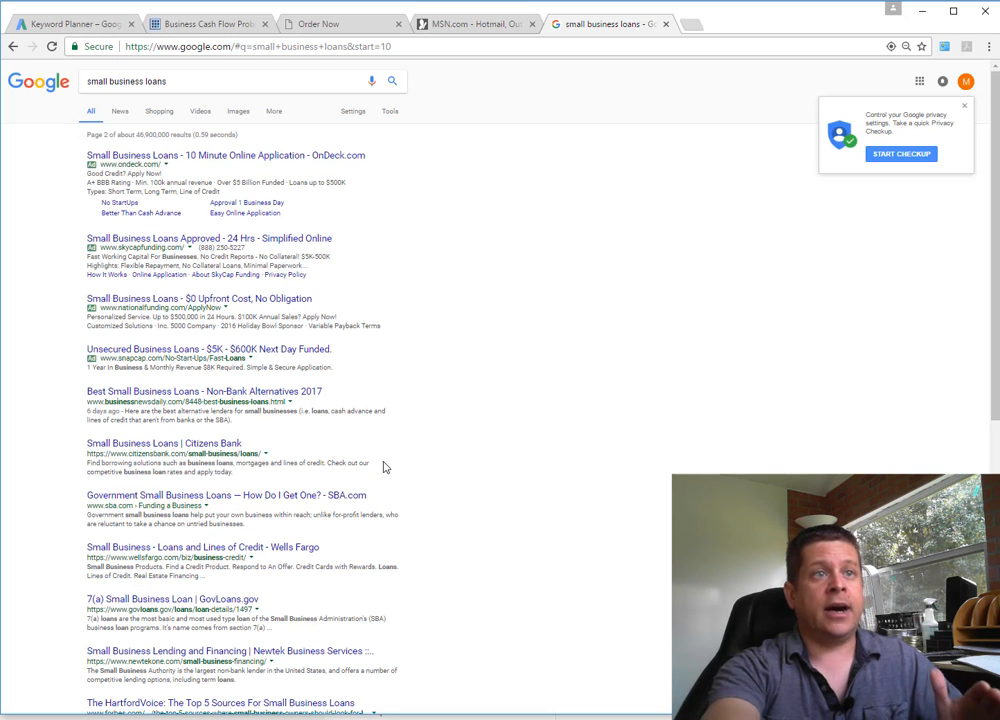
{"action": "left_click", "coordinate": [70, 23]}
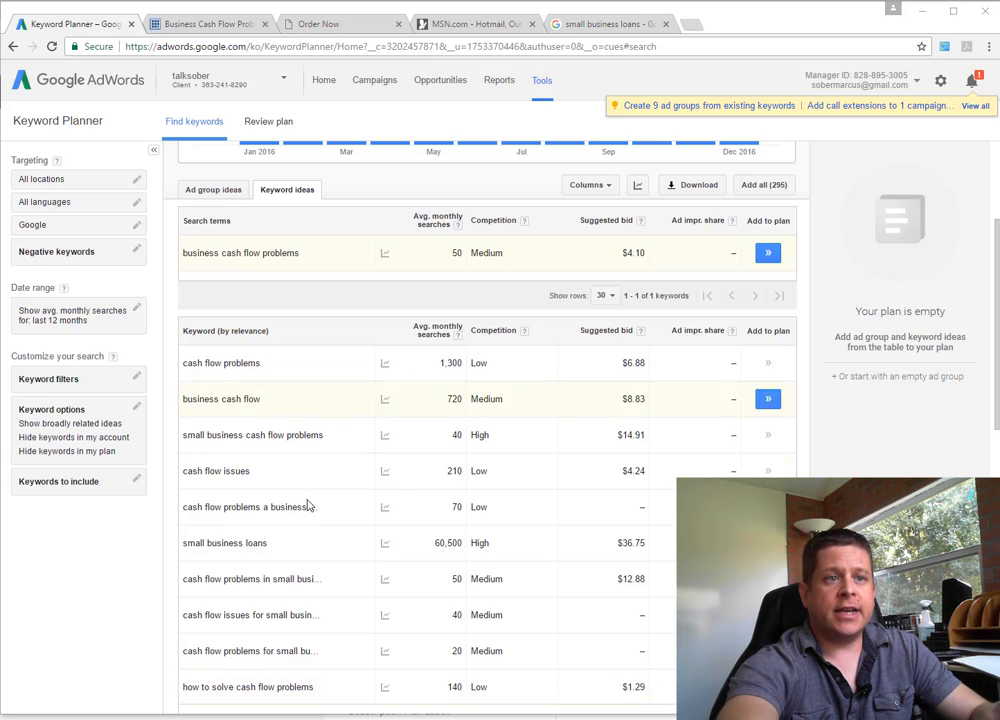
{"action": "mouse_move", "coordinate": [589, 553]}
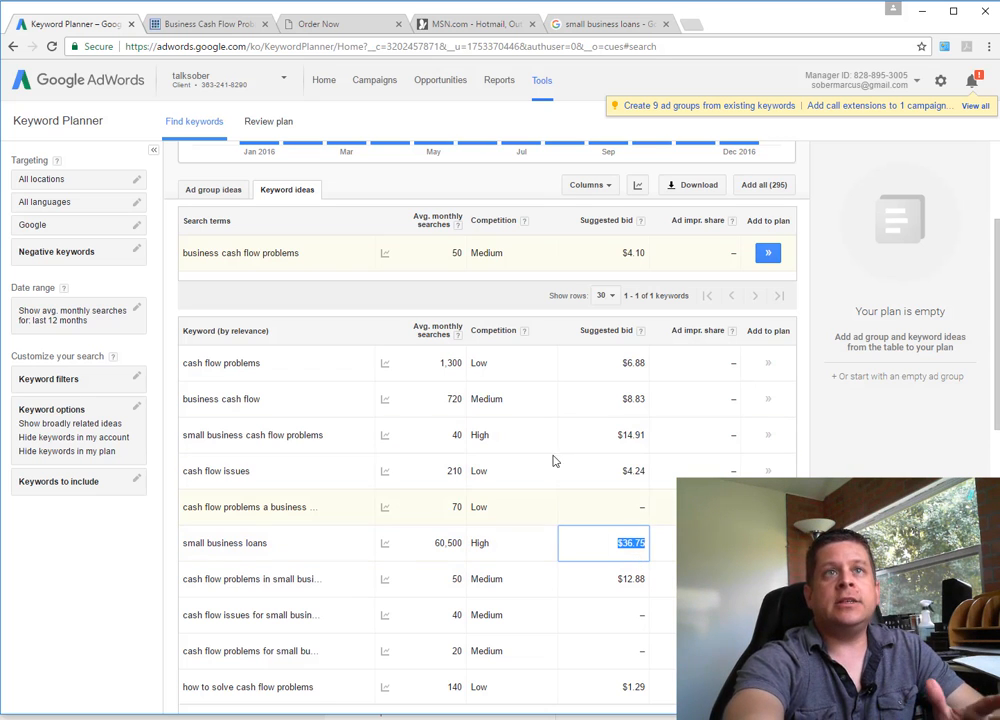
{"action": "mouse_move", "coordinate": [608, 398]}
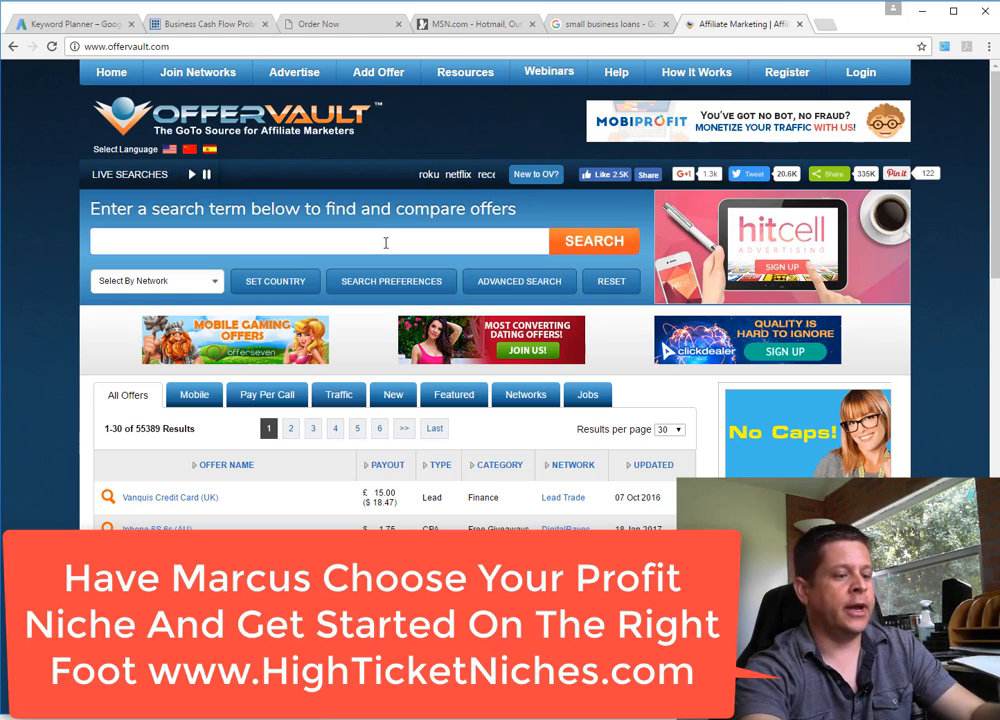
Search OfferVault for 'business loans' and review payouts such as Kabbage's $200.
{"action": "type", "text": "business loan"}
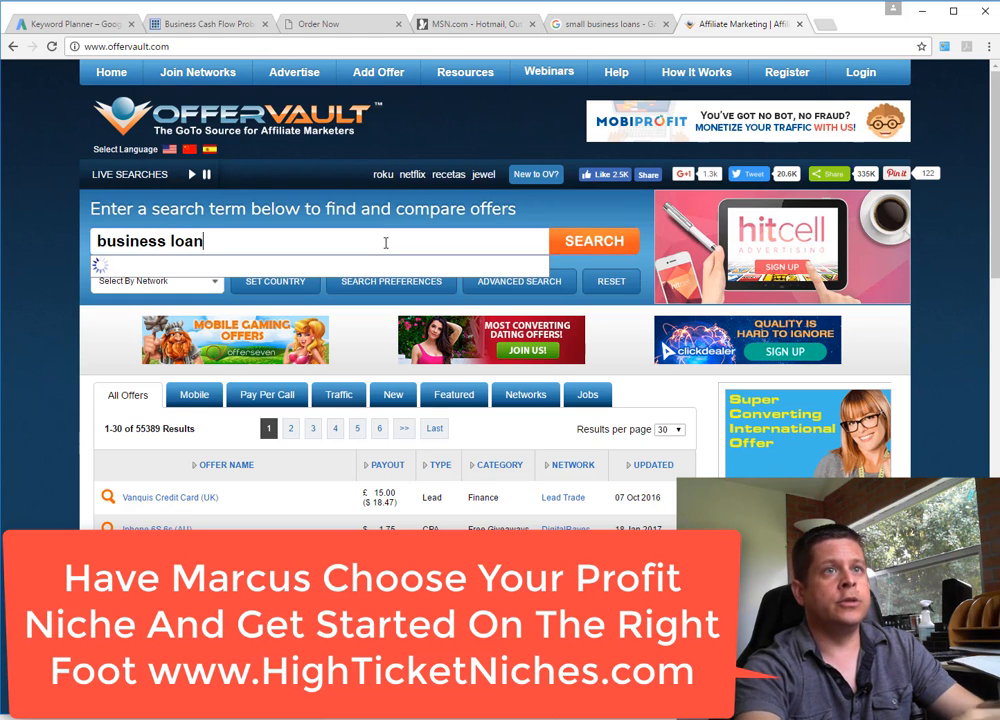
{"action": "type", "text": "s"}
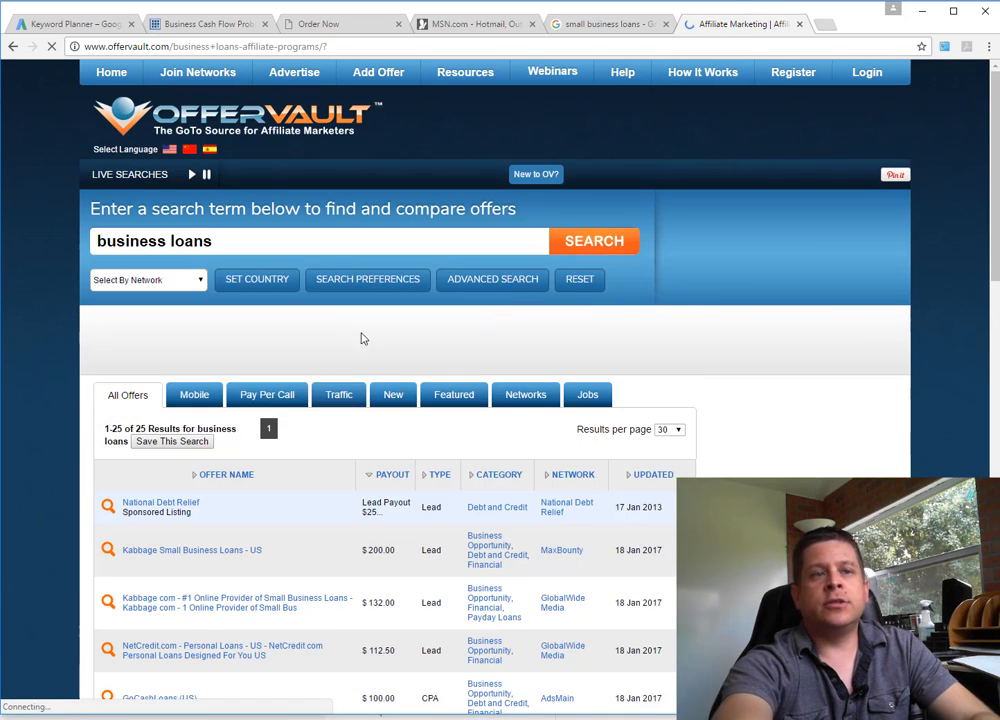
{"action": "scroll", "scroll_direction": "down", "scroll_amount": 3}
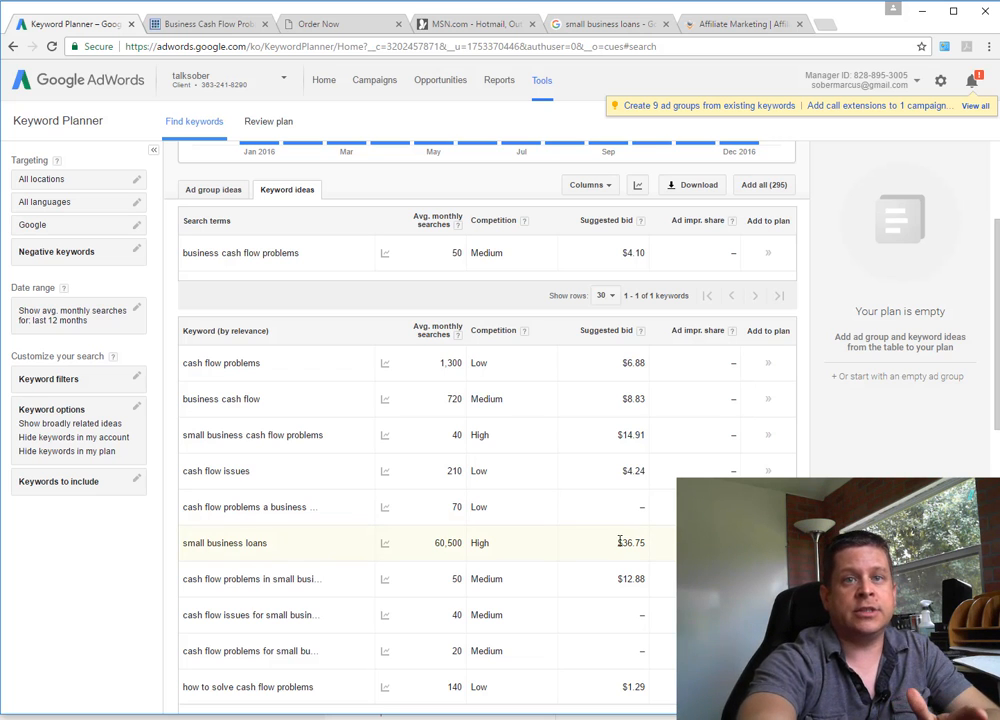
Re-highlight the $36.75 small business loans bid, then return to OfferVault's business loans offers.
{"action": "left_click", "coordinate": [631, 542]}
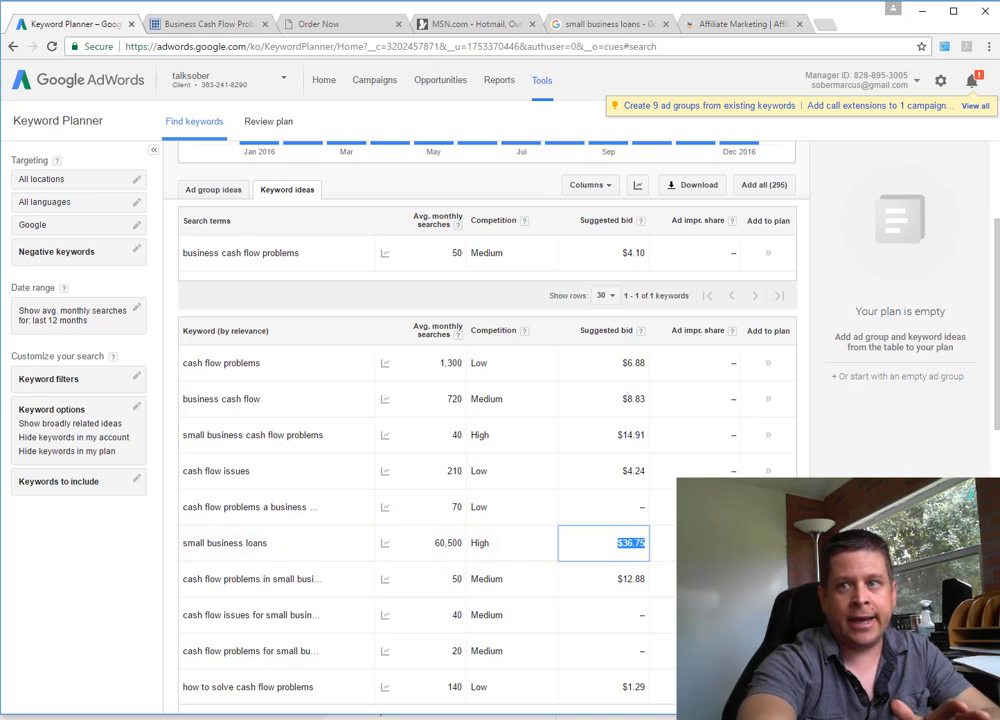
{"action": "left_click", "coordinate": [742, 23]}
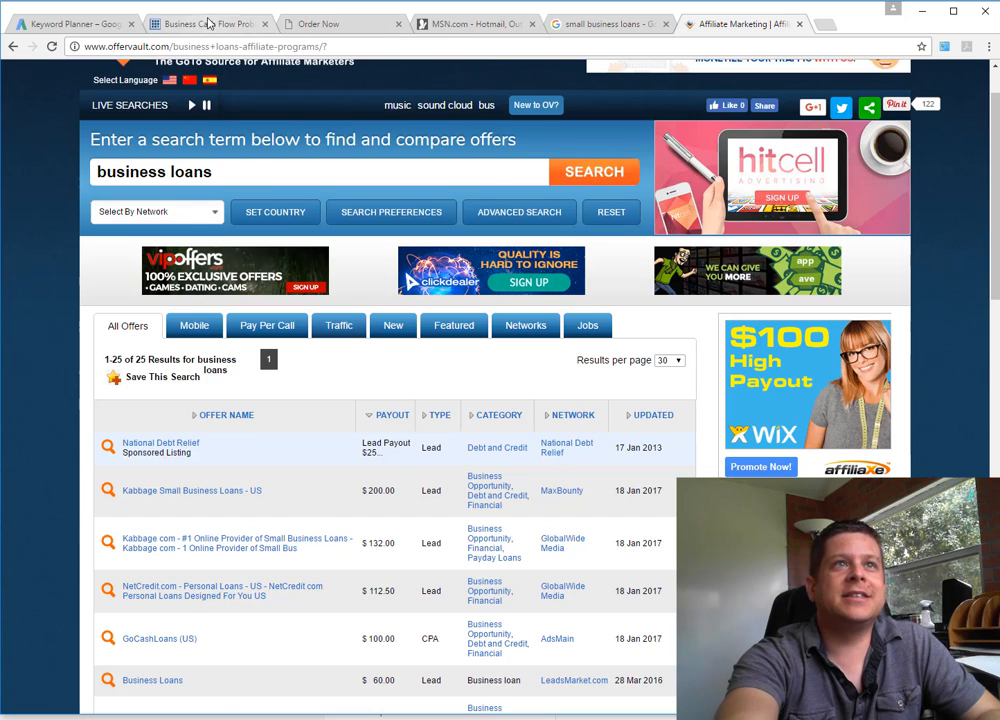
Glance at the High Ticket Niches signup form, then switch to the Business Cash Flow Problems site.
{"action": "left_click", "coordinate": [200, 23]}
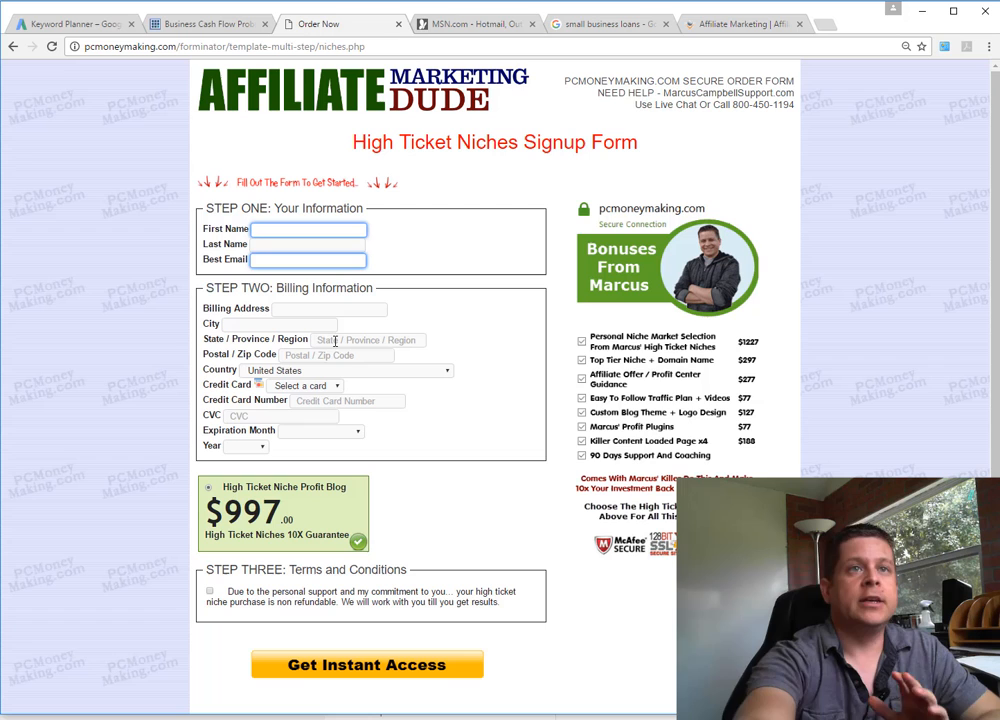
{"action": "left_click", "coordinate": [207, 23]}
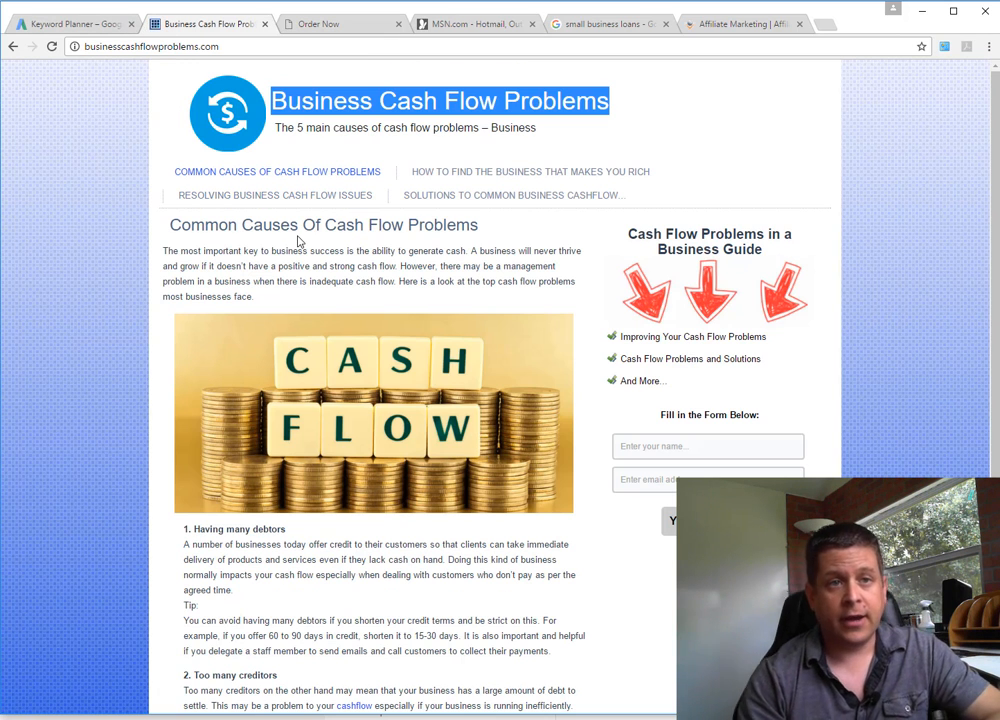
{"action": "mouse_move", "coordinate": [349, 372]}
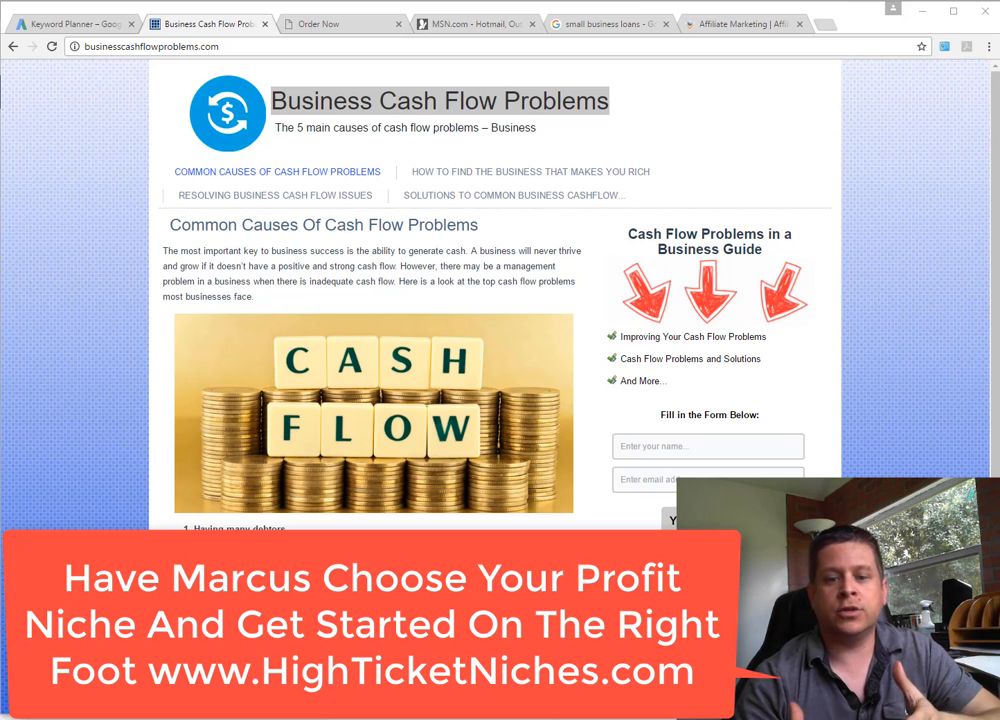
{"action": "mouse_move", "coordinate": [284, 324]}
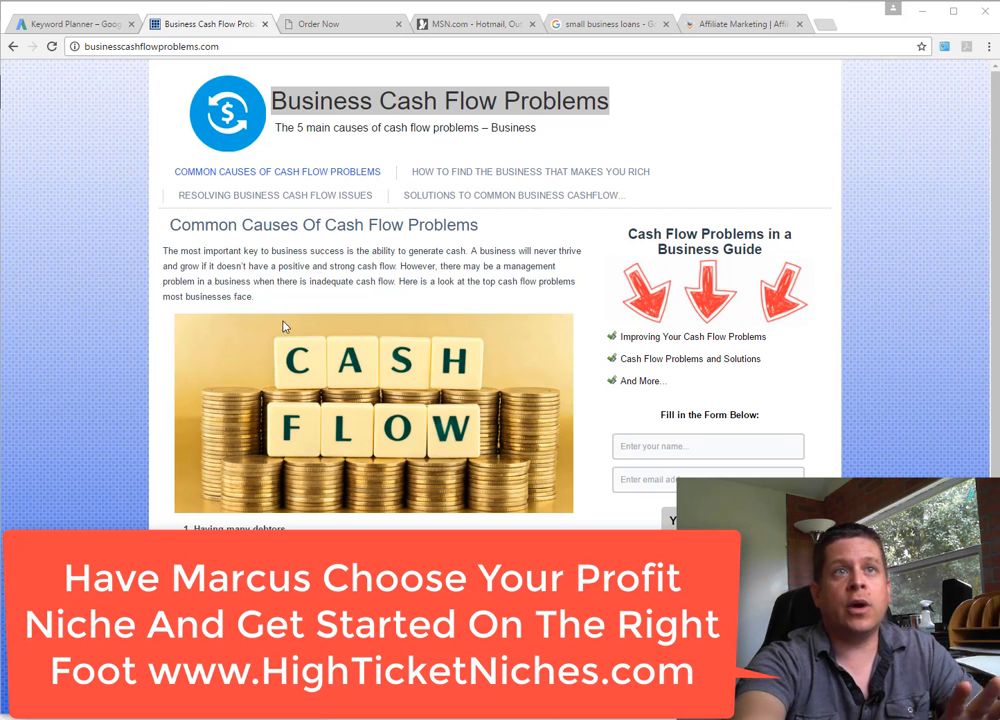
{"action": "mouse_move", "coordinate": [312, 357]}
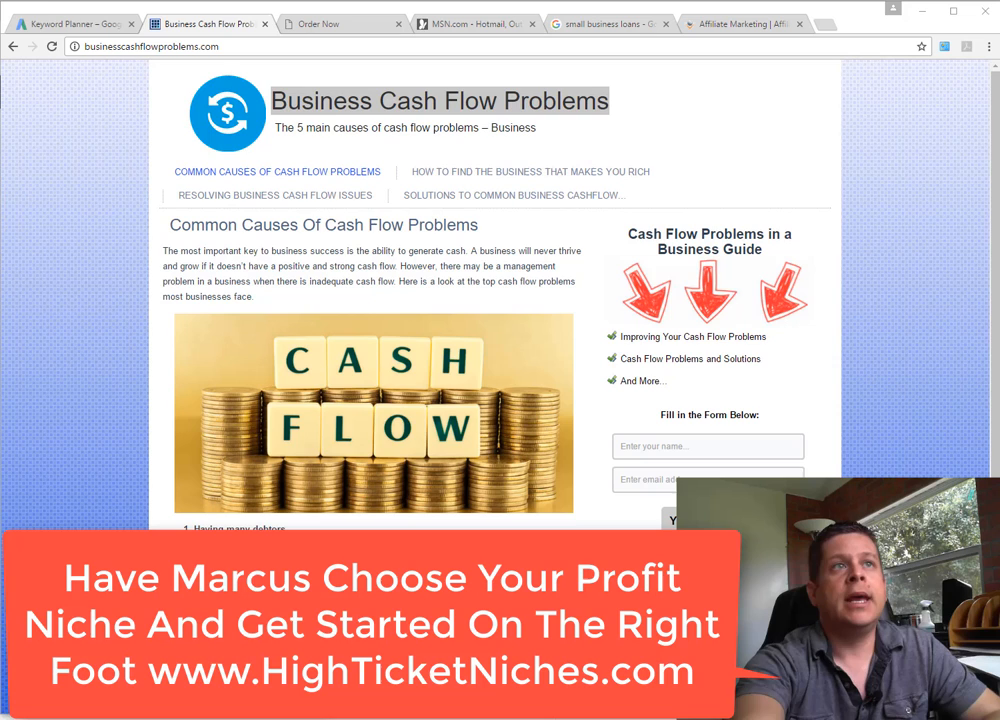
Return to the Keyword Planner ideas list headed by 'cash flow problems' at 1,300 searches.
{"action": "left_click", "coordinate": [70, 23]}
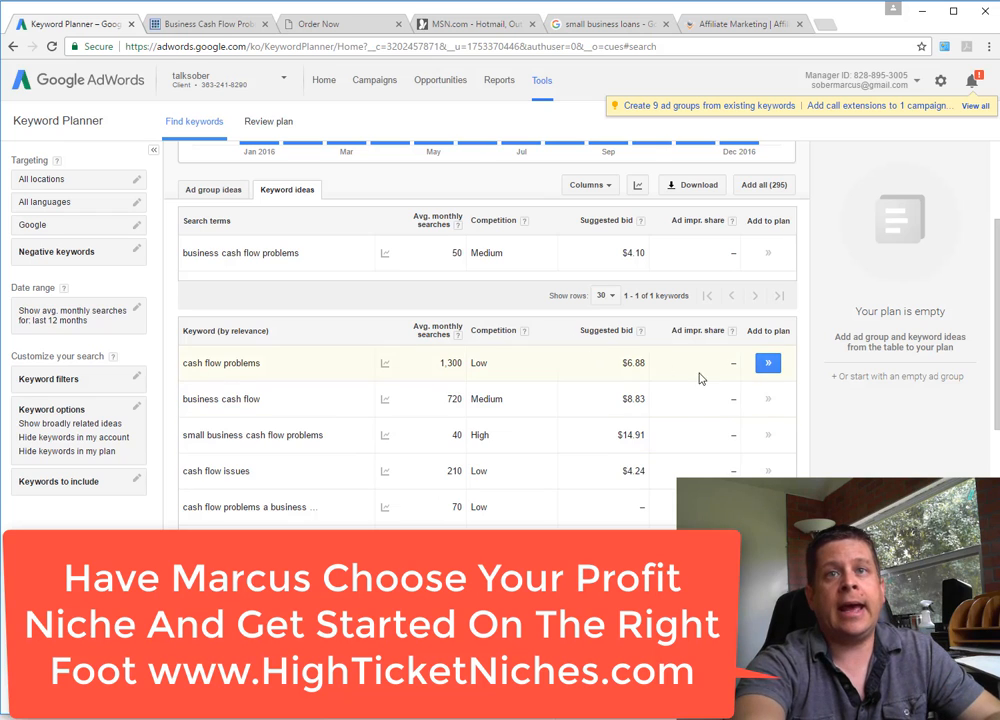
Add 'cash flow problems' and a 70-search low-competition keyword to the plan.
{"action": "left_click", "coordinate": [768, 363]}
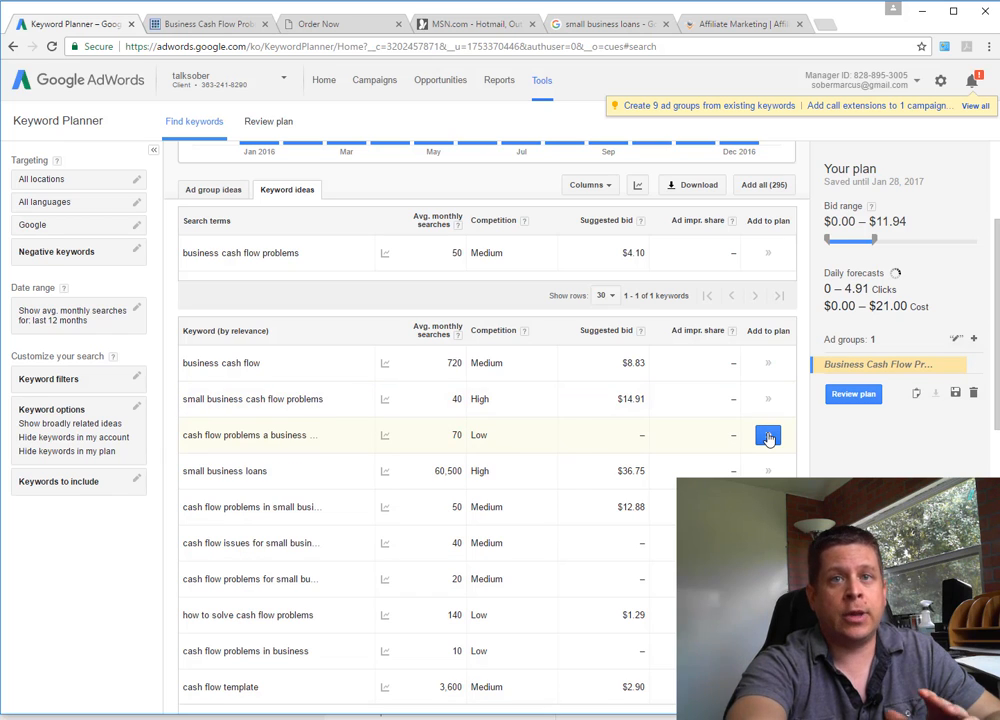
{"action": "left_click", "coordinate": [768, 435]}
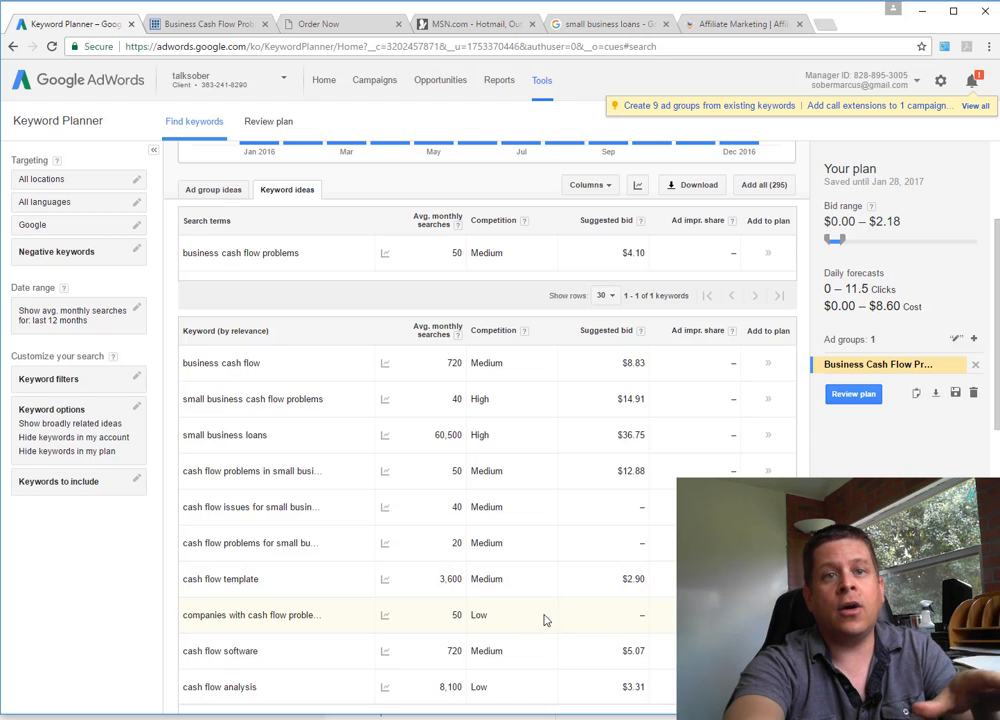
{"action": "scroll", "scroll_direction": "down", "scroll_amount": 3}
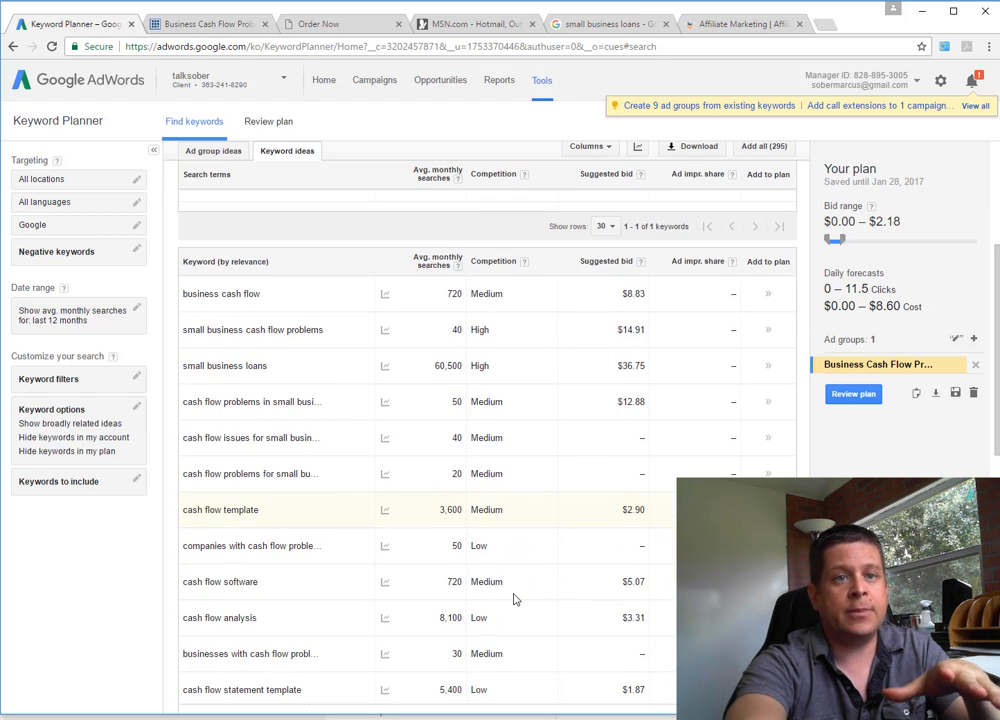
{"action": "mouse_move", "coordinate": [490, 581]}
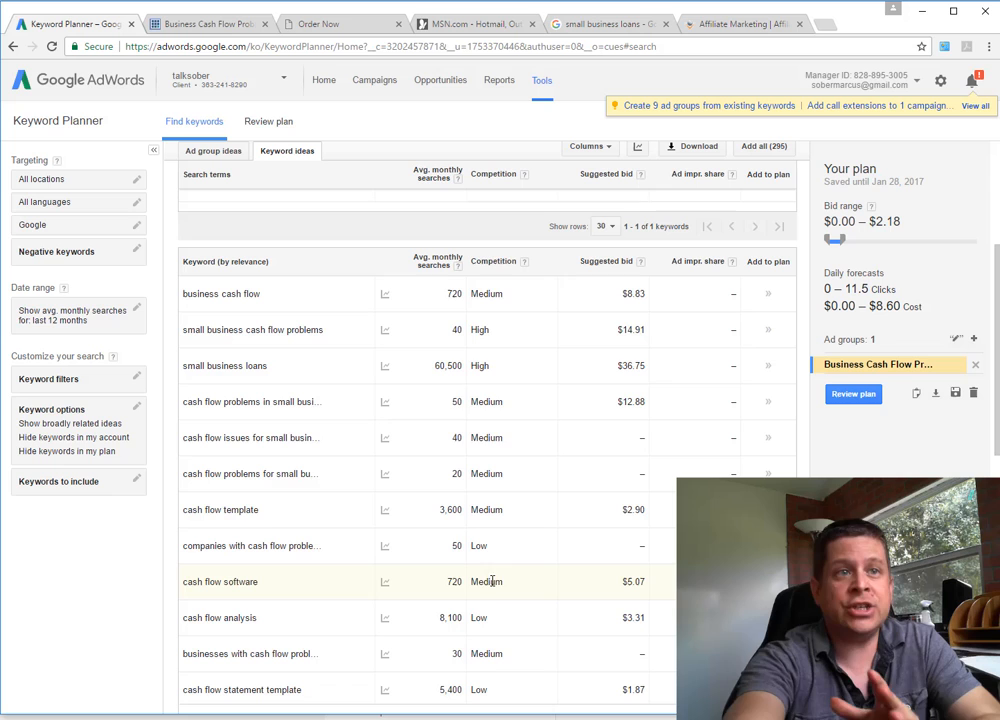
{"action": "mouse_move", "coordinate": [445, 437]}
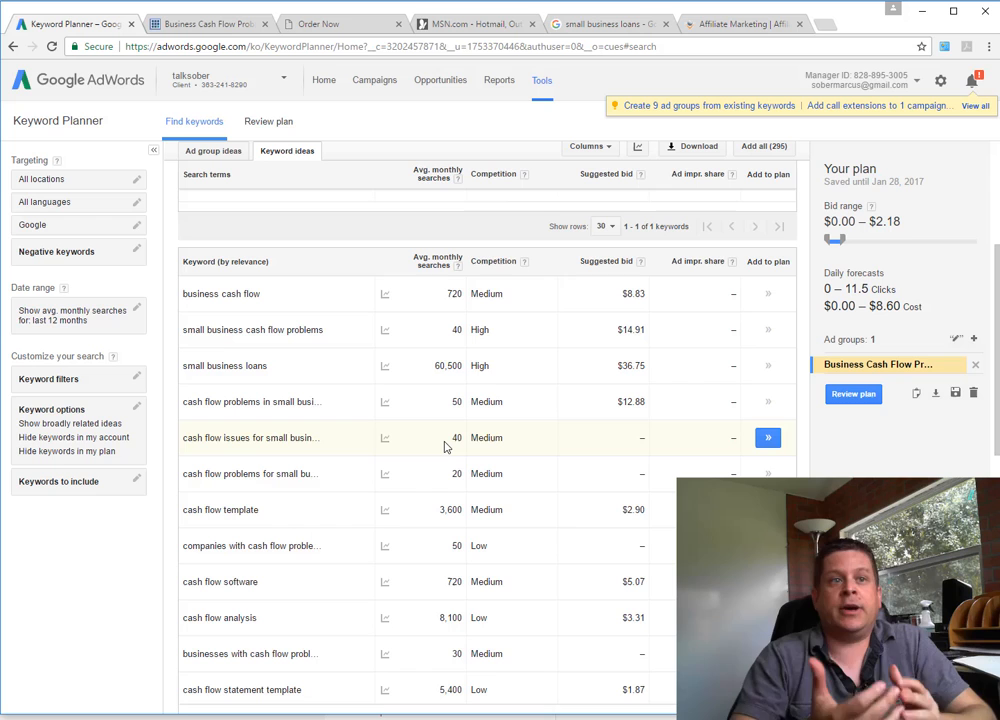
{"action": "mouse_move", "coordinate": [670, 433]}
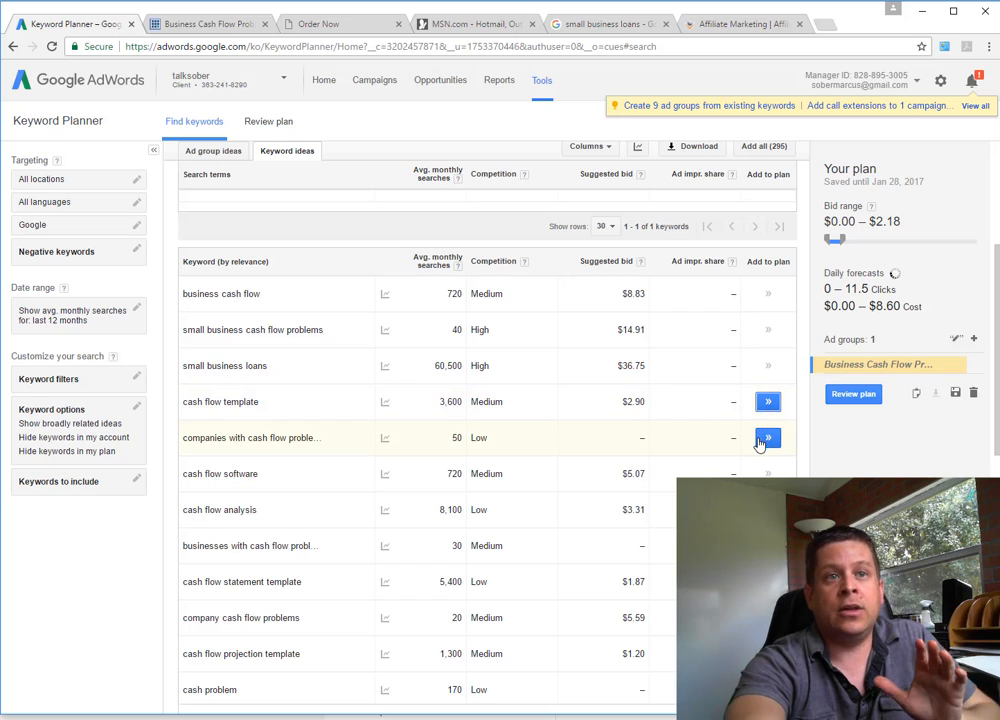
Add 'companies cash flow problems' to the plan and bring up the Copy your keywords list.
{"action": "left_click", "coordinate": [767, 437]}
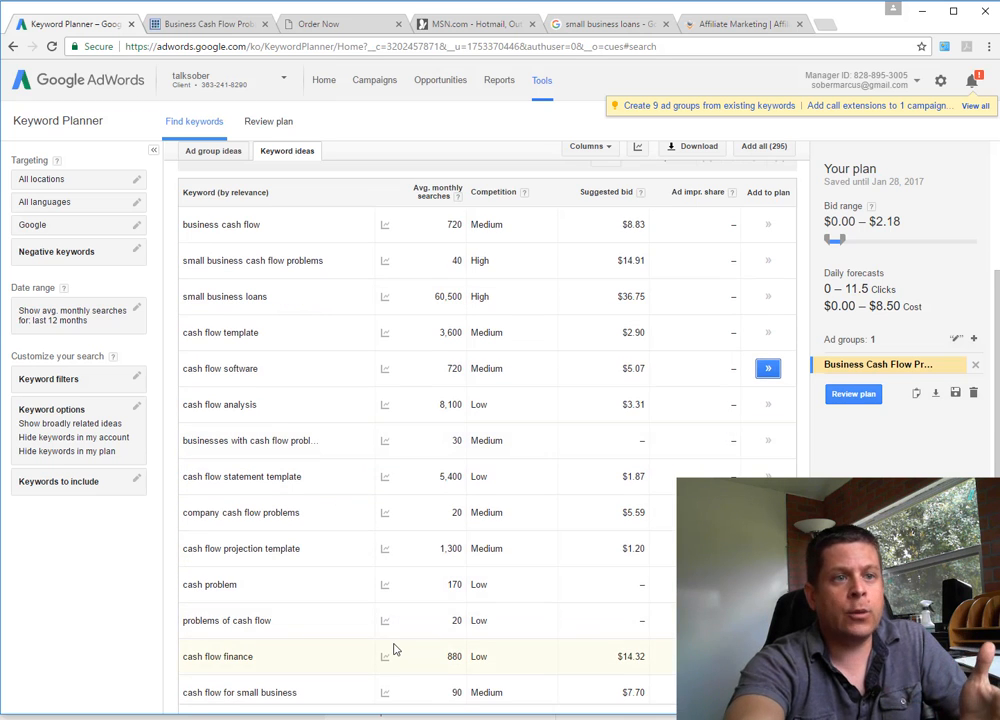
{"action": "scroll", "scroll_direction": "down", "scroll_amount": 3}
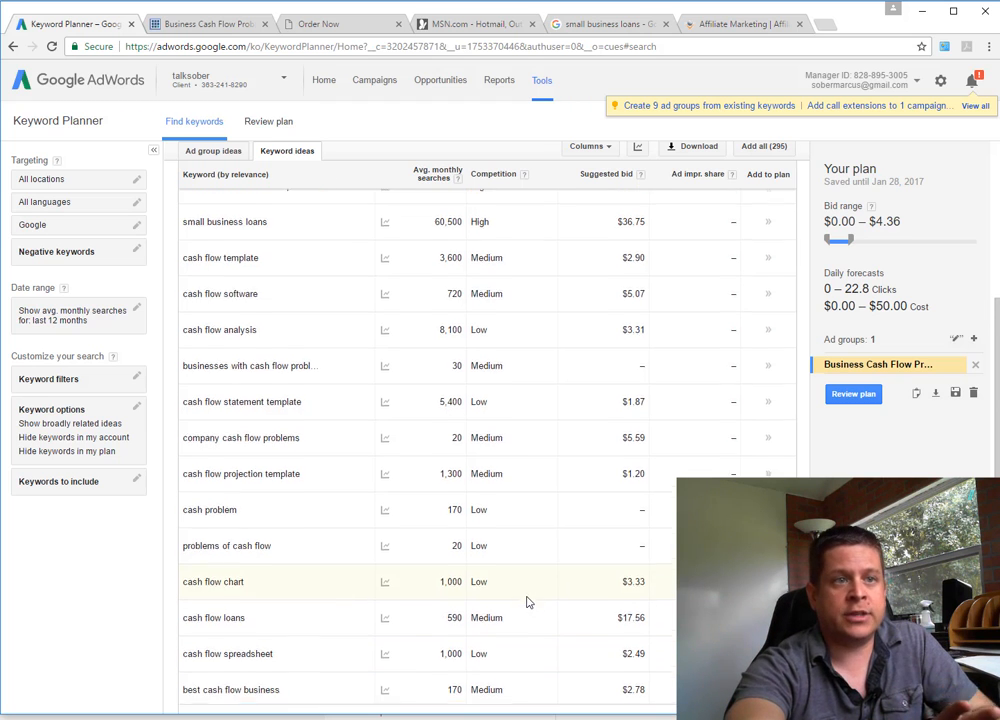
{"action": "scroll", "scroll_direction": "down", "scroll_amount": 3}
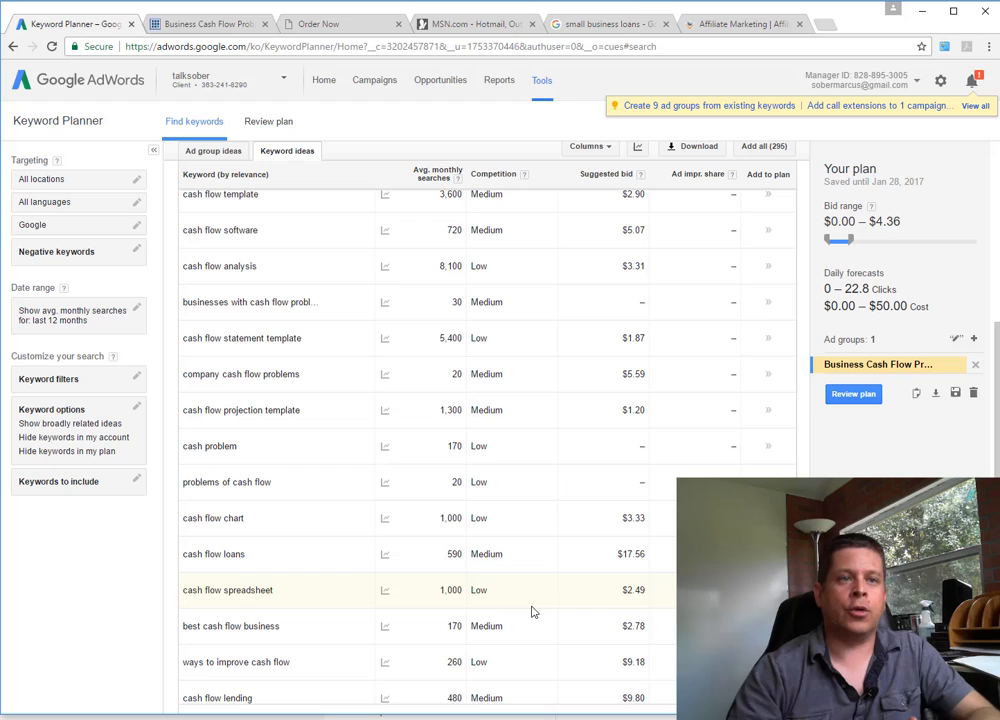
{"action": "mouse_move", "coordinate": [365, 446]}
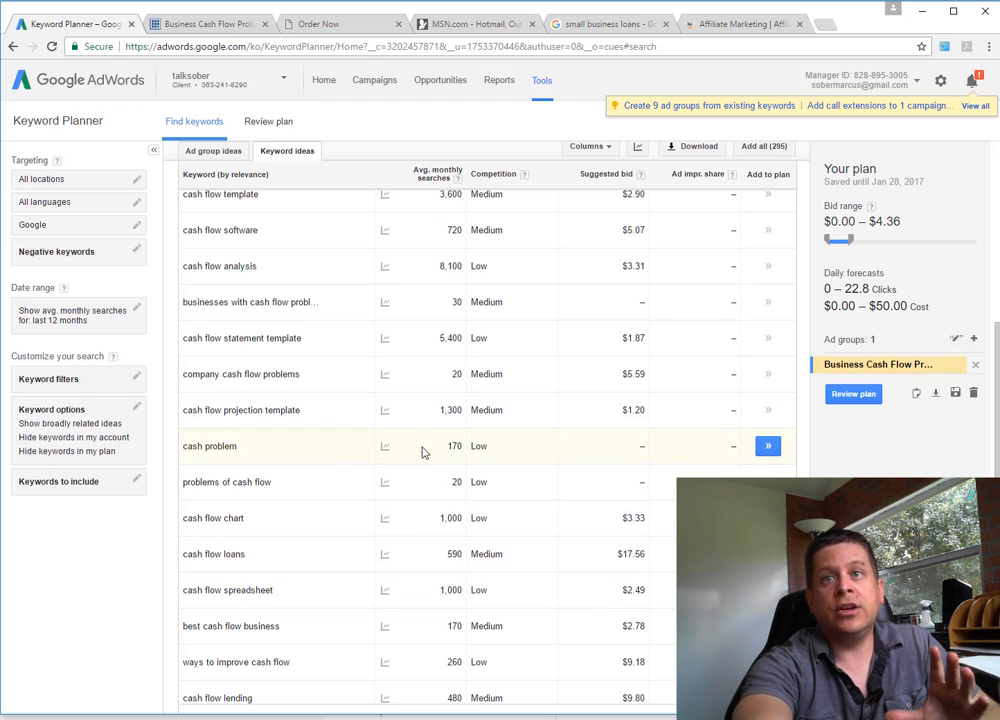
{"action": "mouse_move", "coordinate": [572, 410]}
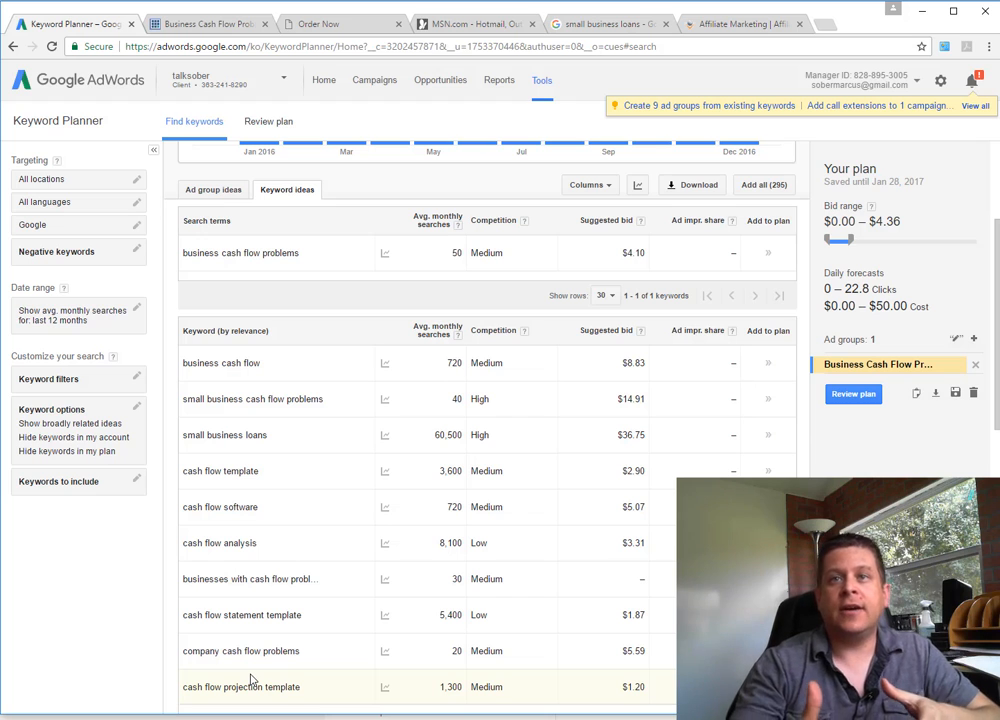
{"action": "mouse_move", "coordinate": [594, 434]}
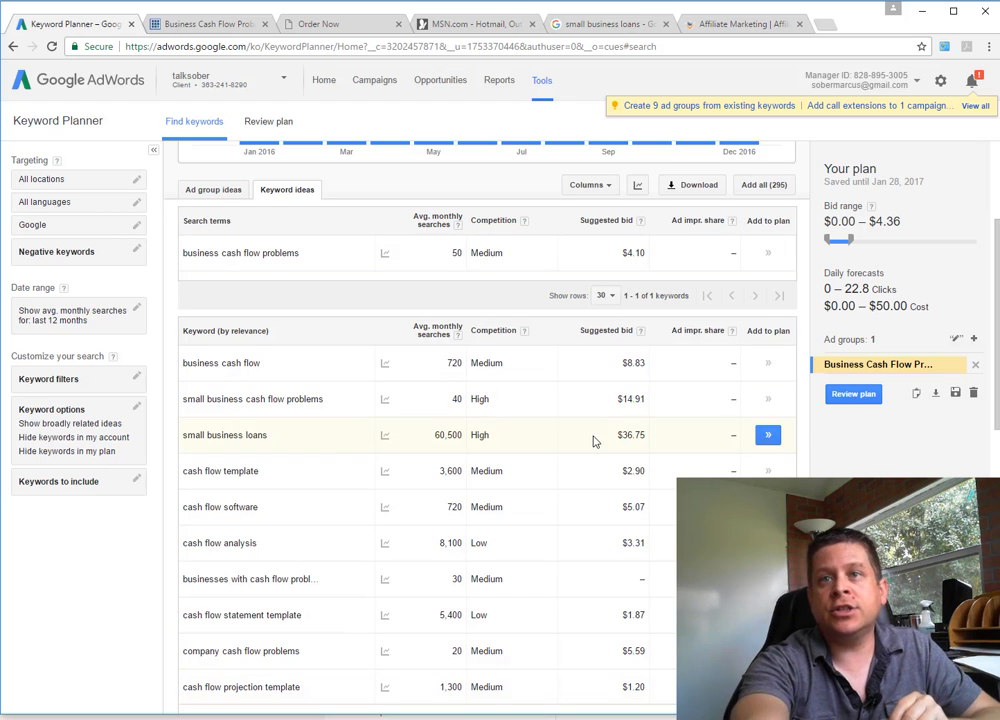
{"action": "left_click", "coordinate": [916, 392]}
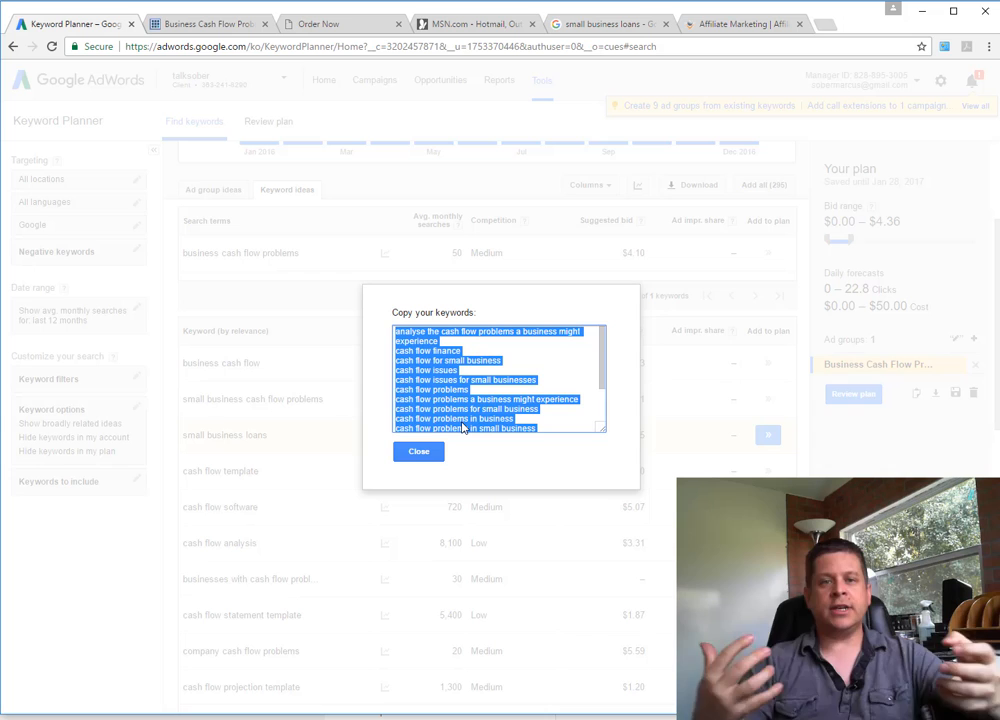
{"action": "mouse_move", "coordinate": [463, 427]}
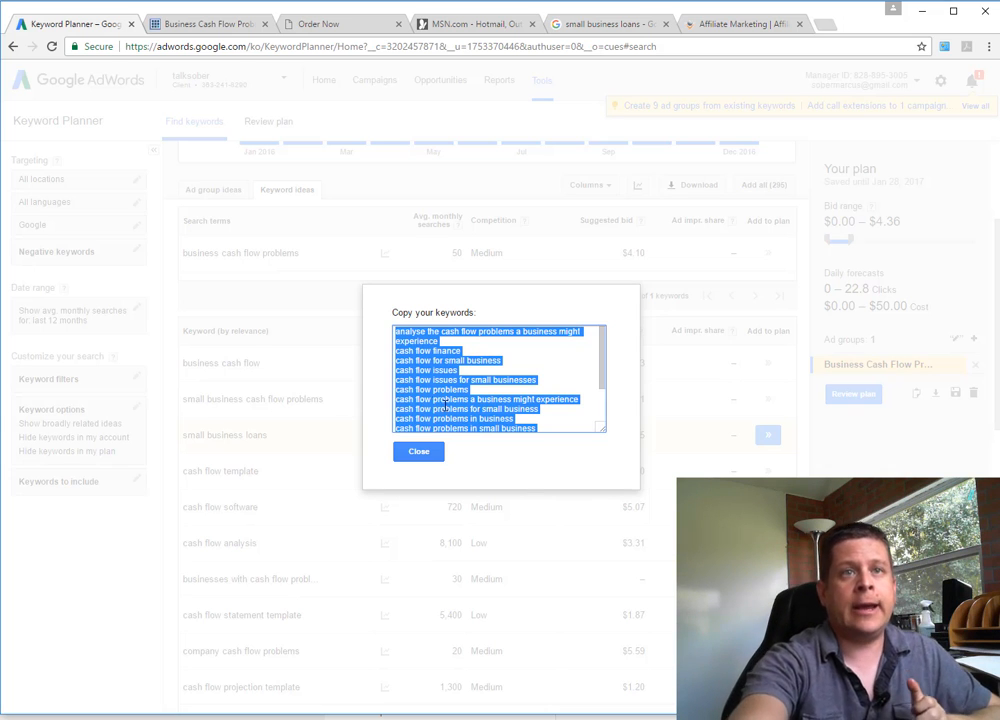
Close the Copy your keywords dialog to get back to the ideas list.
{"action": "left_click", "coordinate": [418, 451]}
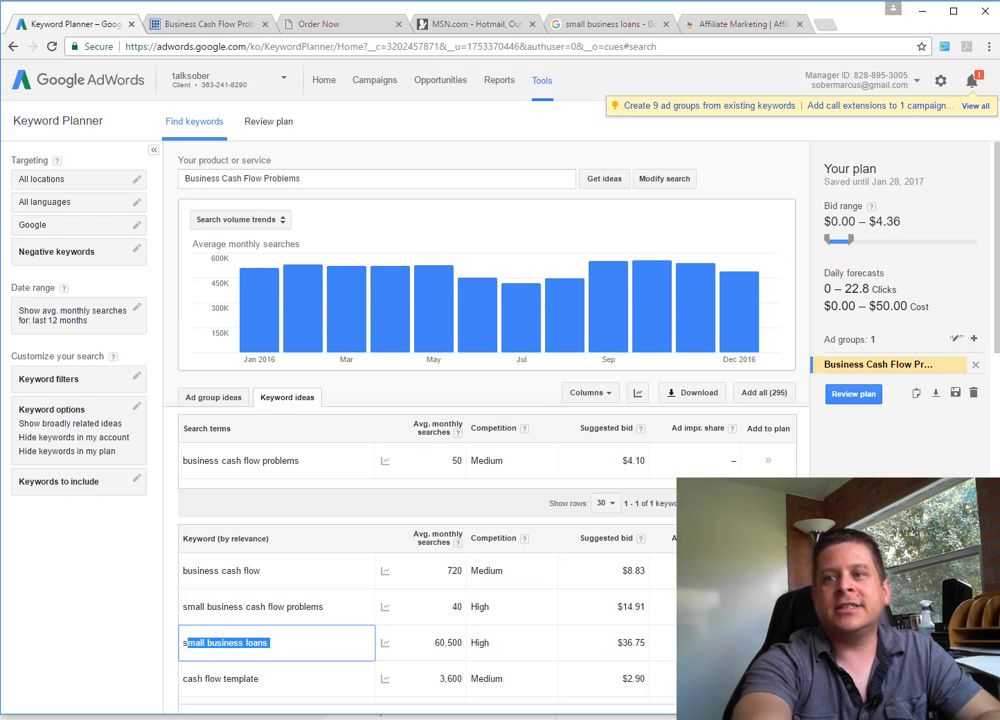
Copy the 'Rent or Buy Calculator' title from rentorbuycalculator.net and return to Keyword Planner.
{"action": "left_click", "coordinate": [205, 23]}
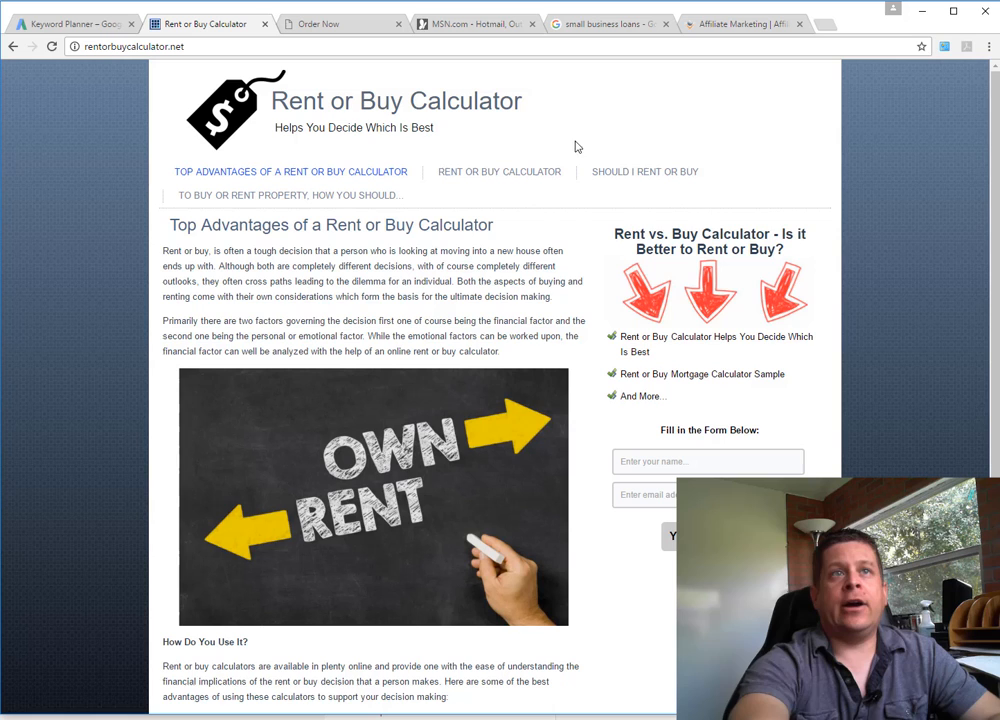
{"action": "left_click_drag", "start_coordinate": [272, 100], "coordinate": [452, 100]}
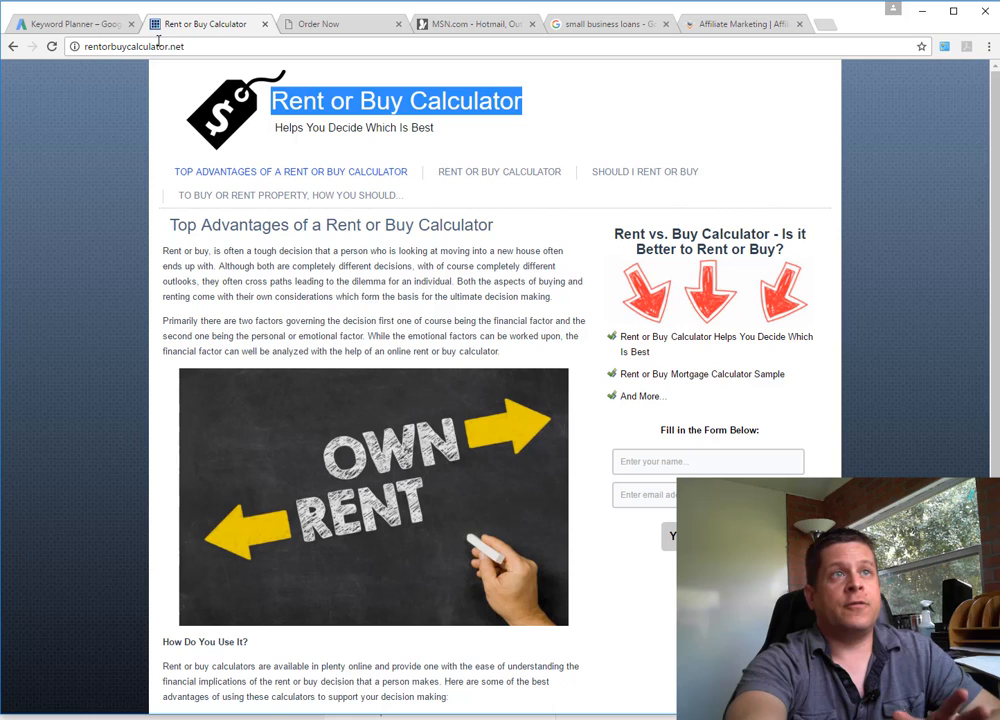
{"action": "left_click", "coordinate": [320, 23]}
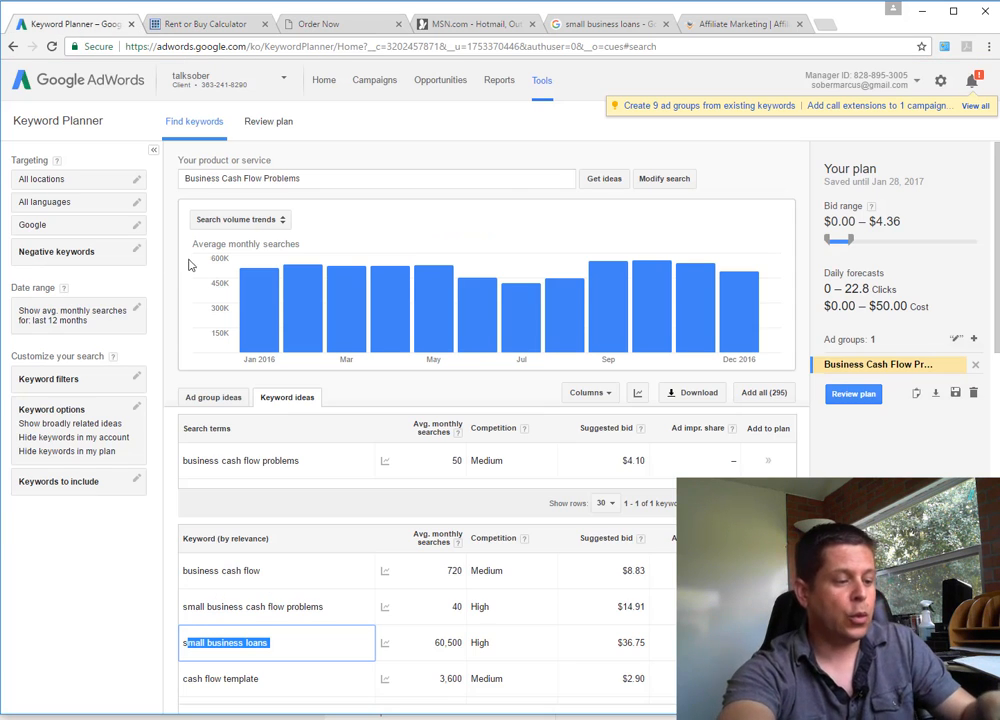
Get ideas for 'Rent or Buy Calculator' and select that term (1,000 searches, $0.61 bid).
{"action": "triple_click", "coordinate": [377, 178]}
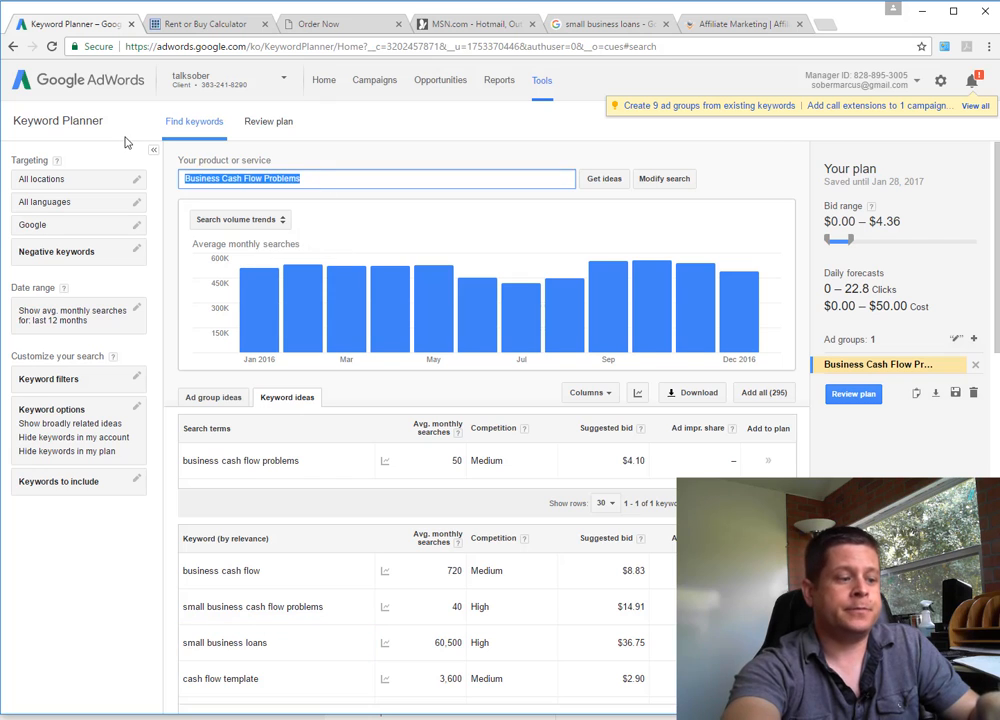
{"action": "left_click", "coordinate": [603, 178]}
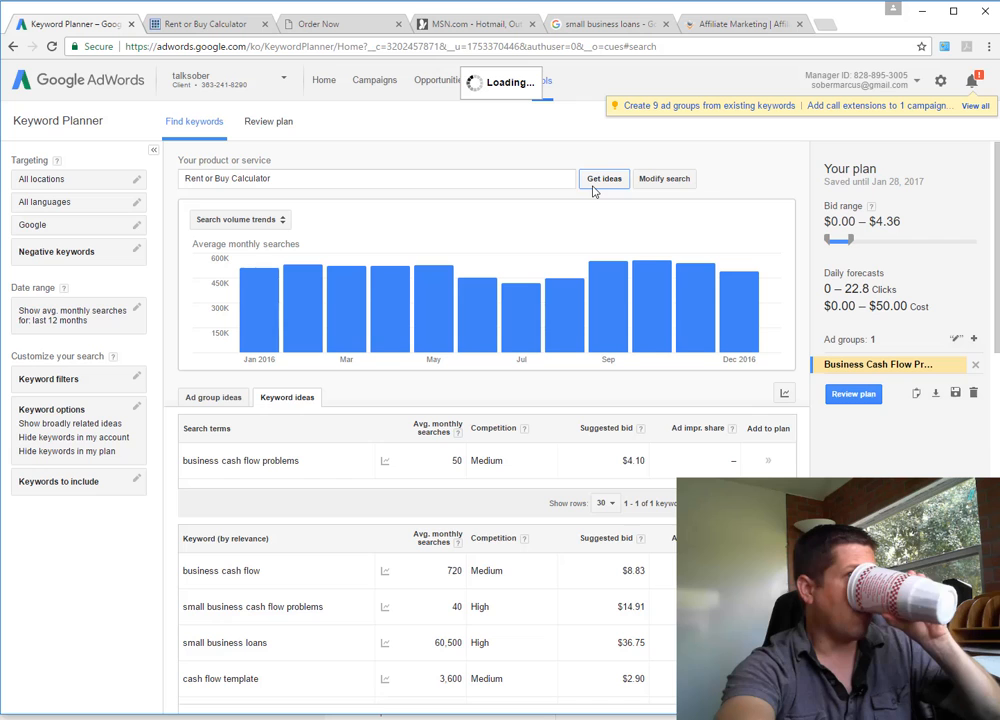
{"action": "left_click", "coordinate": [603, 178]}
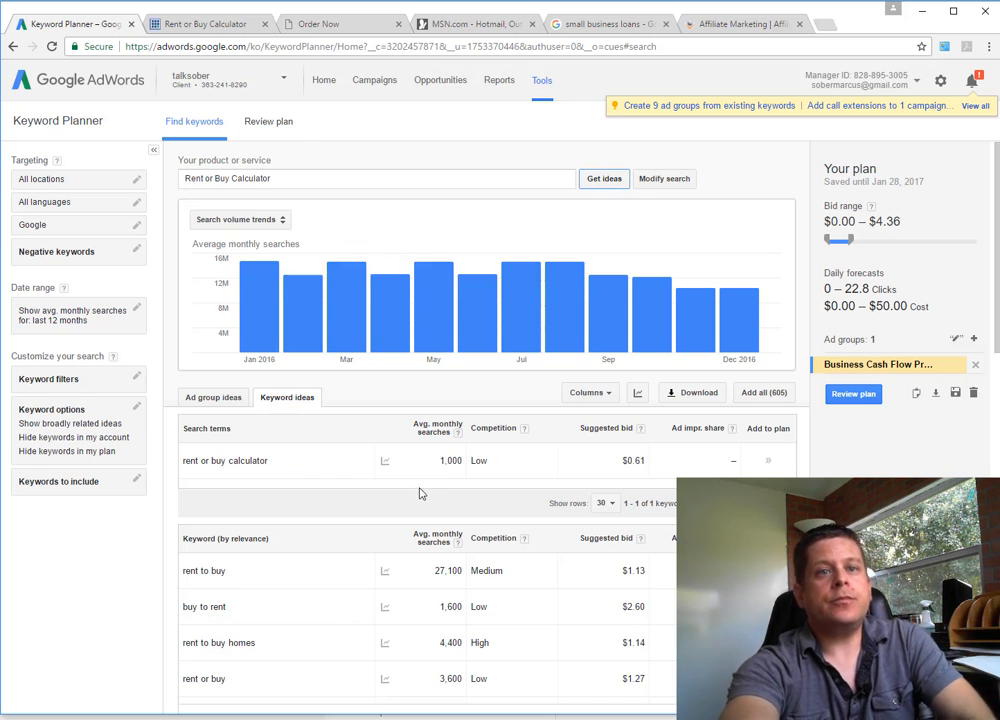
{"action": "scroll", "scroll_direction": "down", "scroll_amount": 3}
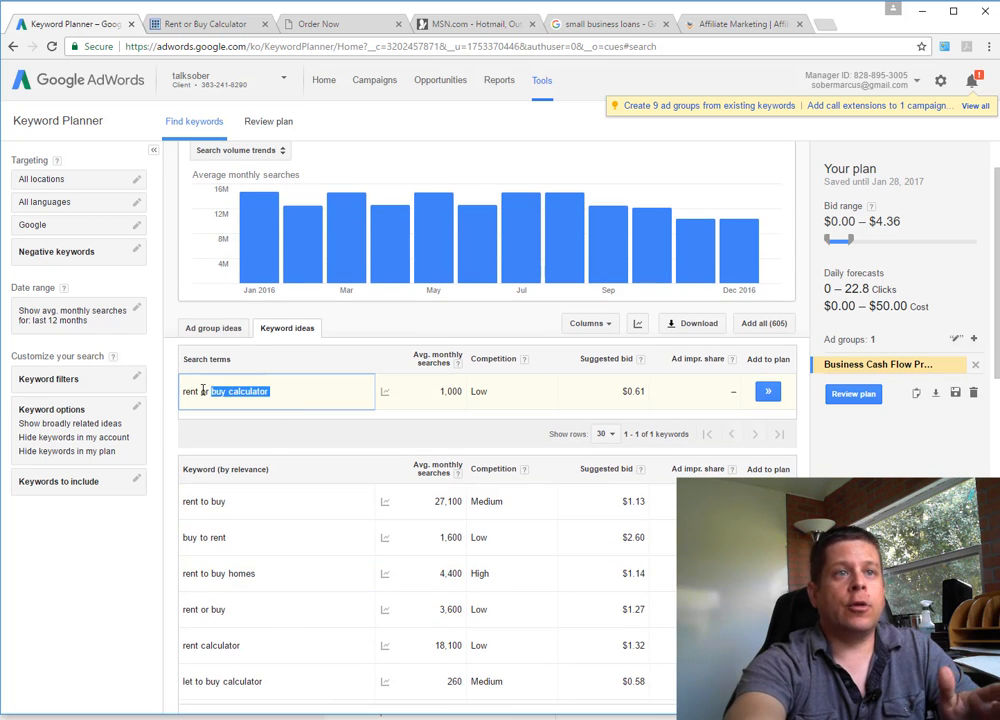
{"action": "triple_click", "coordinate": [225, 391]}
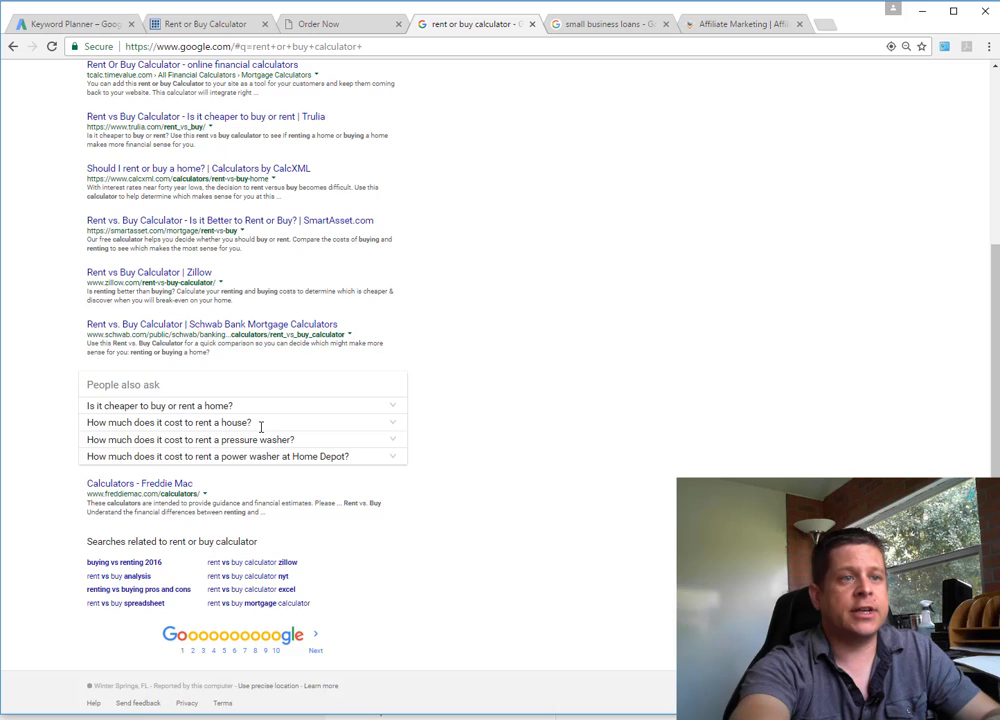
Page forward through Google's later results for 'rent or buy calculator'.
{"action": "left_click", "coordinate": [315, 650]}
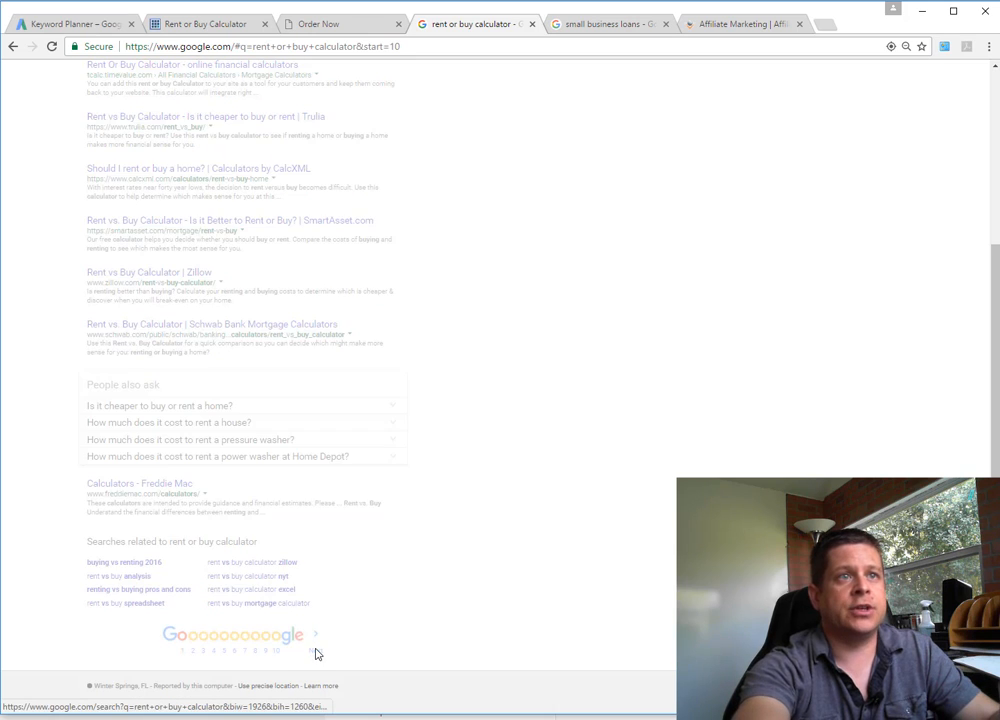
{"action": "left_click", "coordinate": [330, 651]}
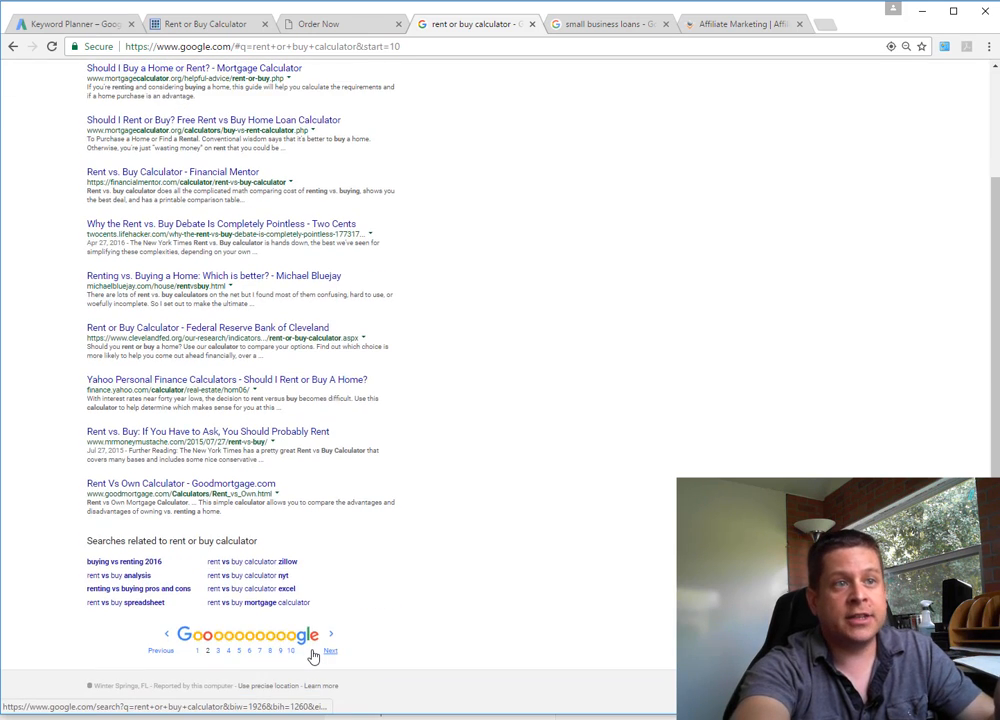
{"action": "left_click", "coordinate": [610, 23]}
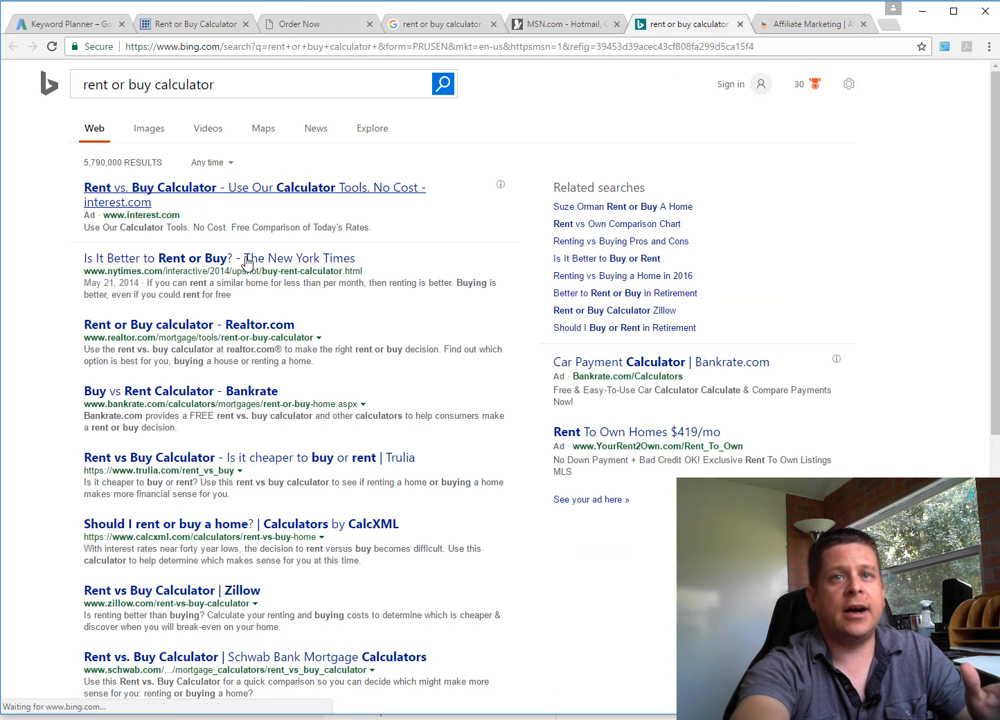
{"action": "mouse_move", "coordinate": [460, 444]}
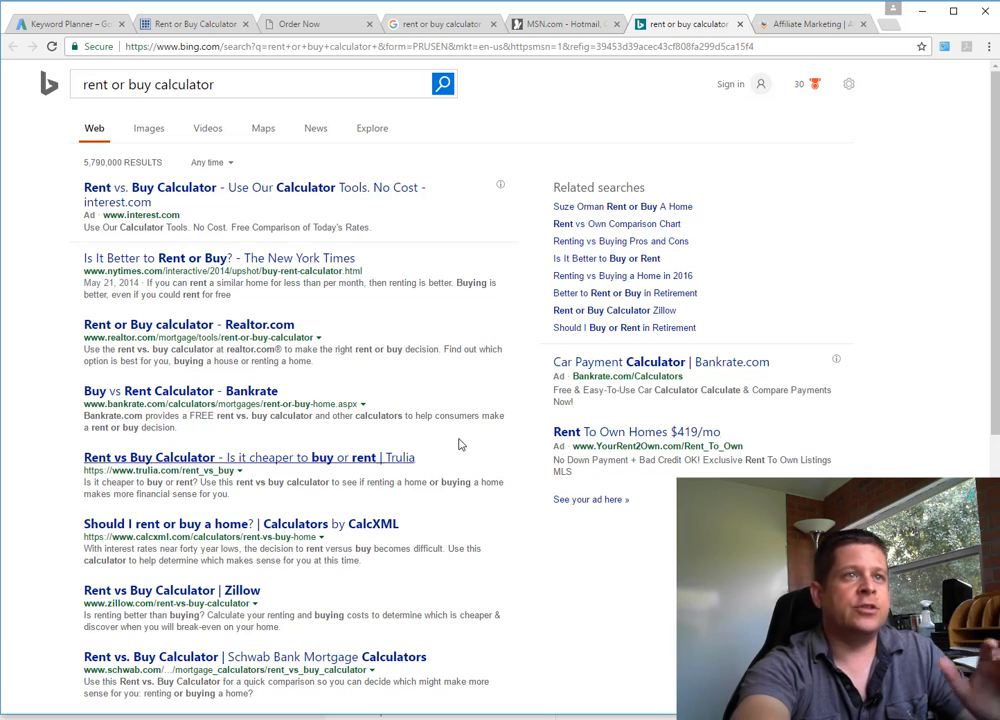
Browse page 2 of Bing results for the term, then return to Keyword Planner.
{"action": "scroll", "scroll_direction": "down", "scroll_amount": 3}
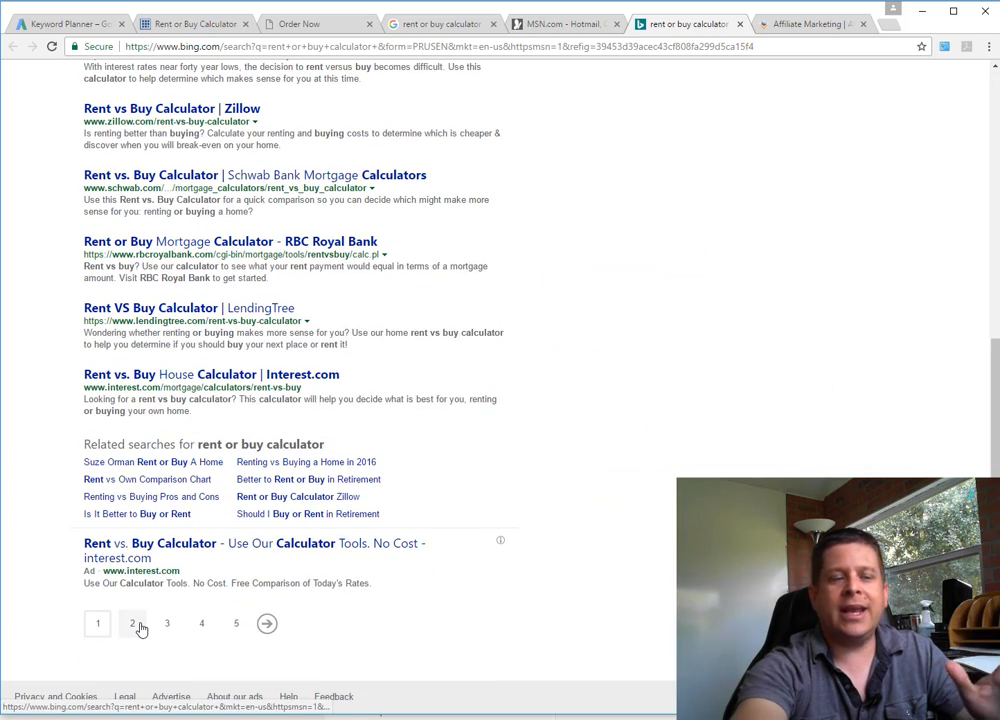
{"action": "left_click", "coordinate": [132, 623]}
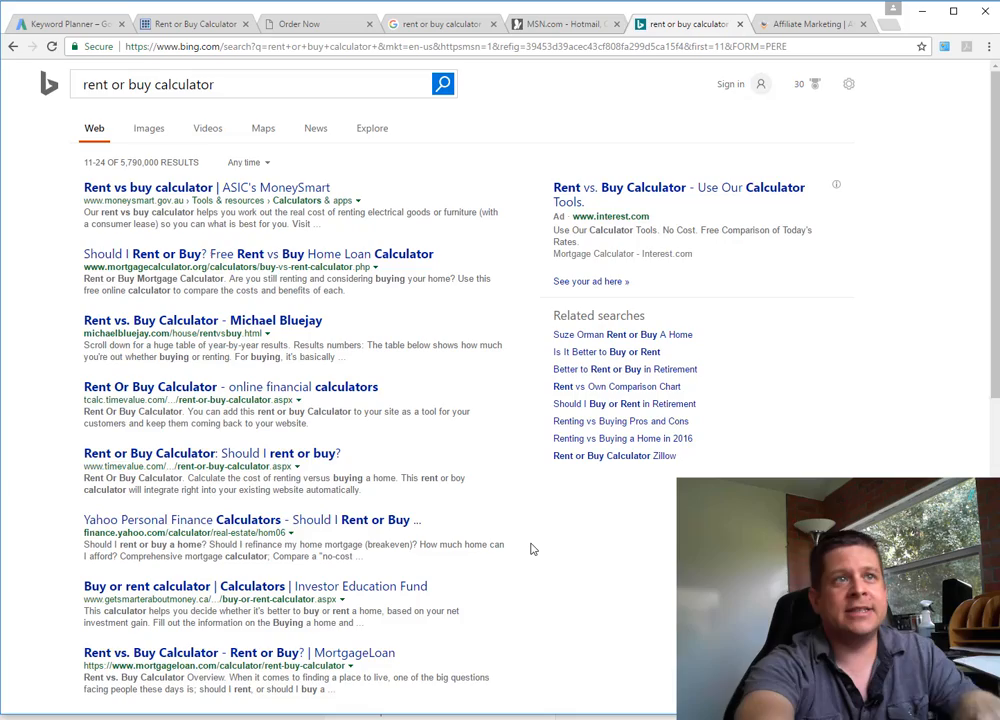
{"action": "scroll", "scroll_direction": "down", "scroll_amount": 3}
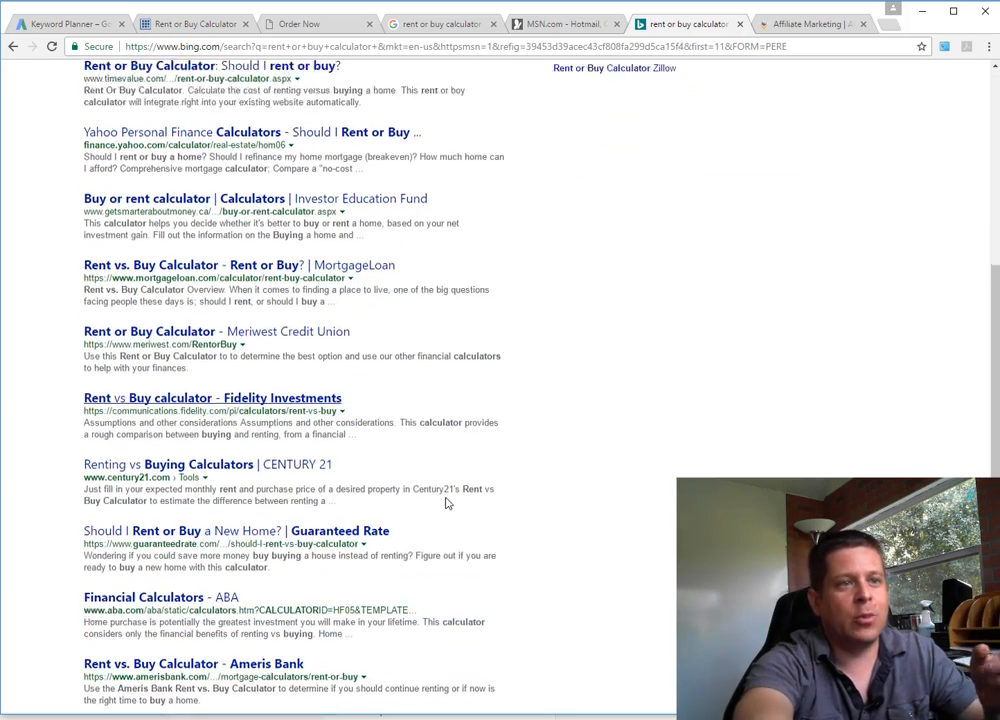
{"action": "scroll", "scroll_direction": "down", "scroll_amount": 3}
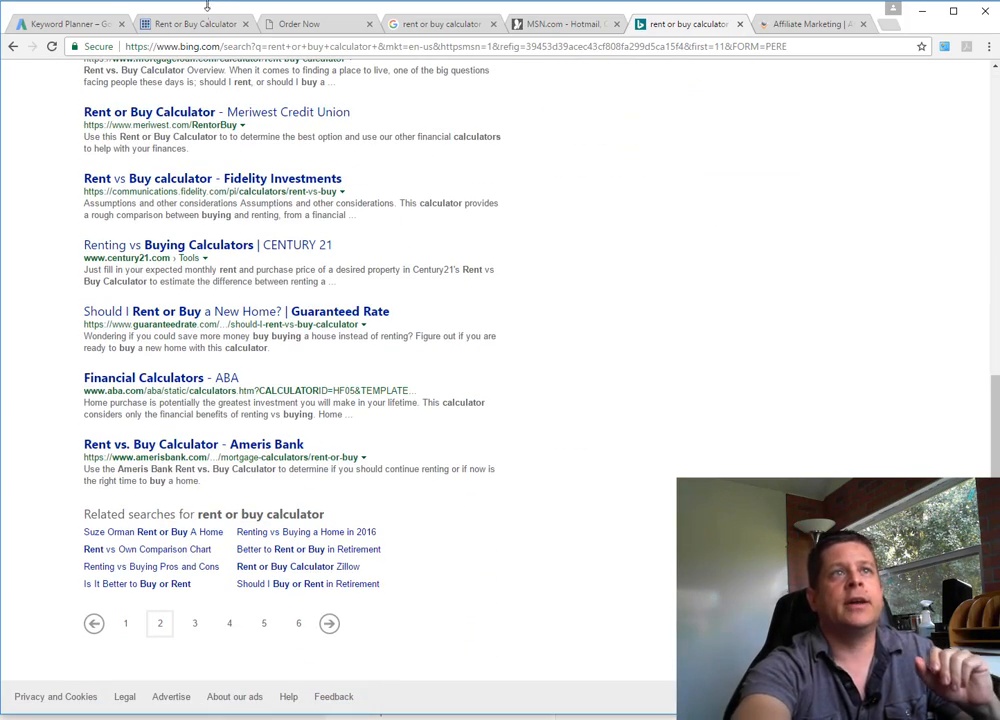
{"action": "left_click", "coordinate": [65, 23]}
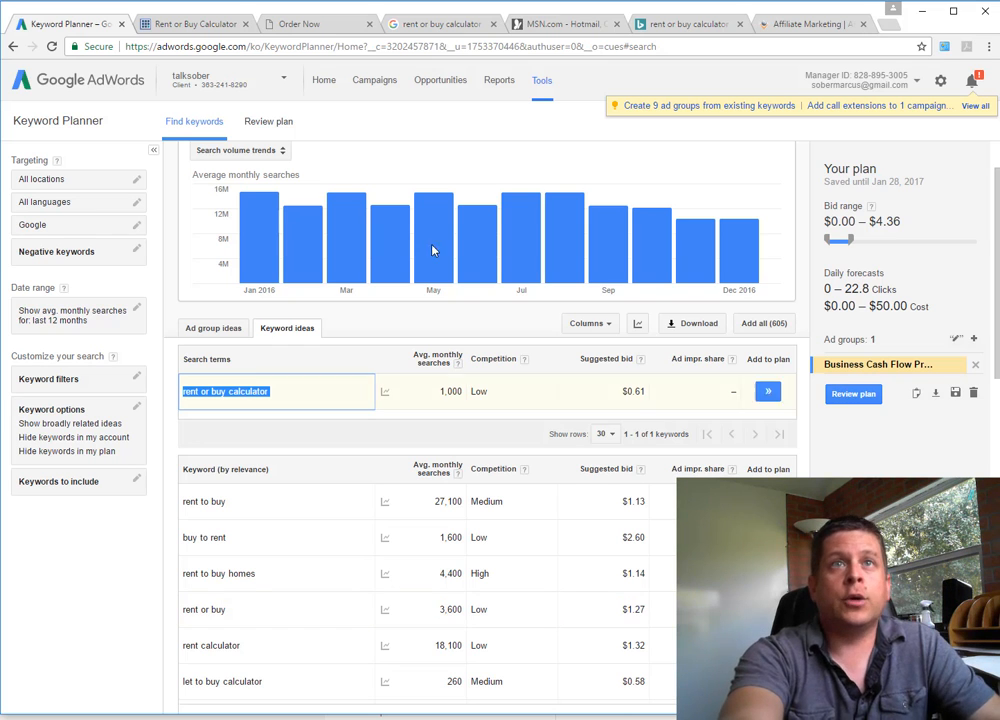
Switch to OfferVault's business loans offers, with Kabbage paying $200 per lead.
{"action": "left_click", "coordinate": [810, 23]}
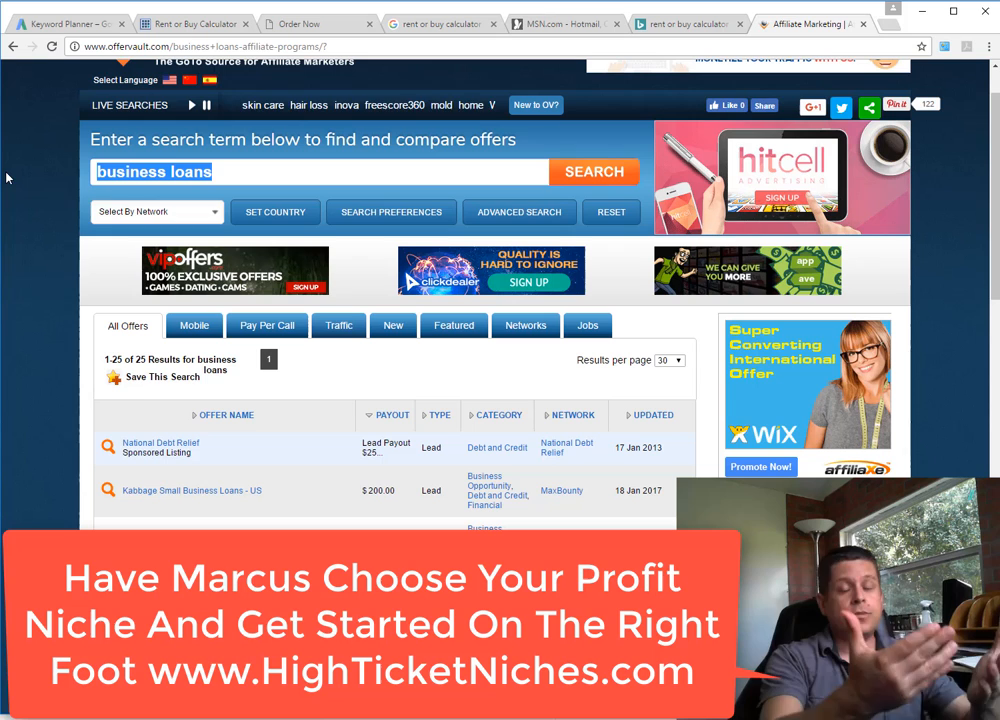
Search OfferVault for 'mortgage' and open the $34 CPA Mortgage - FHA Rate Guide (US) offer.
{"action": "type", "text": "mo"}
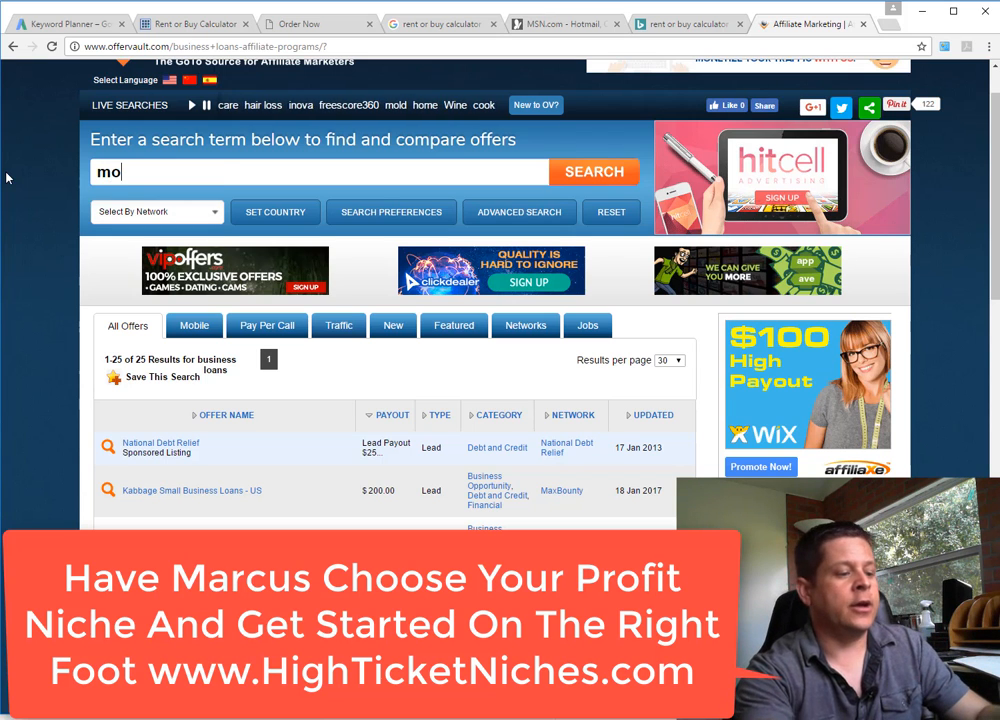
{"action": "type", "text": "rtgage"}
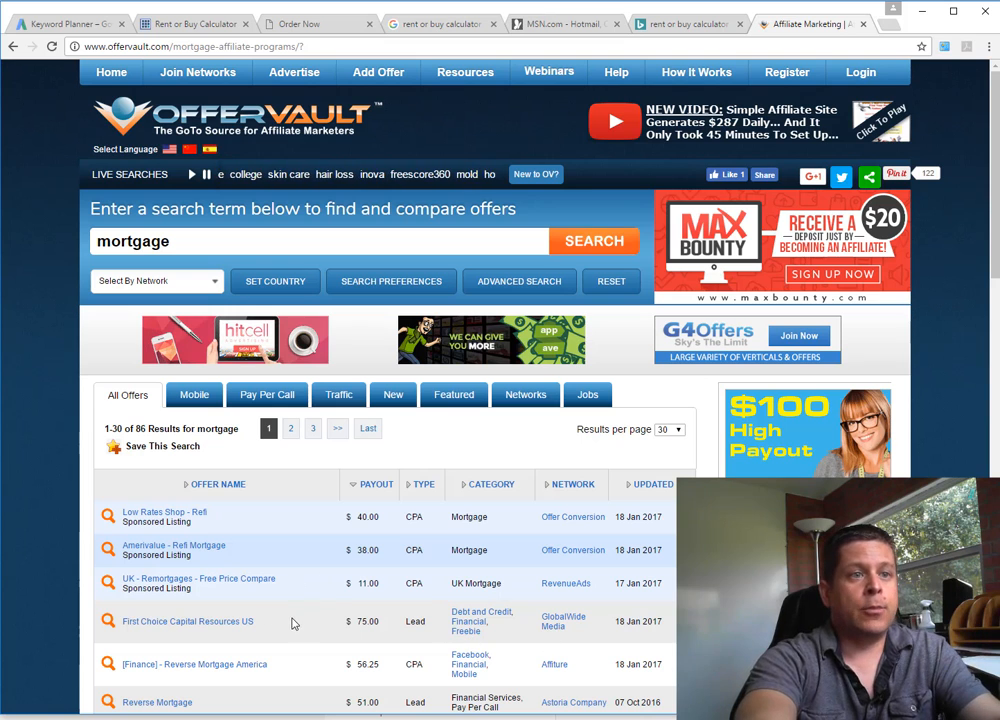
{"action": "scroll", "scroll_direction": "down", "scroll_amount": 3}
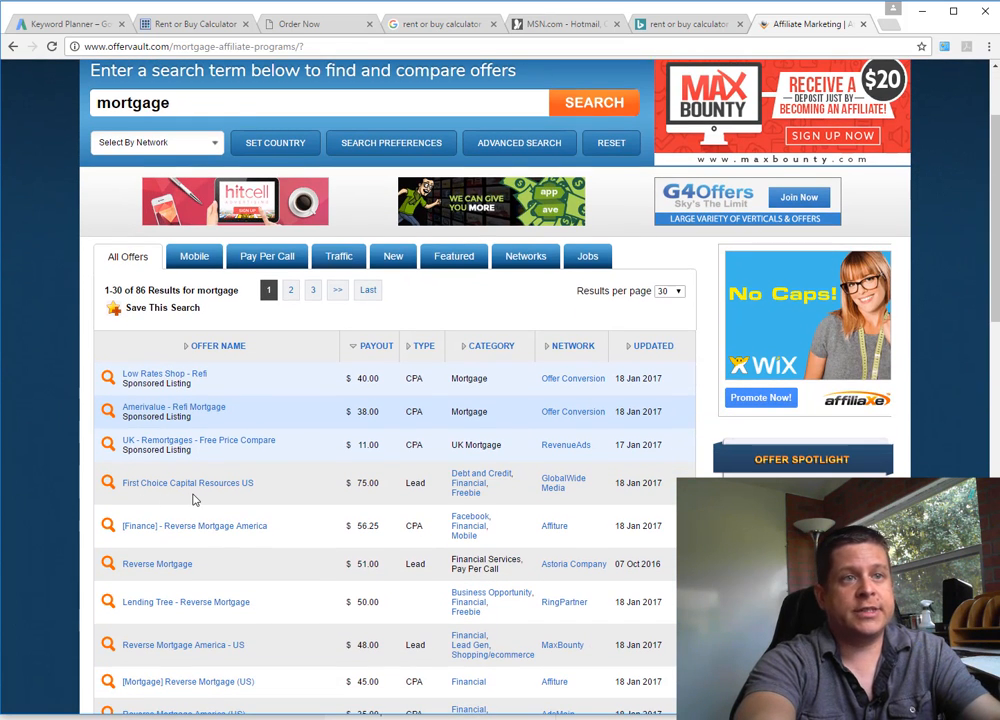
{"action": "mouse_move", "coordinate": [223, 589]}
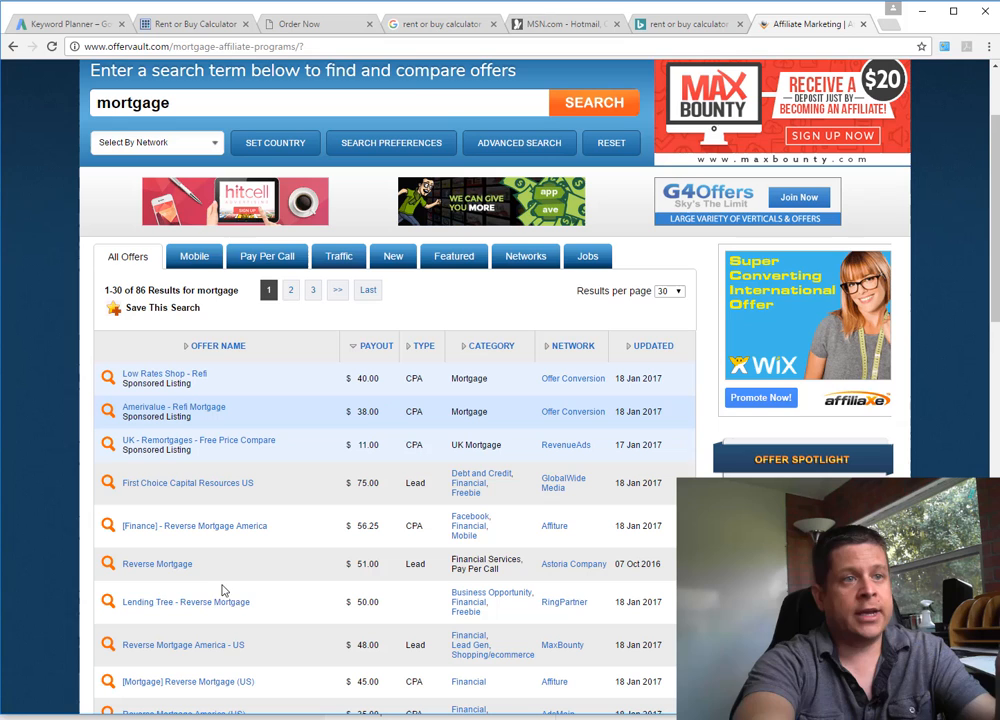
{"action": "scroll", "scroll_direction": "down", "scroll_amount": 3}
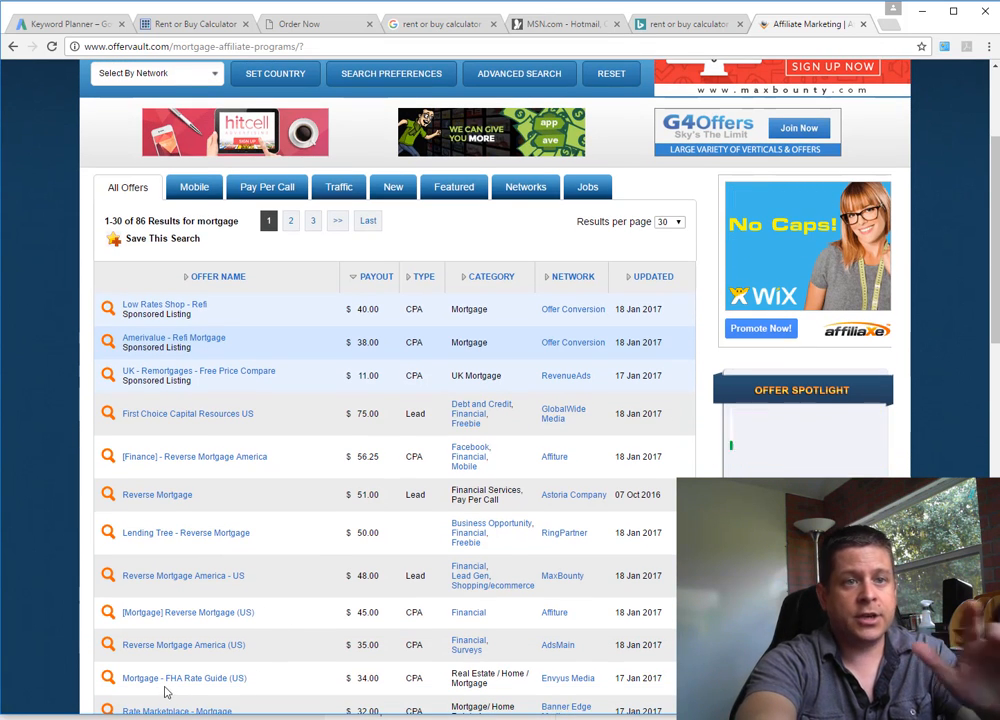
{"action": "left_click", "coordinate": [184, 678]}
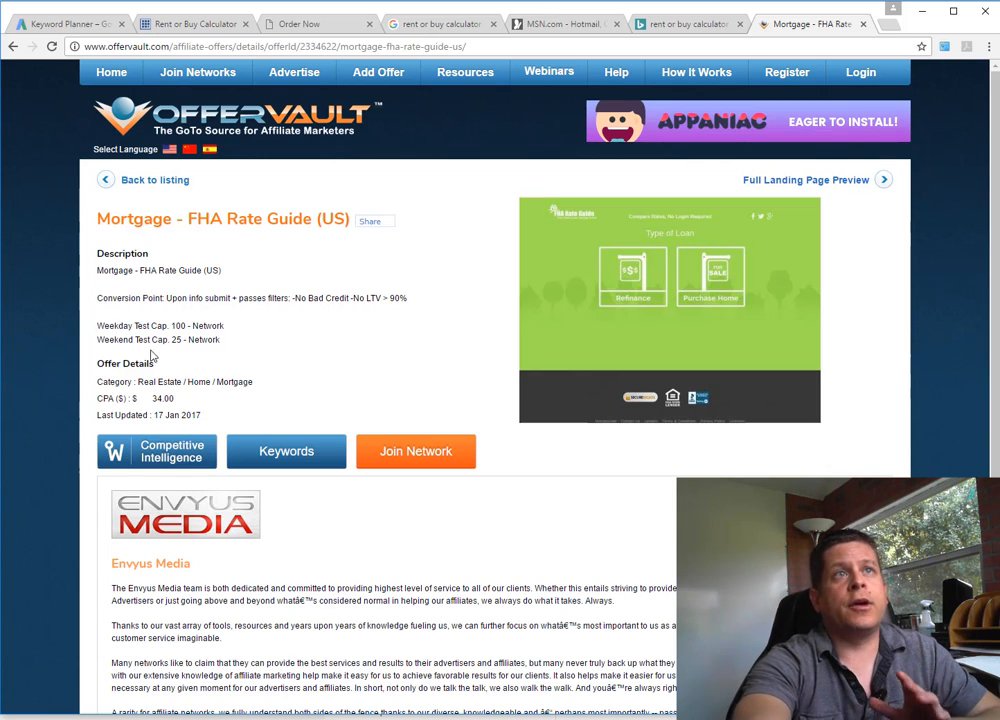
Switch from the FHA offer details to the Rent or Buy Calculator site tab.
{"action": "left_click", "coordinate": [190, 23]}
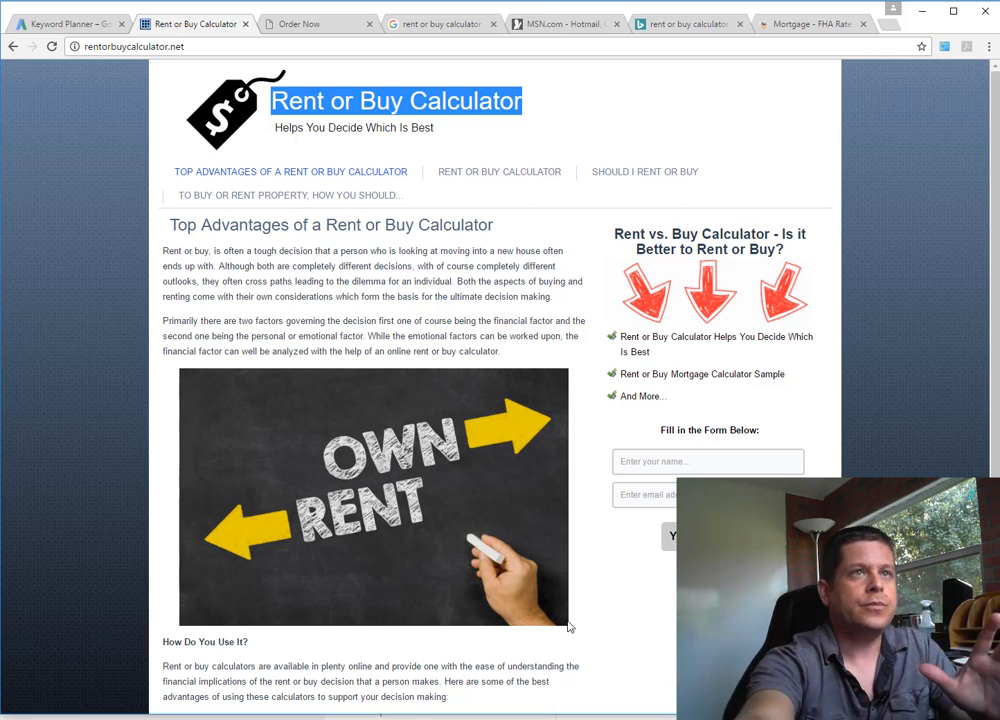
Turn on 'Only show ideas closely related to my search terms' in Keyword options, leaving 15 ideas.
{"action": "left_click", "coordinate": [65, 23]}
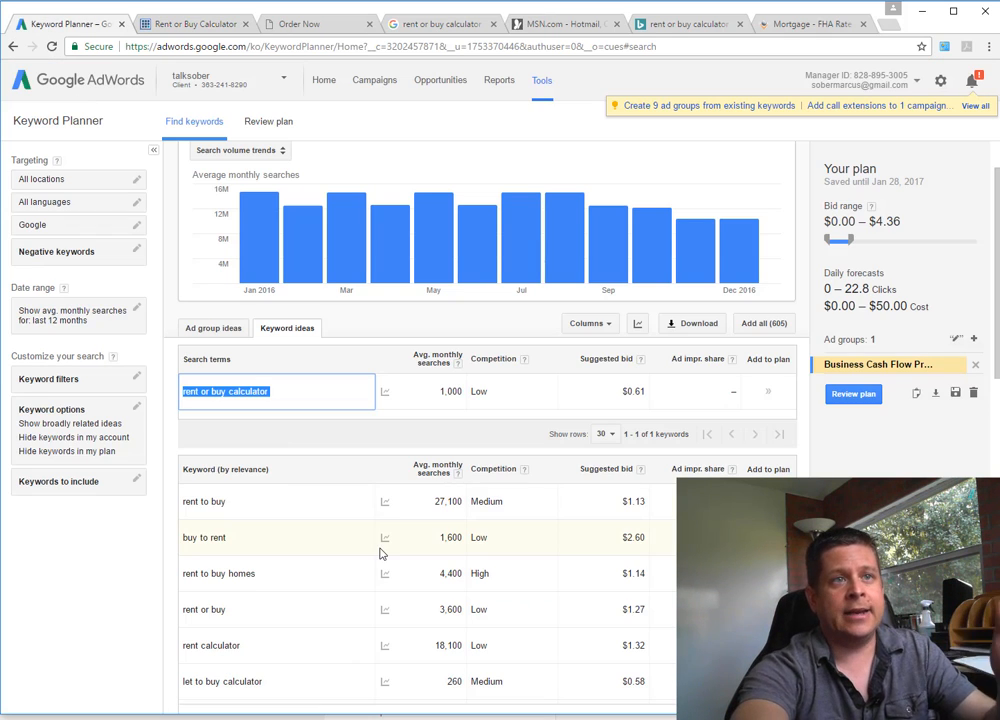
{"action": "mouse_move", "coordinate": [308, 414]}
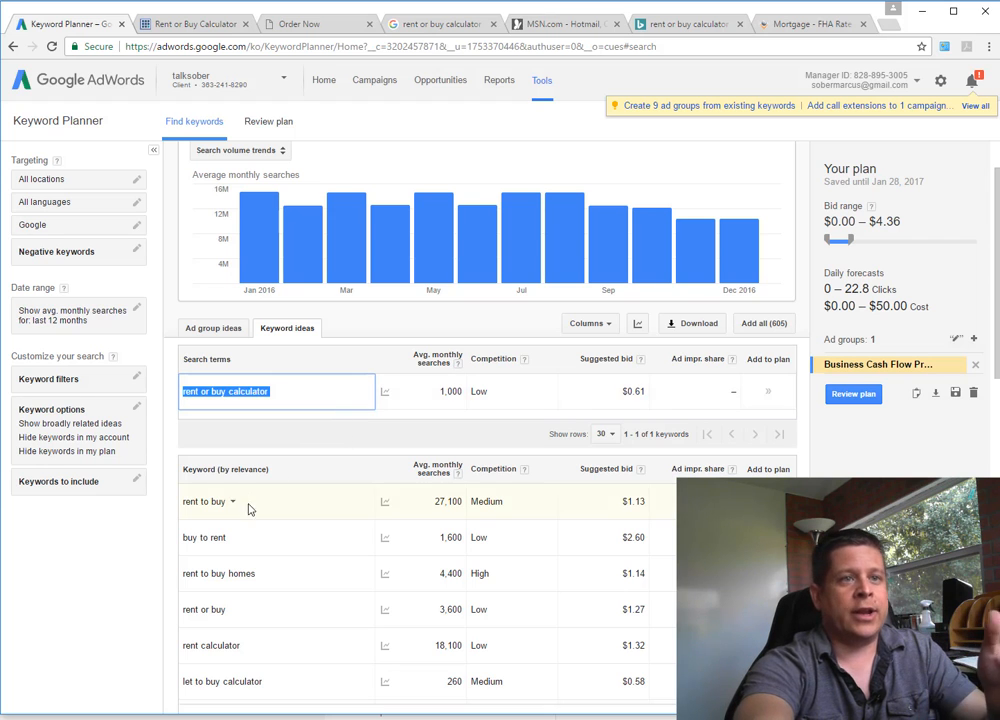
{"action": "mouse_move", "coordinate": [205, 537]}
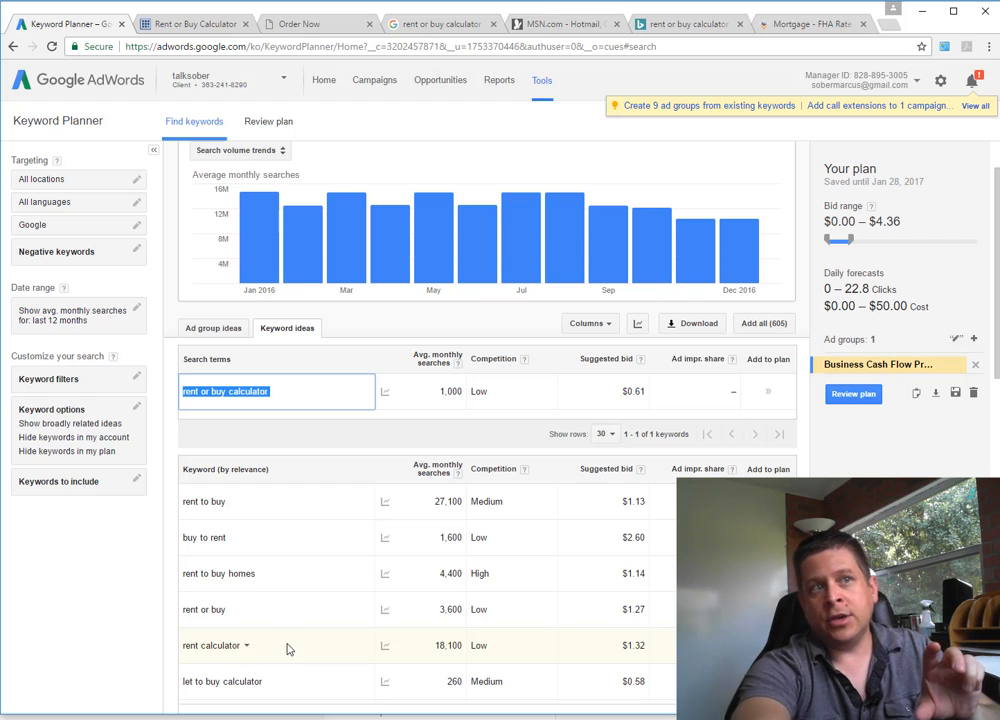
{"action": "left_click", "coordinate": [69, 423]}
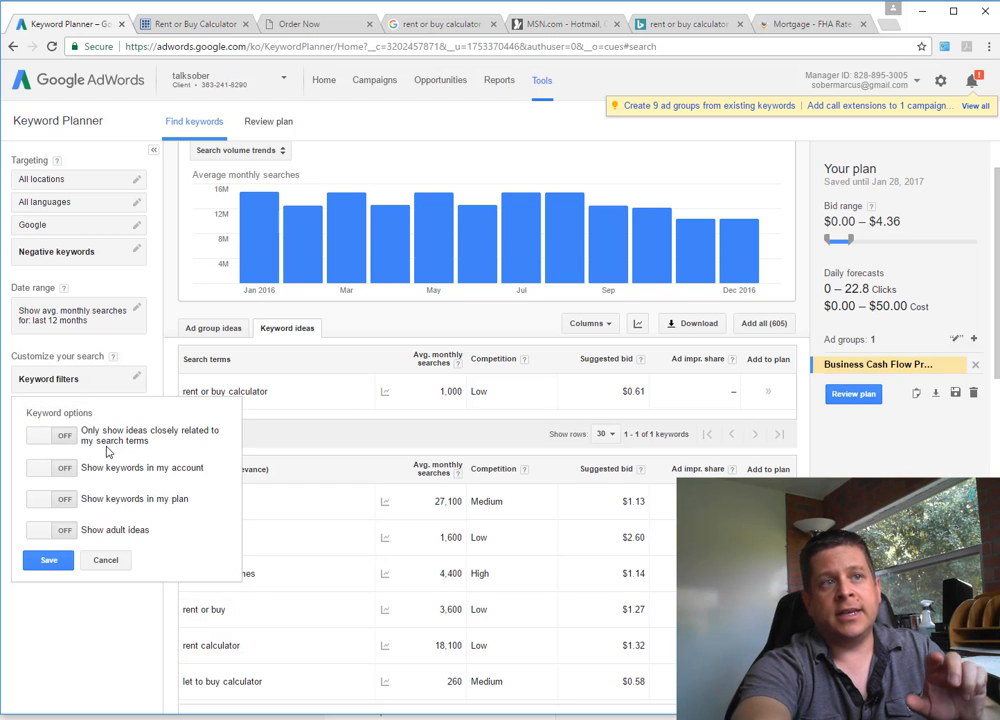
{"action": "left_click", "coordinate": [51, 435]}
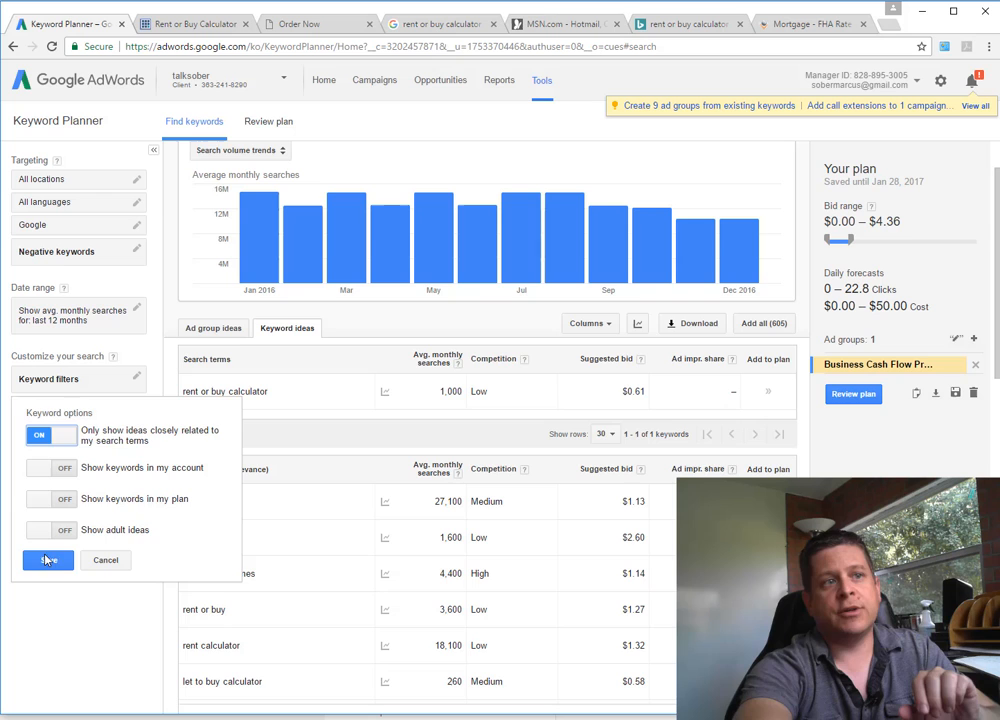
{"action": "left_click", "coordinate": [48, 560]}
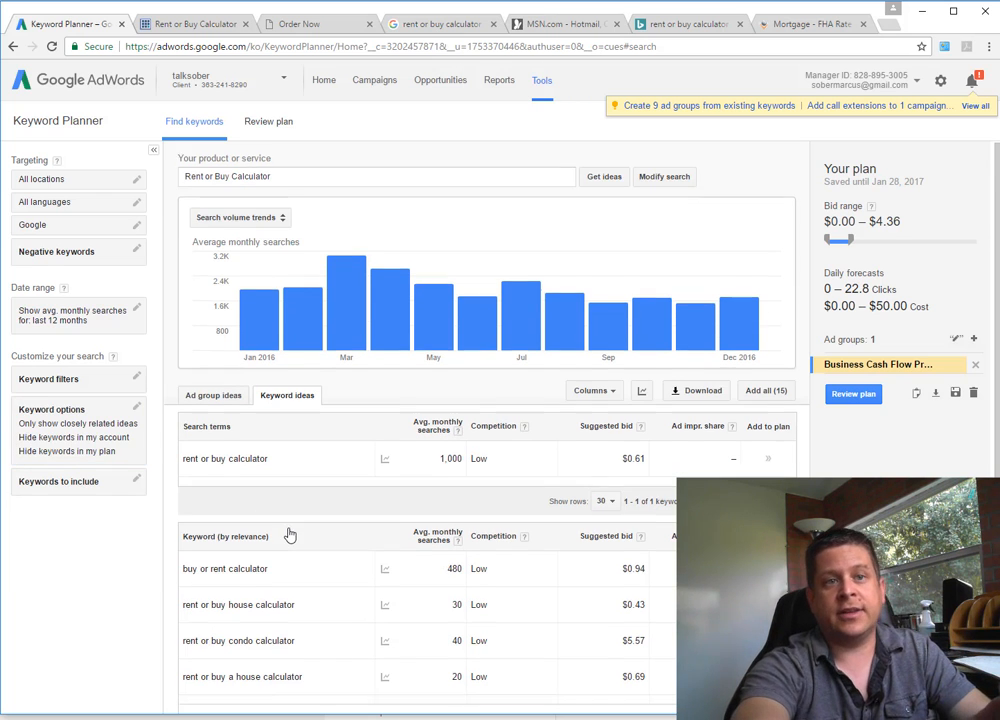
{"action": "scroll", "scroll_direction": "down", "scroll_amount": 3}
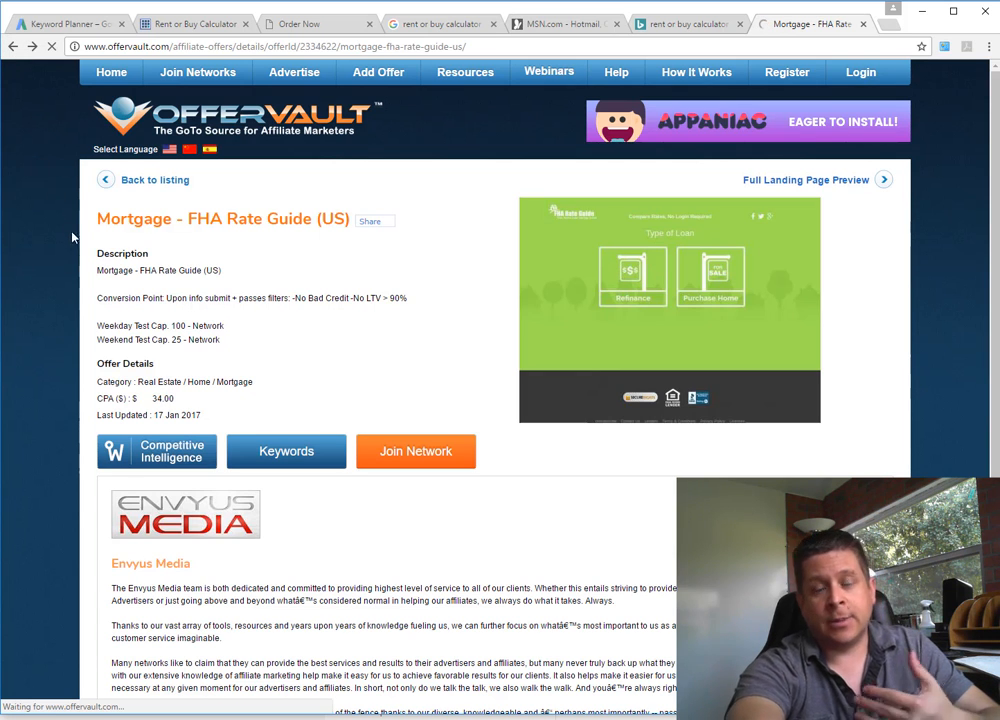
Revisit OfferVault's mortgage offer listing, then view the 15 closely related Keyword Planner ideas.
{"action": "left_click", "coordinate": [146, 179]}
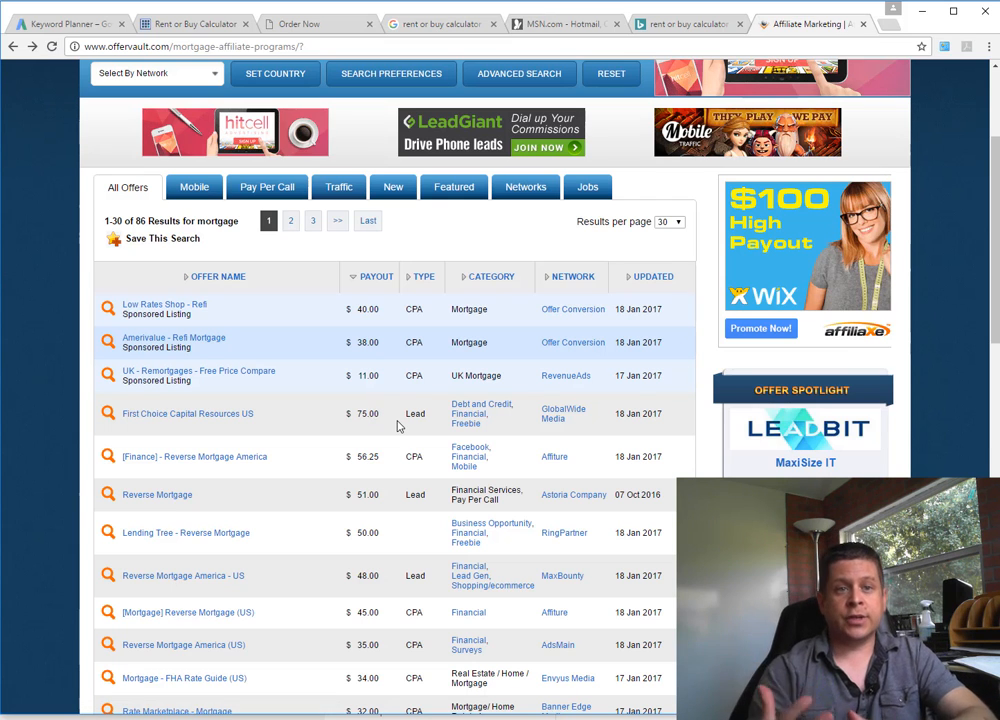
{"action": "left_click", "coordinate": [65, 23]}
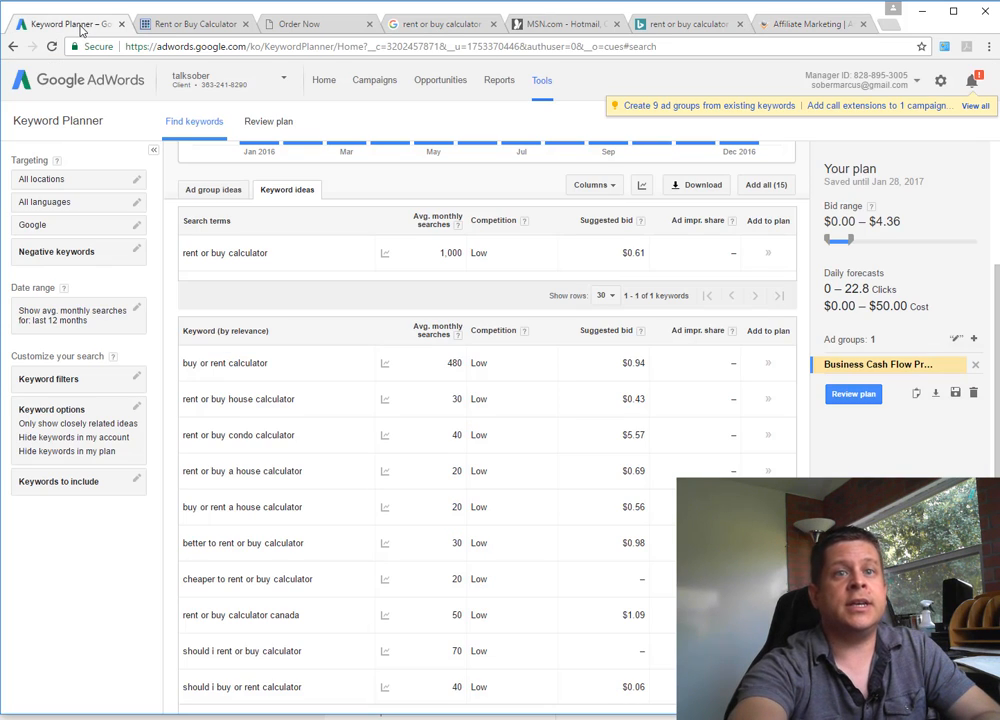
{"action": "scroll", "scroll_direction": "down", "scroll_amount": 3}
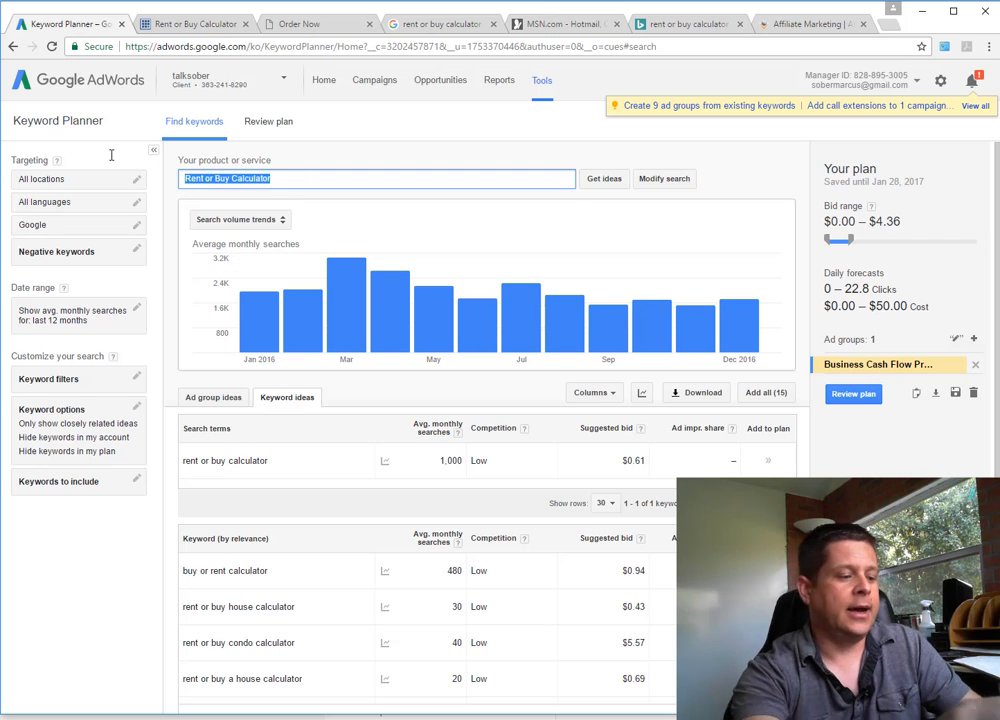
Get keyword ideas for 'fha loan' and highlight its $10.32 suggested bid.
{"action": "type", "text": "fha"}
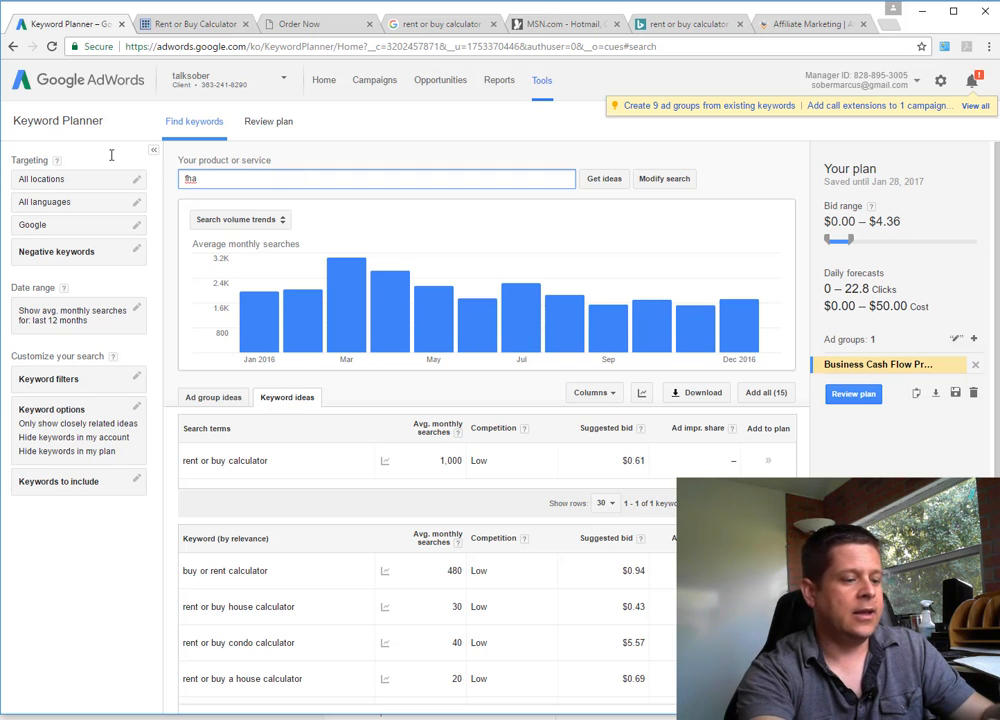
{"action": "type", "text": "loan"}
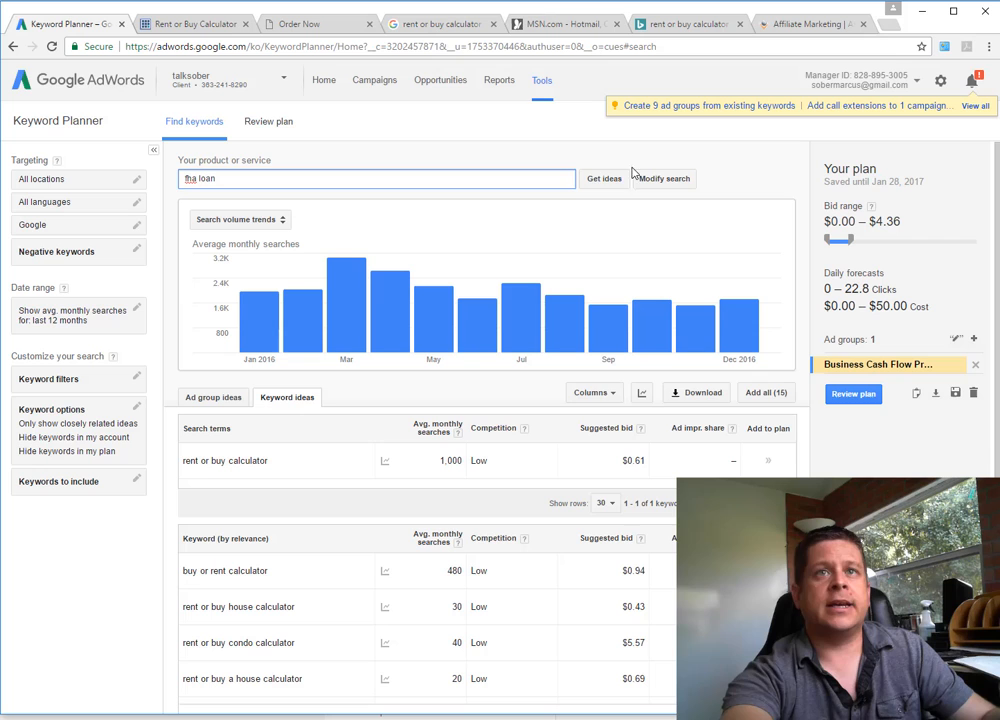
{"action": "left_click", "coordinate": [603, 178]}
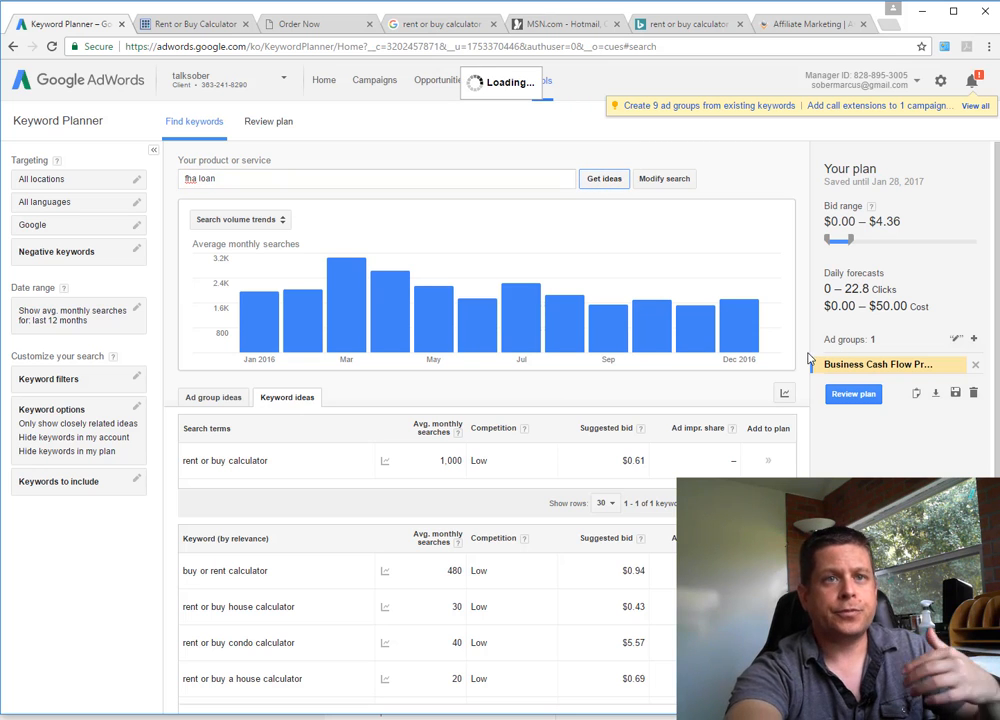
{"action": "left_click", "coordinate": [603, 178]}
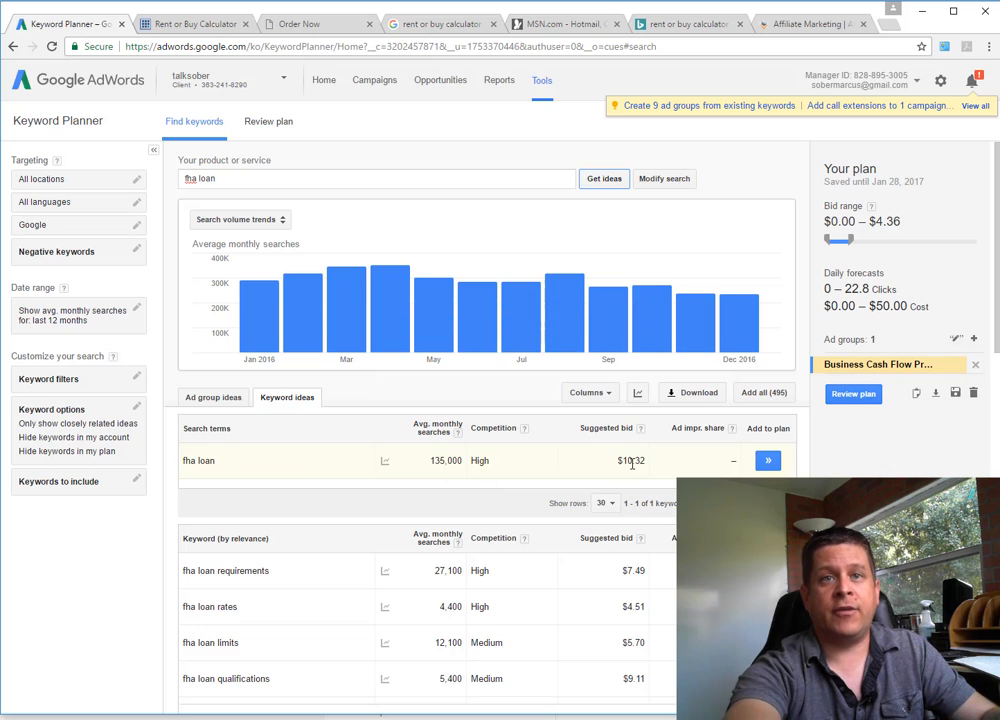
{"action": "left_click", "coordinate": [604, 460]}
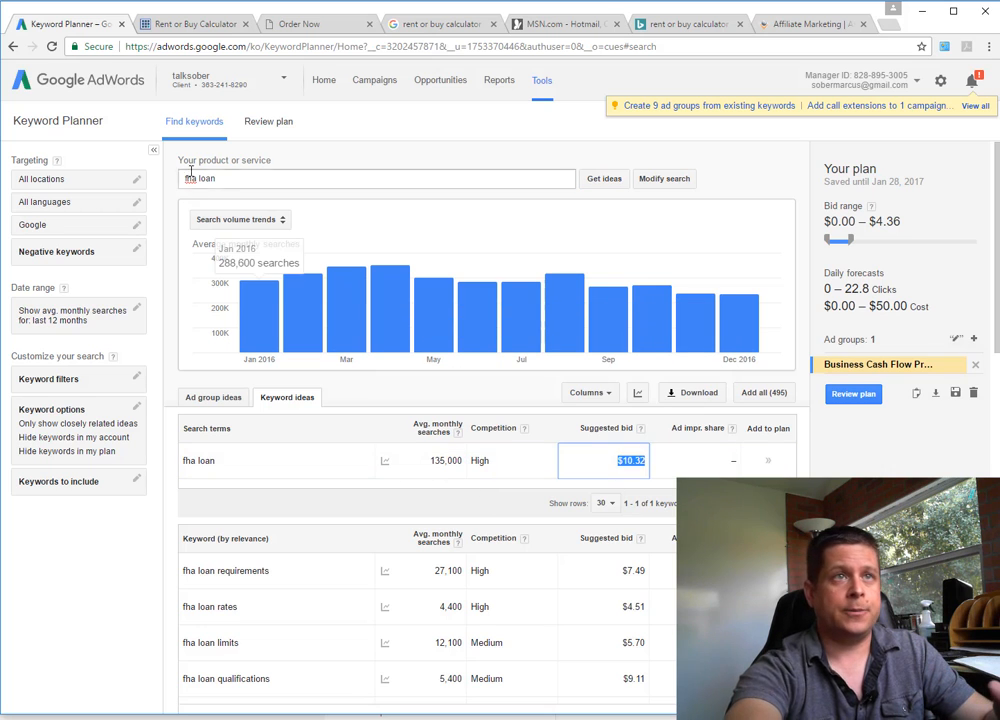
Get keyword ideas for 'apply for mortgage', showing high competition and a $16.00 bid.
{"action": "type", "text": "apply"}
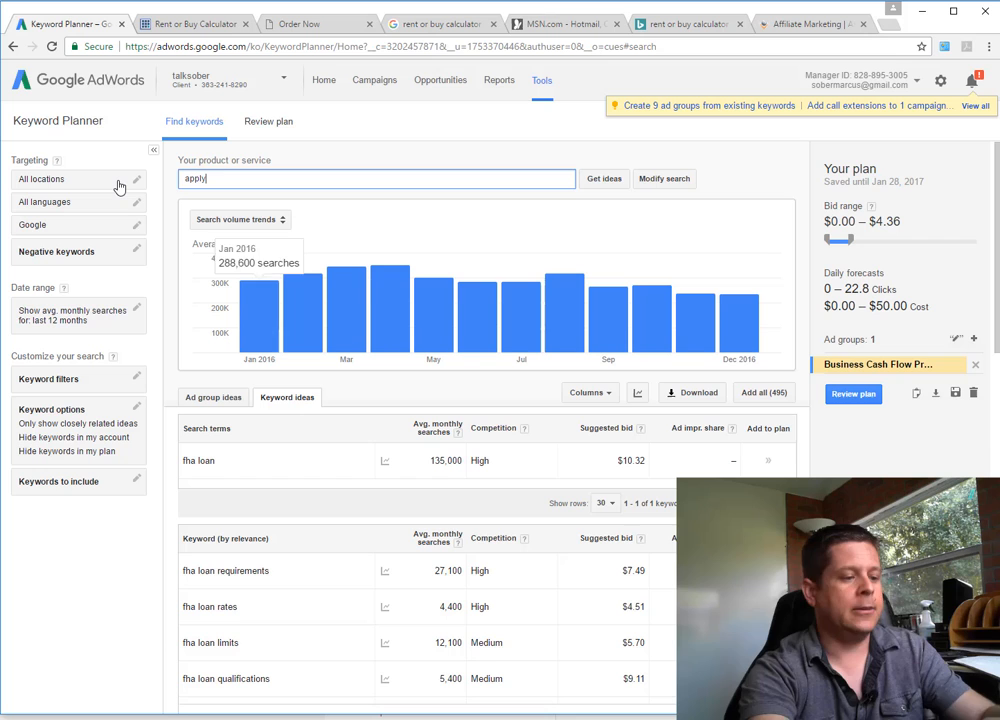
{"action": "type", "text": "for mortga"}
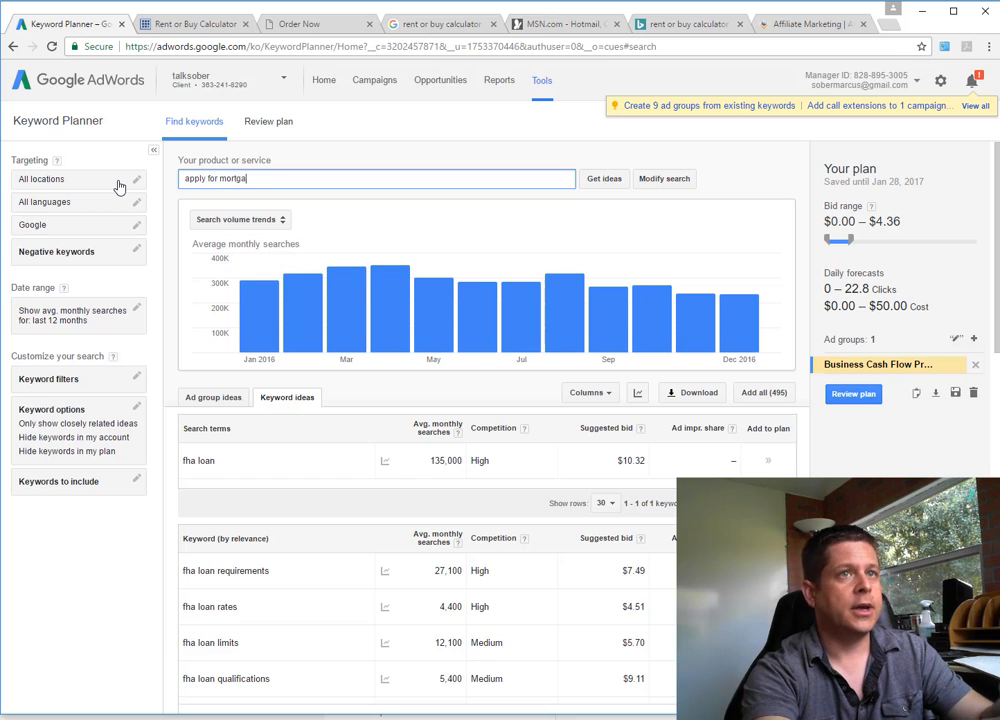
{"action": "left_click", "coordinate": [603, 178]}
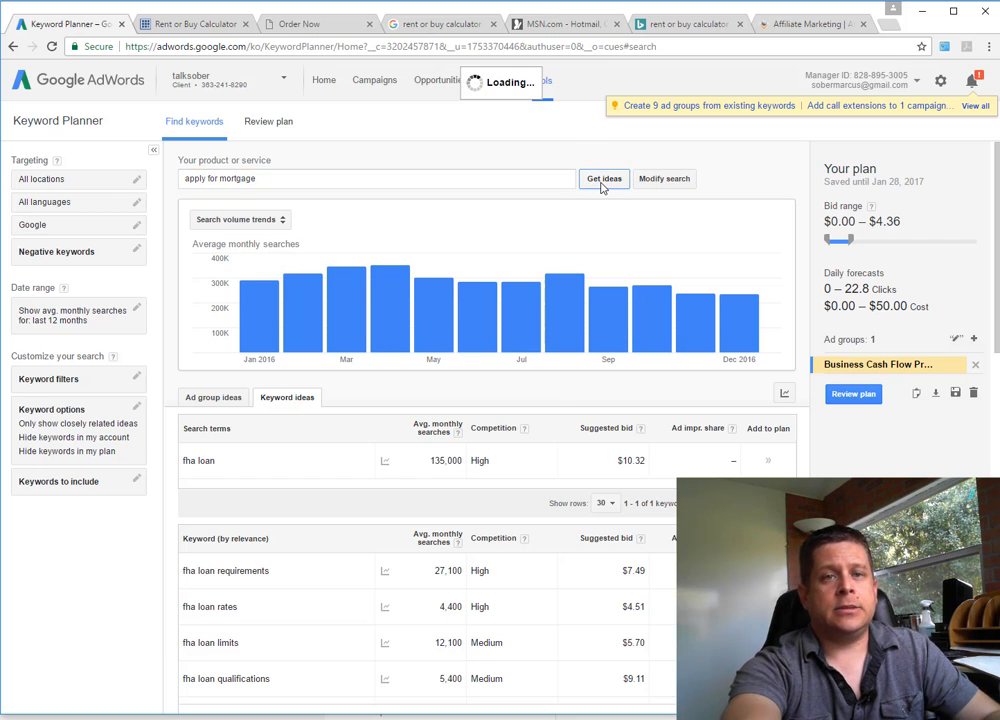
{"action": "mouse_move", "coordinate": [628, 233]}
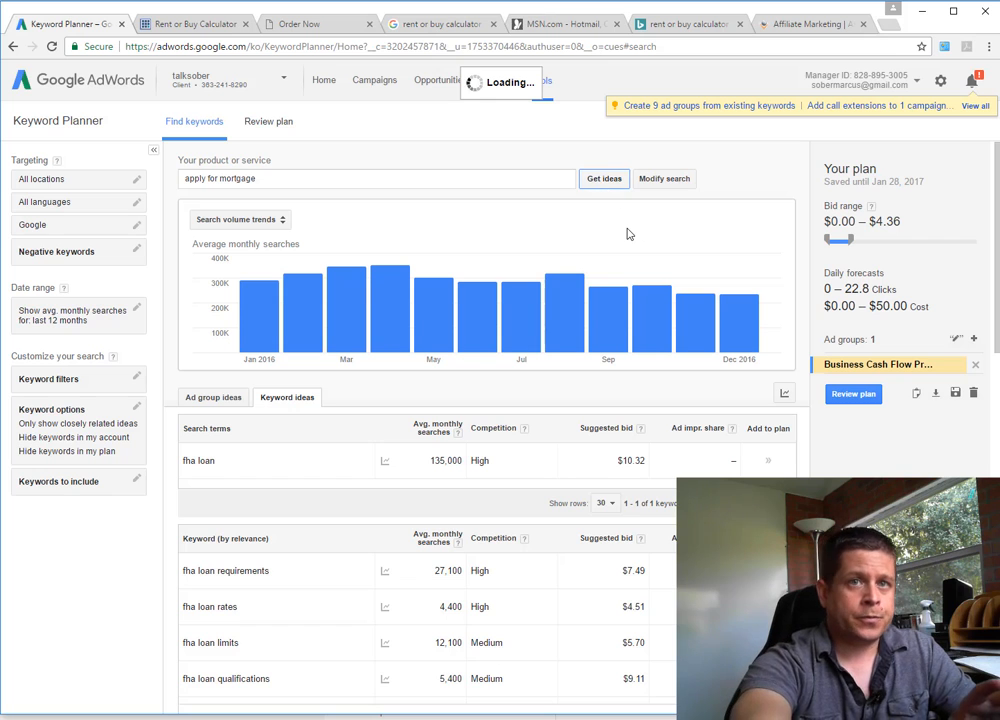
{"action": "left_click", "coordinate": [603, 178]}
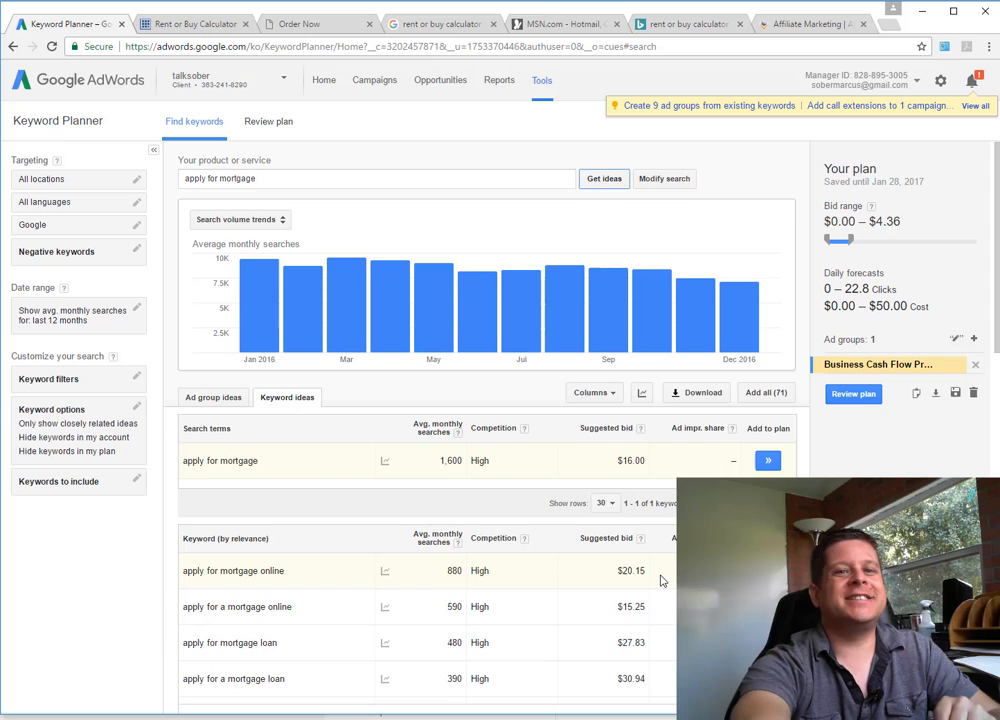
{"action": "scroll", "scroll_direction": "down", "scroll_amount": 3}
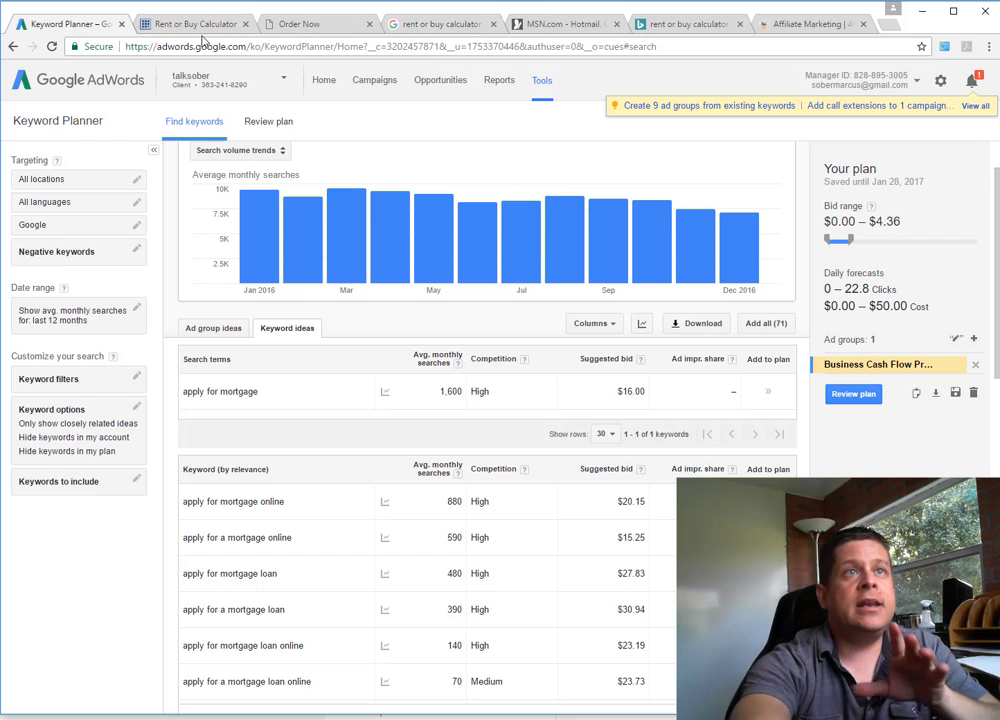
{"action": "mouse_move", "coordinate": [390, 435]}
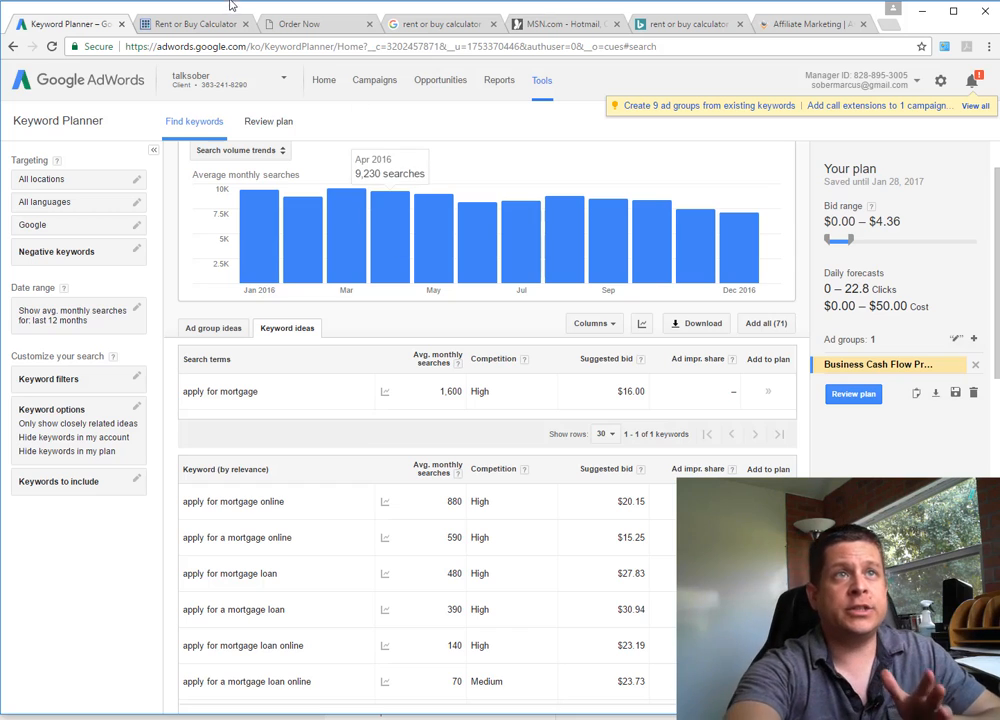
Leave the apply for mortgage ideas for the rentorbuycalculator.net tab.
{"action": "left_click", "coordinate": [190, 23]}
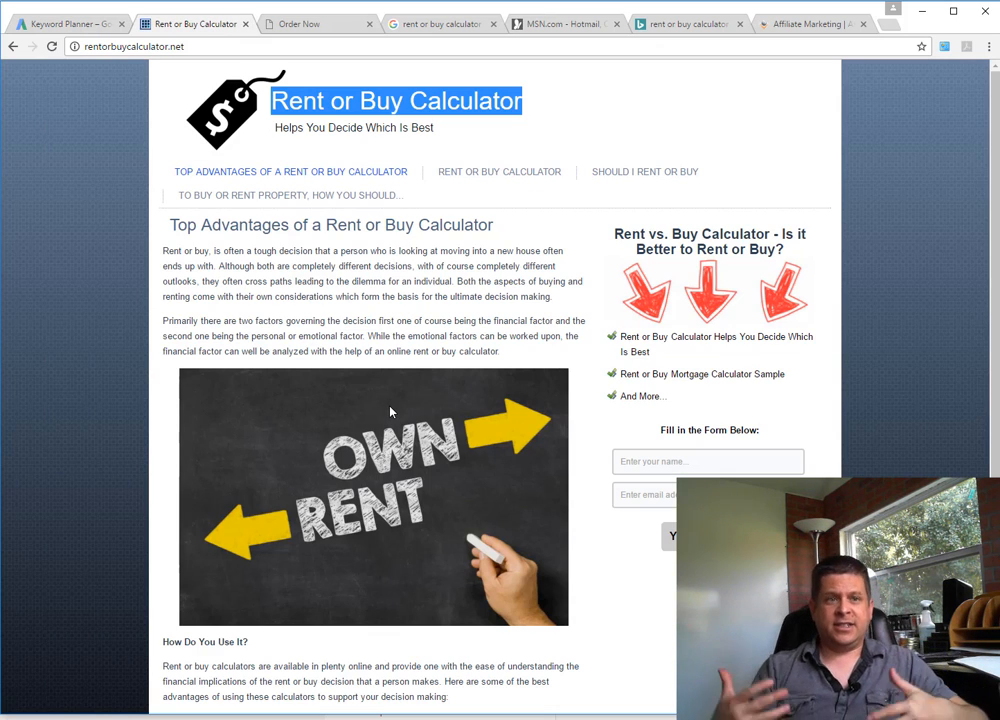